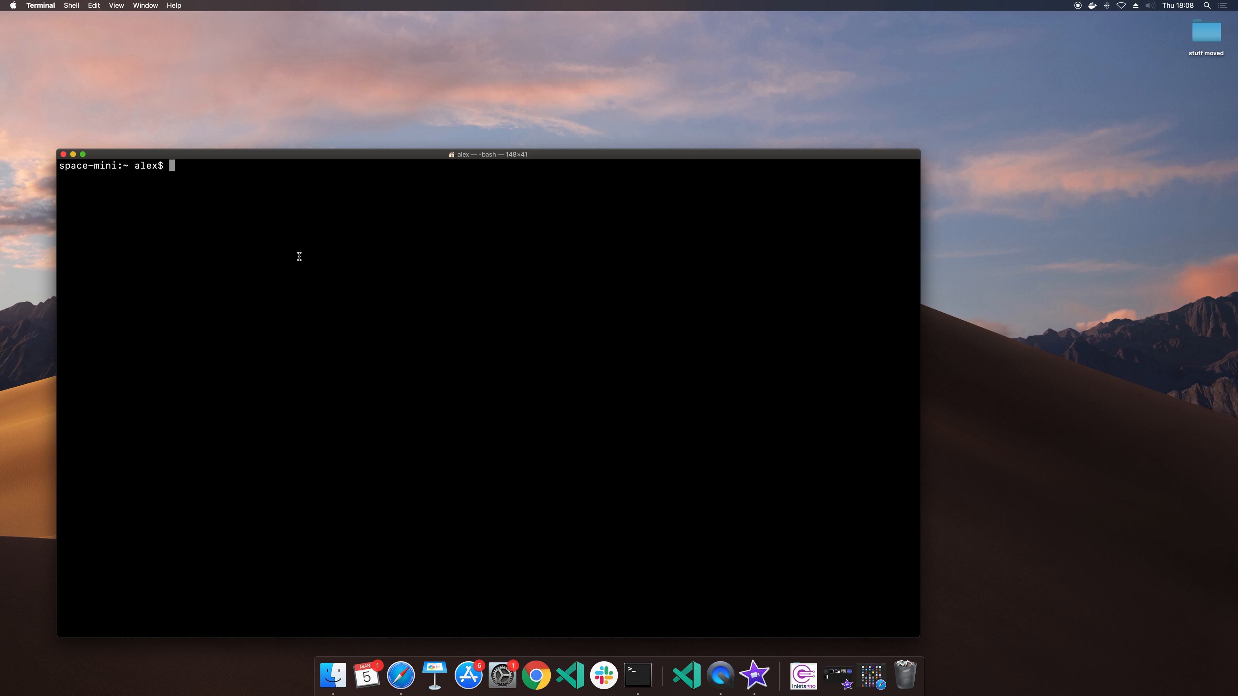
Step: Change into the go/src/github.com/alexellis/ source directory
type("cd go/")
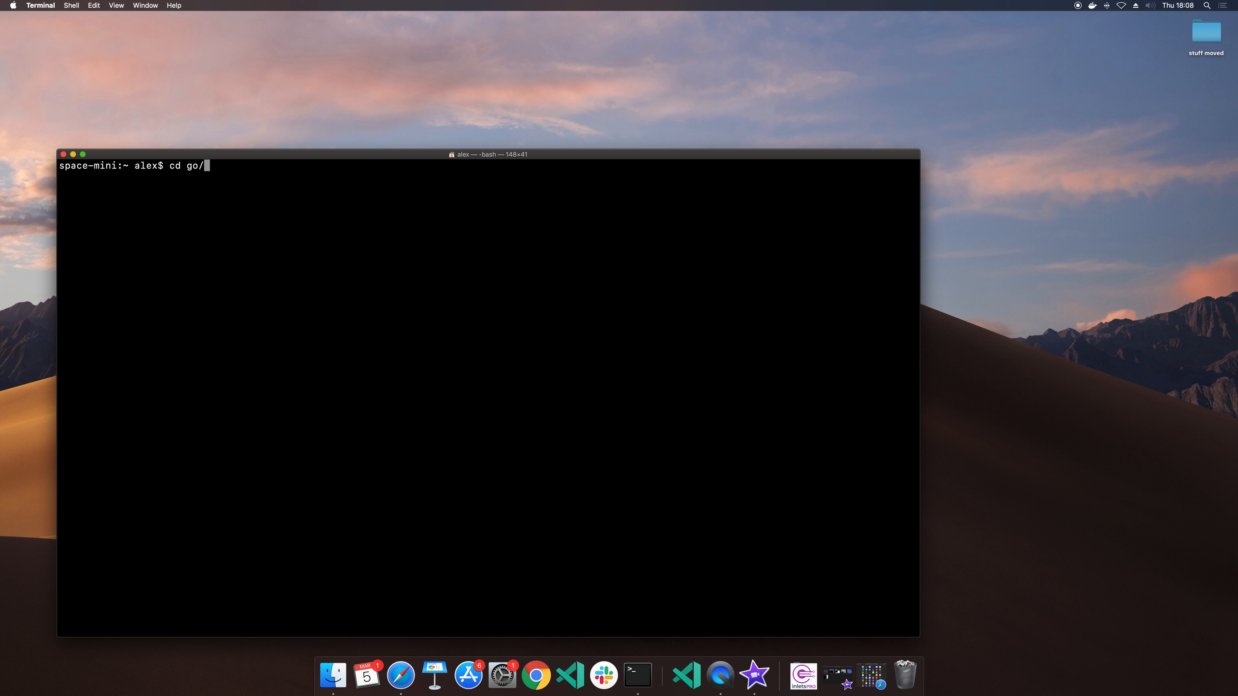
type("src/github.com/")
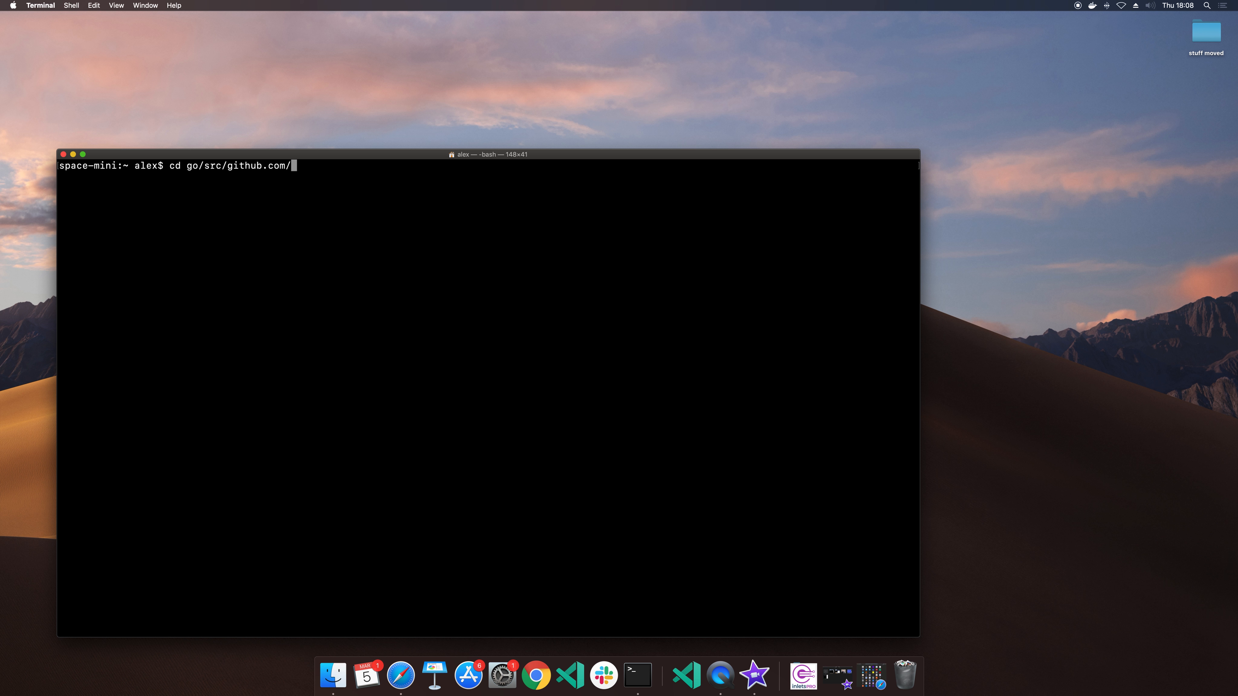
type("alexellis/")
type("mkdir")
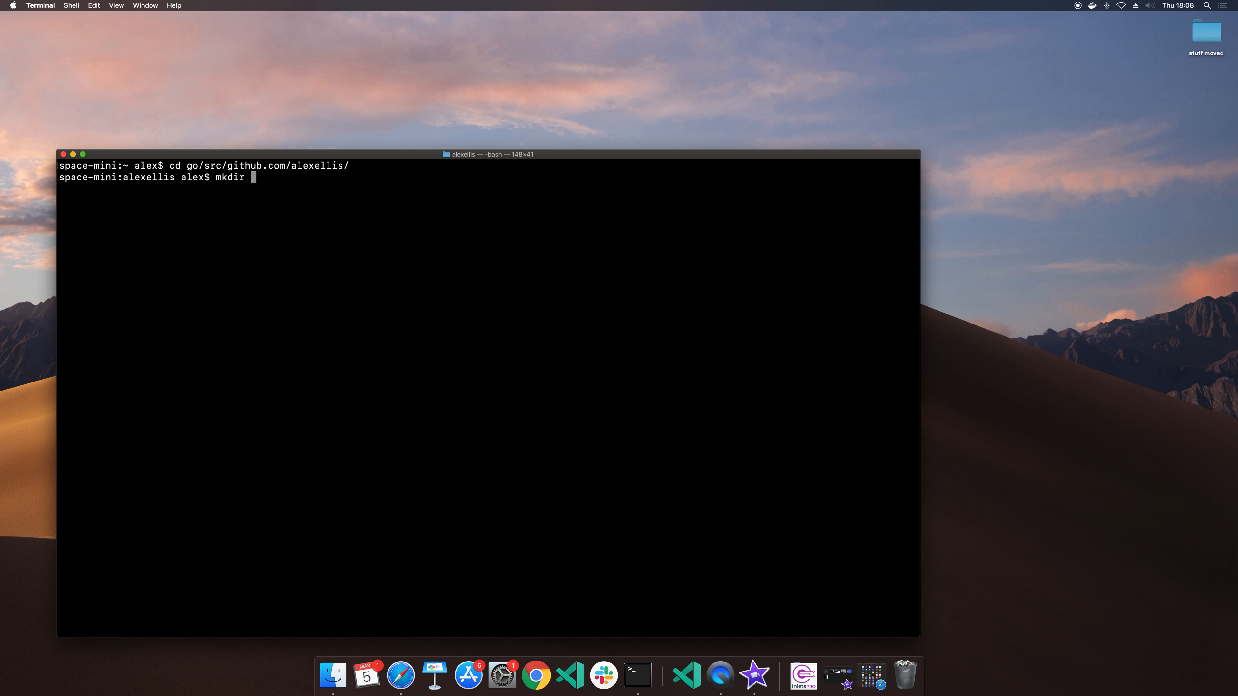
Step: Create a cli folder with mkdir and open it in VS Code with code cli/
type("c")
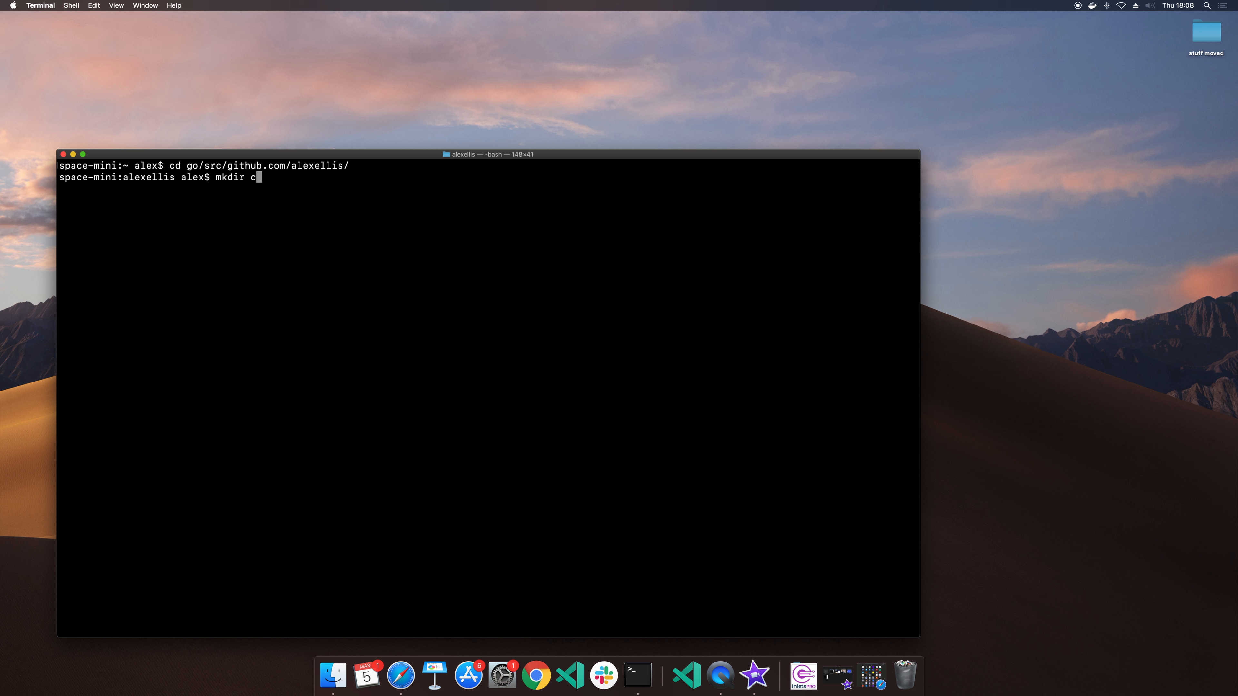
type("li")
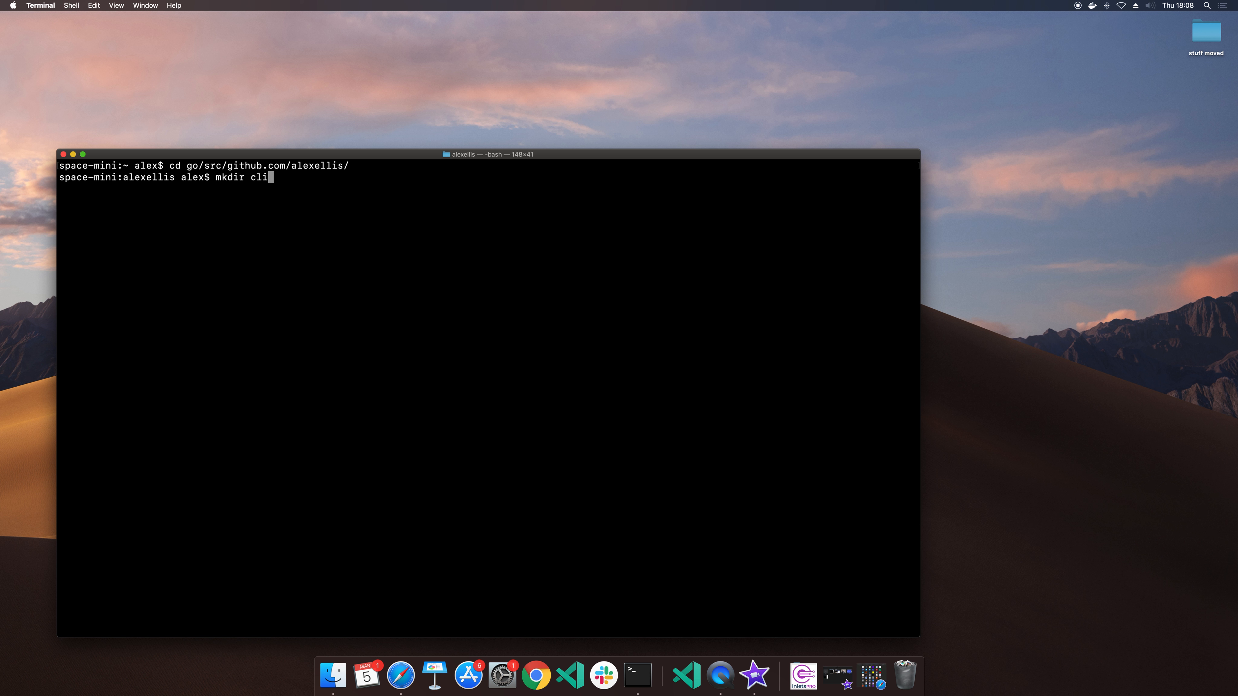
type("code")
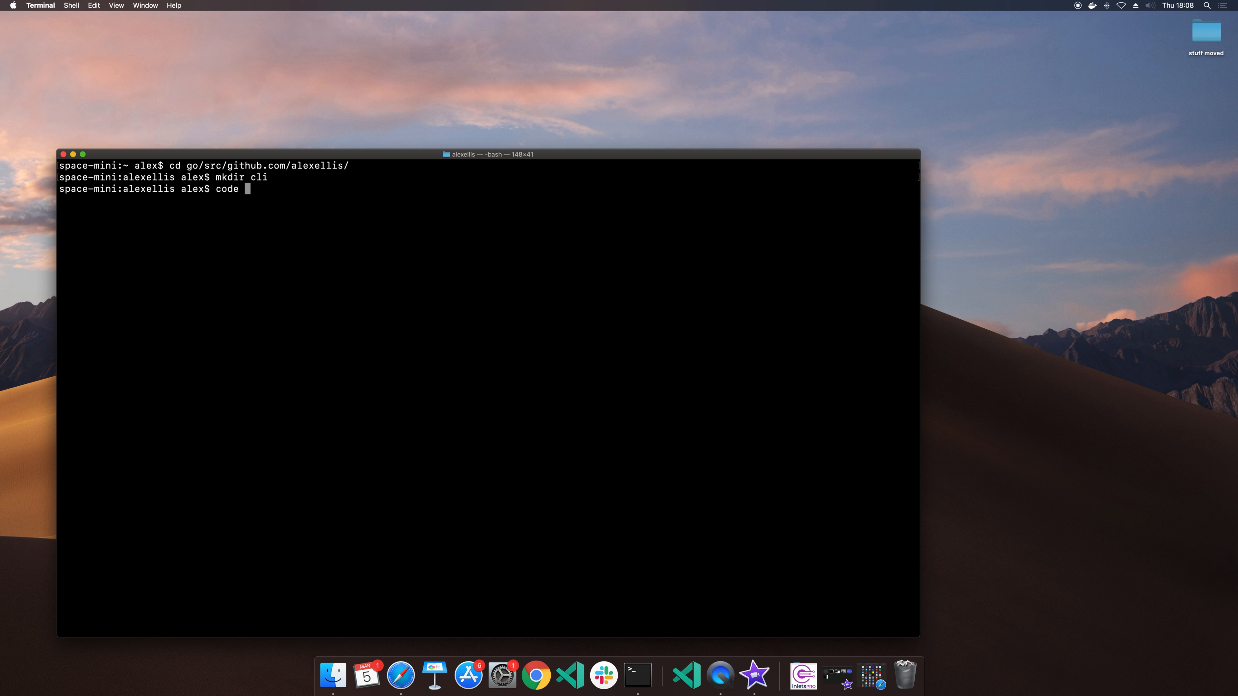
type("cli/")
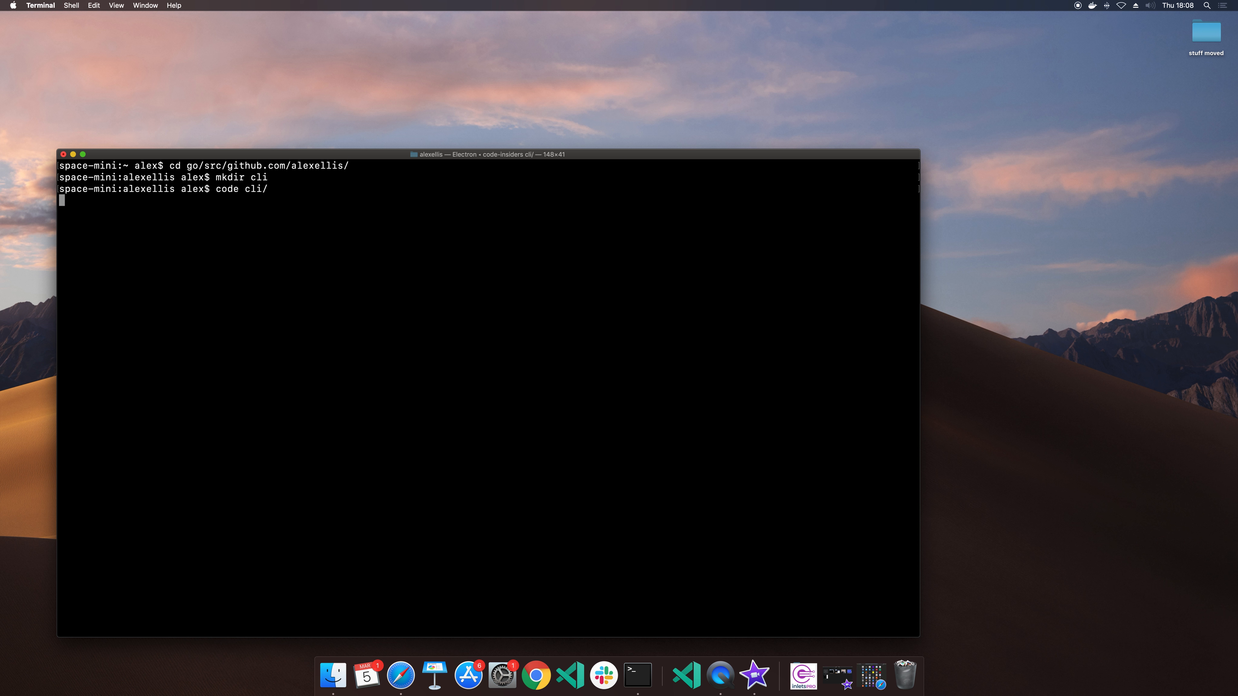
Step: Launch the editor on cli and start main.go with the package main declaration
key("enter")
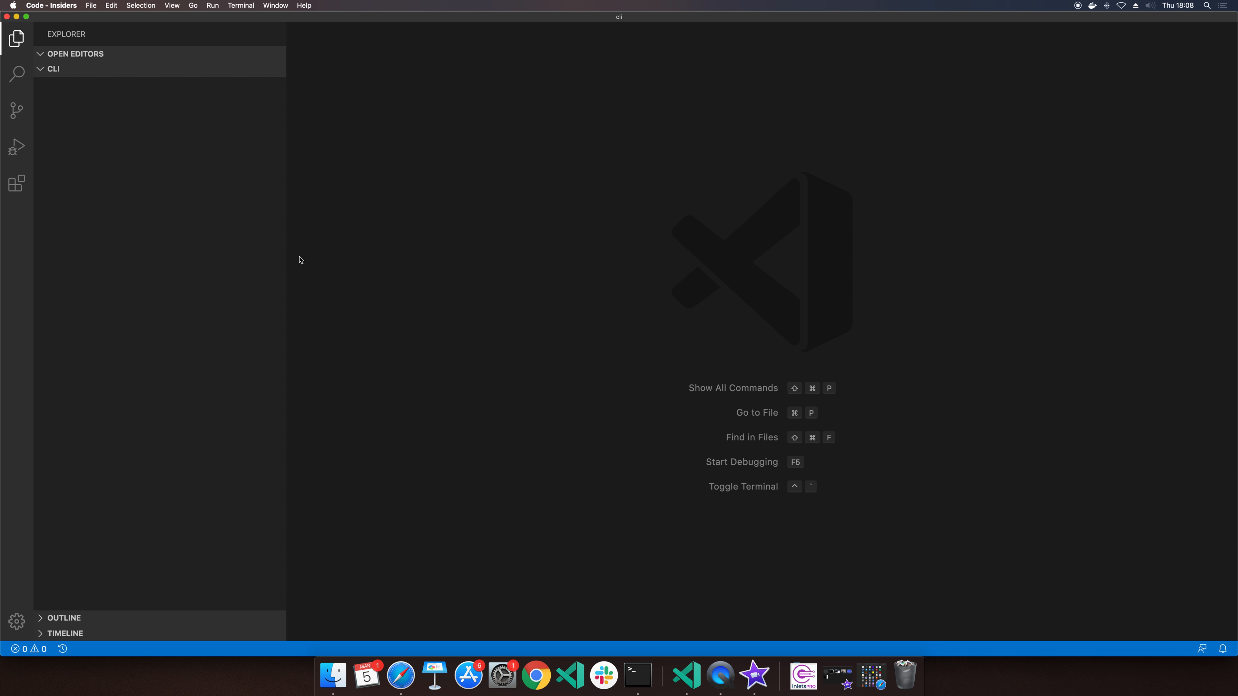
mouse_move(216, 77)
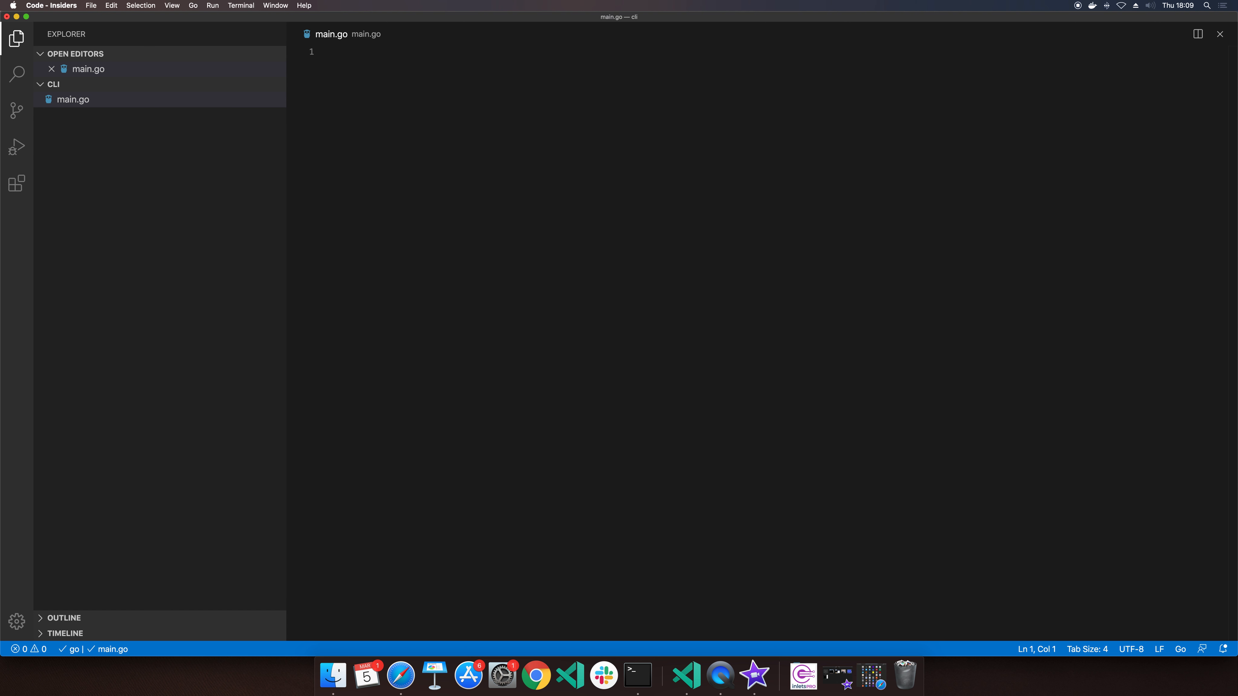
type("package main")
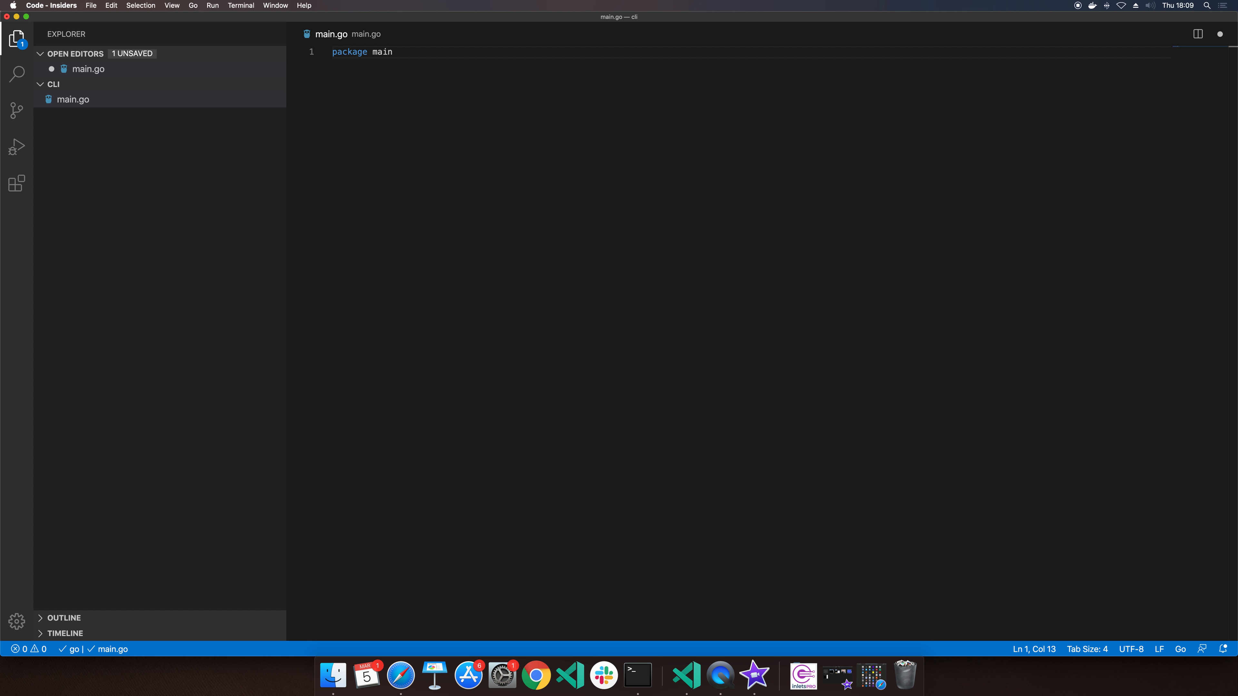
key("Enter")
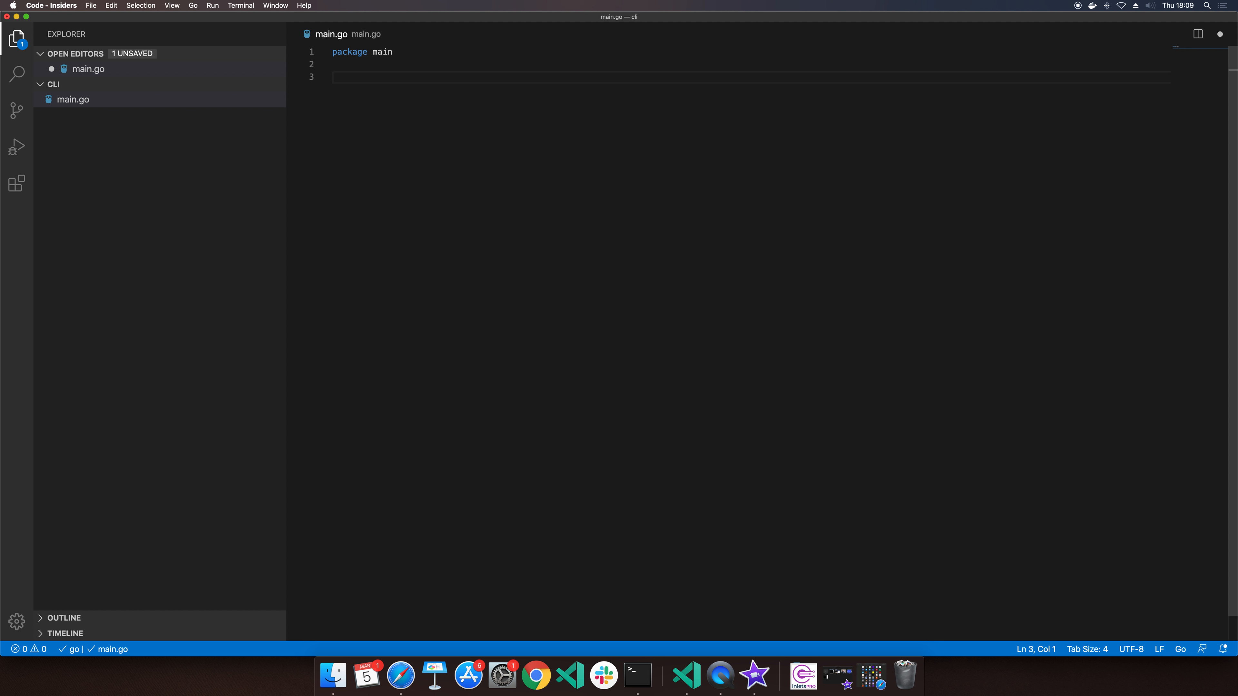
Step: Add an empty func main() {} below the package declaration
left_click(241, 5)
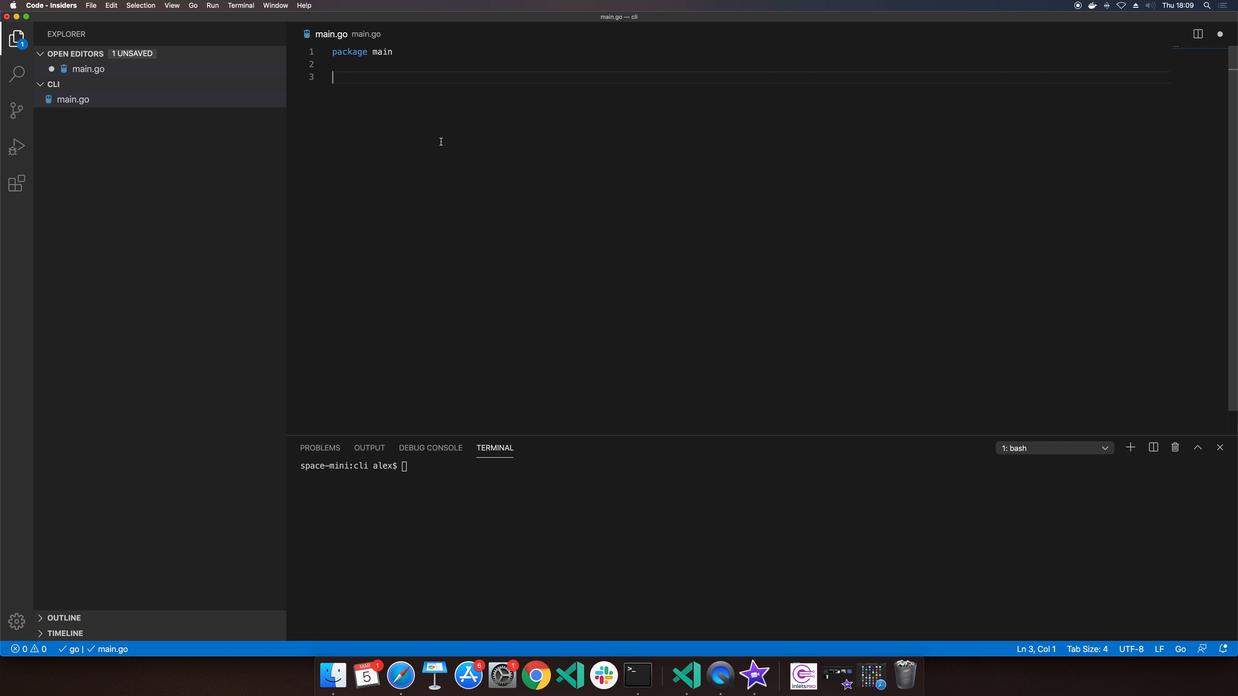
type("fu")
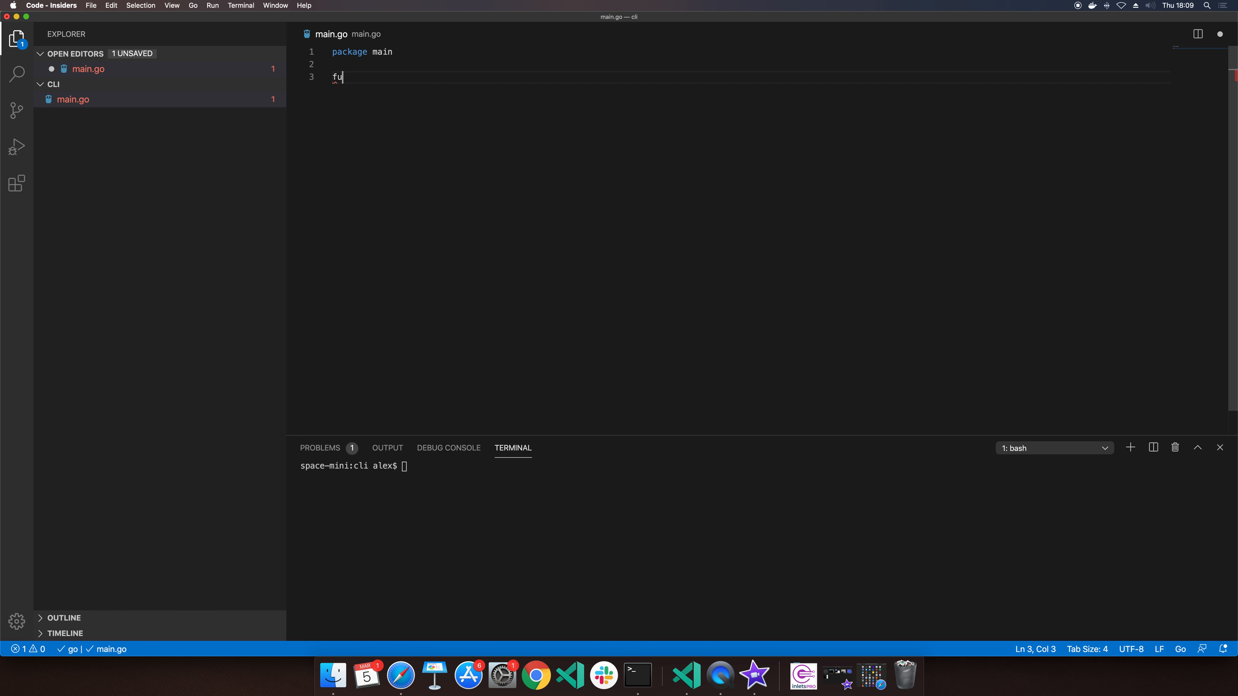
type("nc")
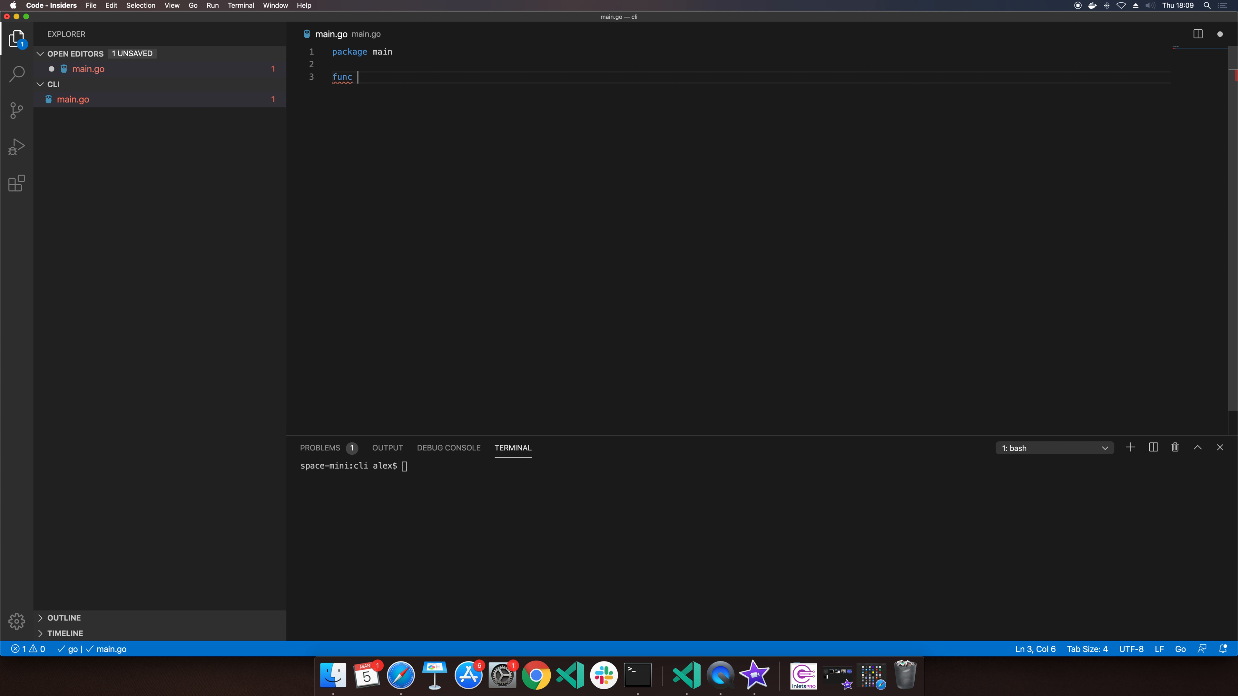
type("main() {")
left_click(764, 467)
type("go run main.go")
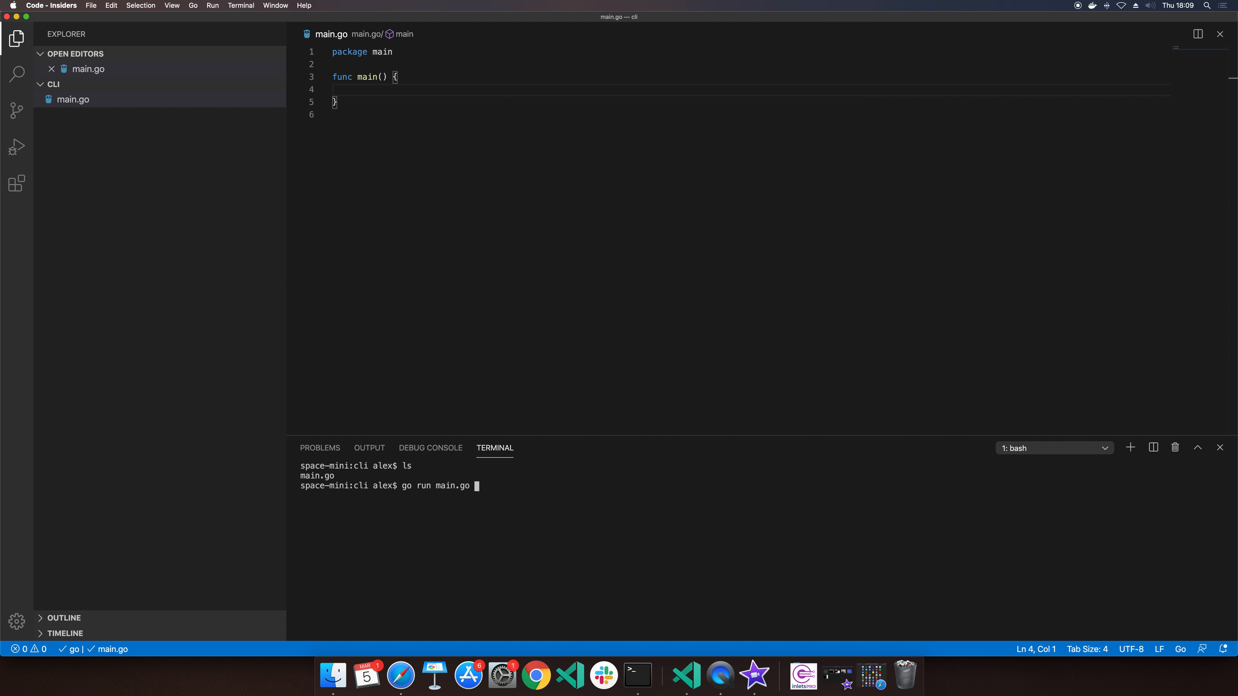
Step: Run main.go, check go version, and go build the program into a cli binary
key("enter")
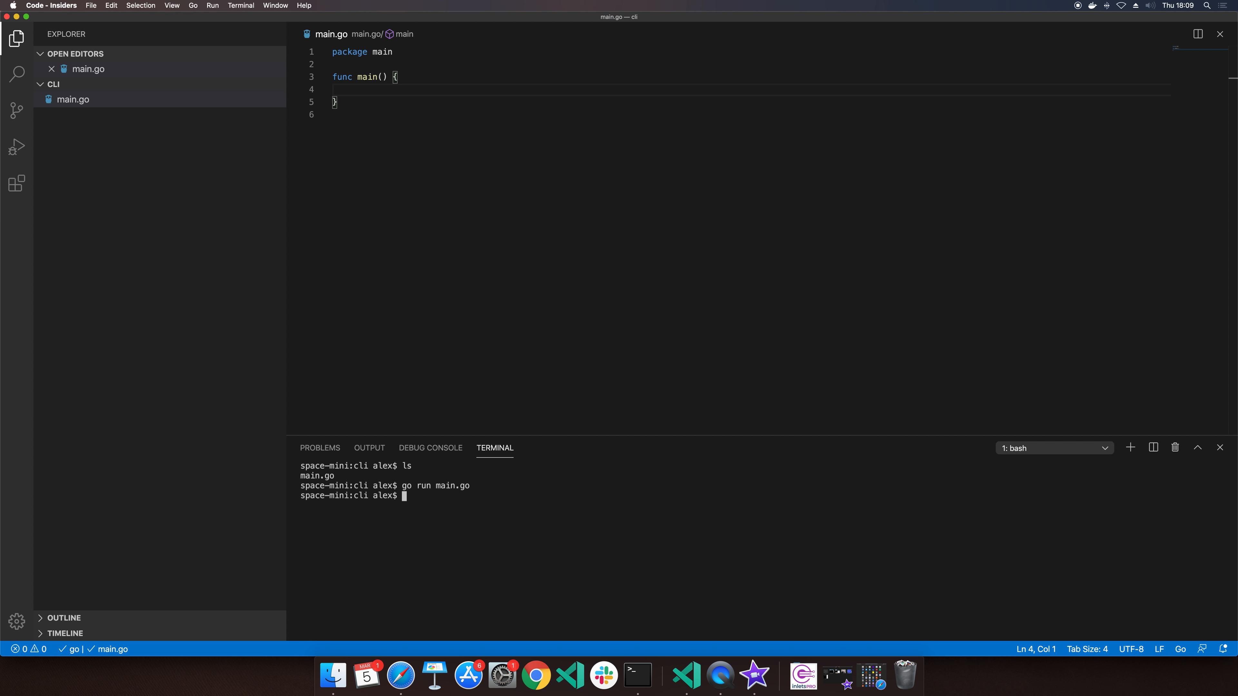
type("go version")
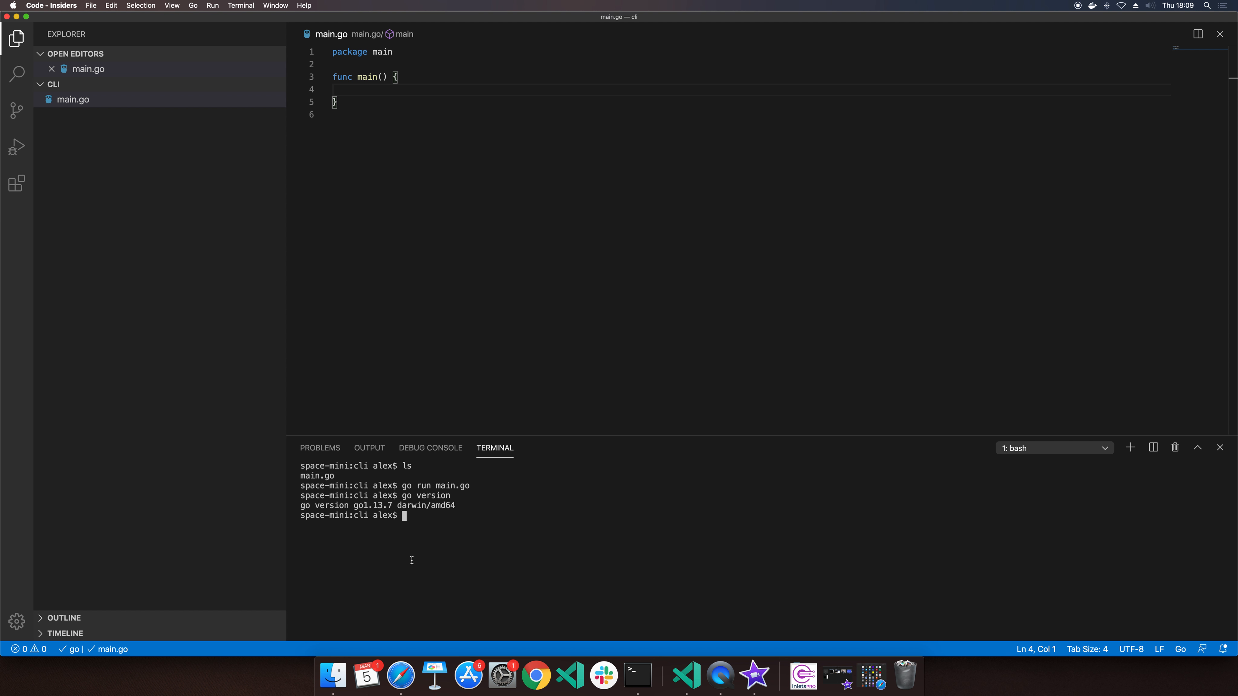
double_click(425, 506)
type("ls")
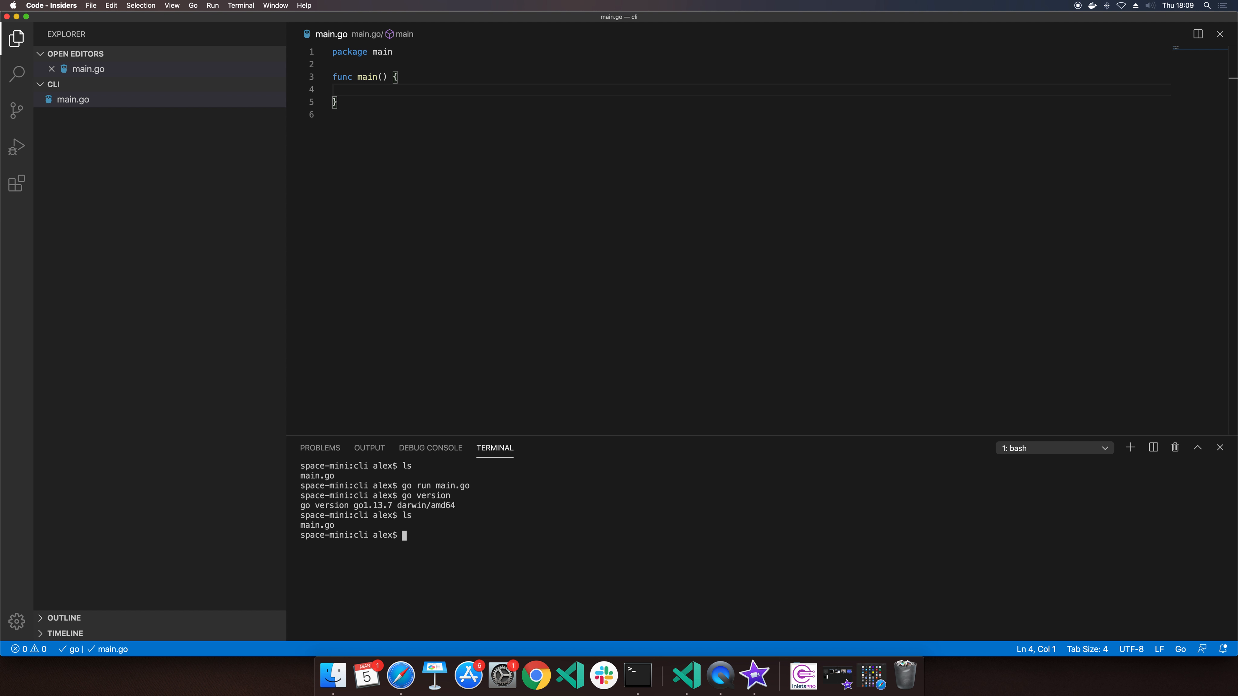
type("go build")
type("./cli")
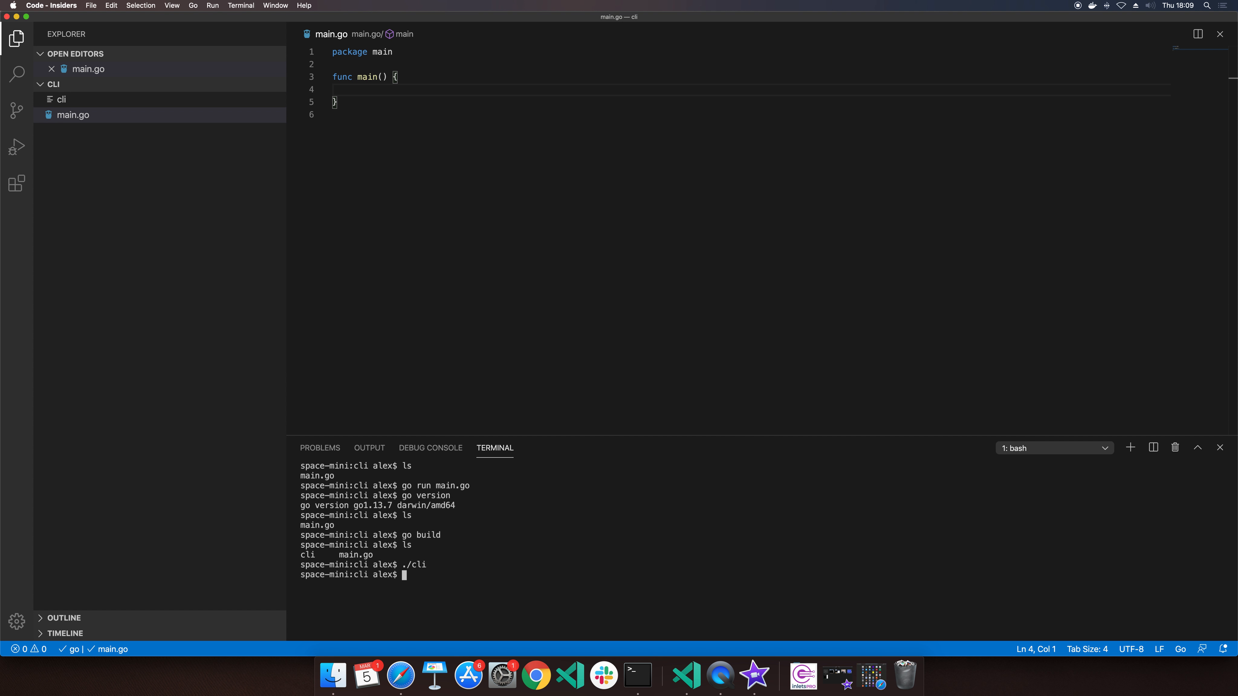
type("GO")
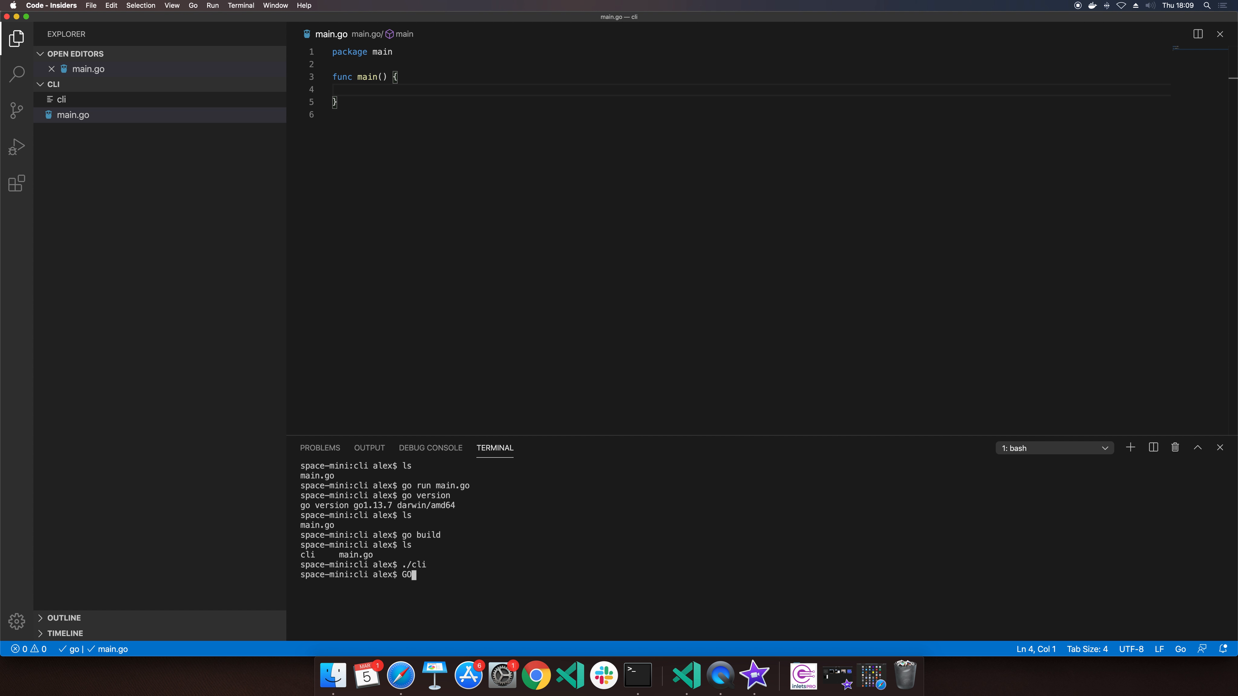
Step: Cross-compile with GOOS=windows go build and confirm cli.exe appears in ls
type("OS=windows")
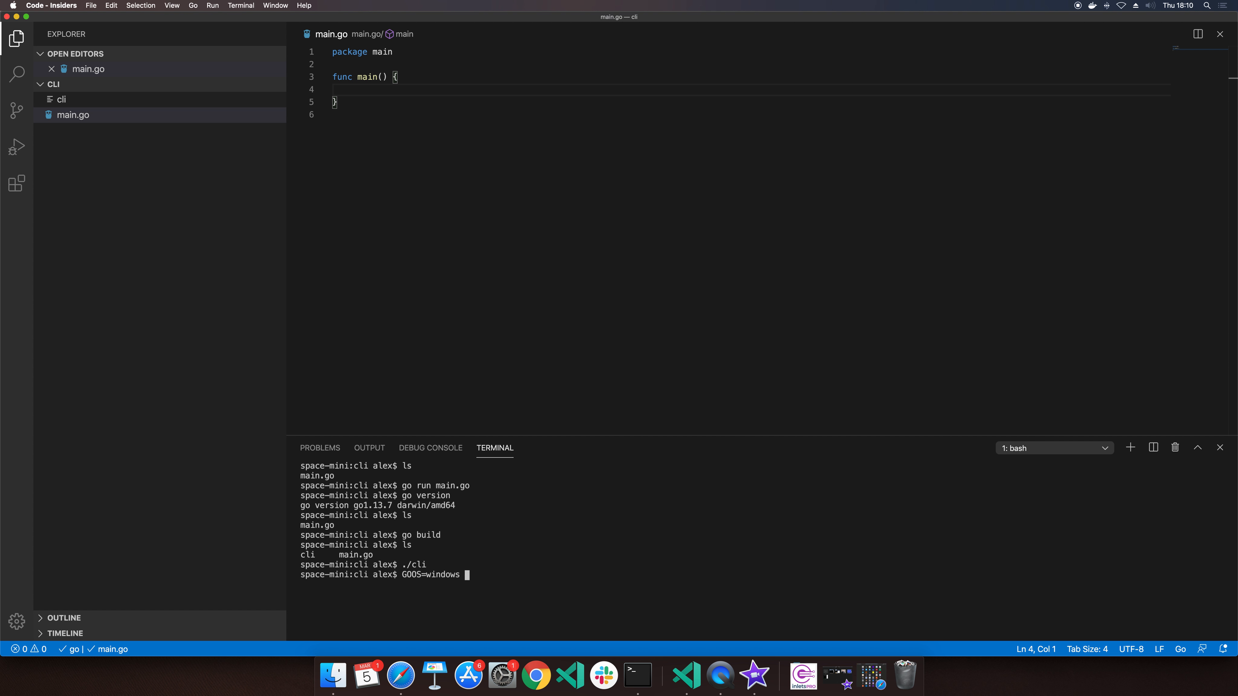
type("go build")
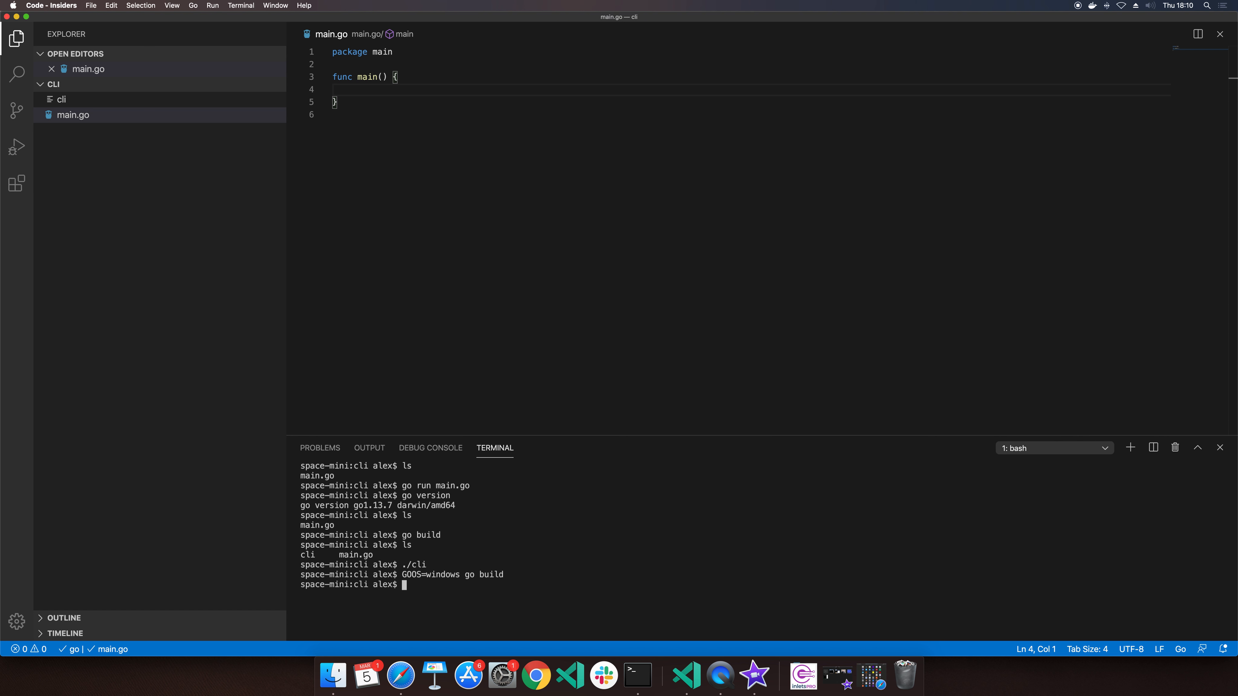
type("ls")
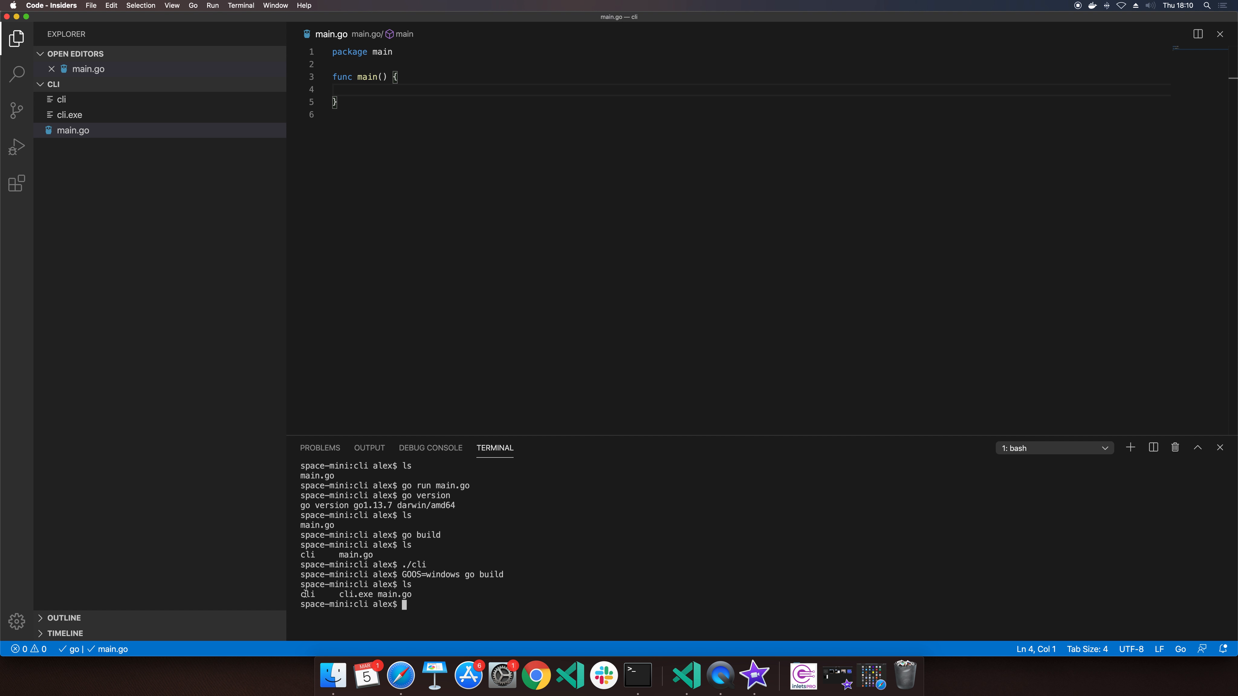
double_click(307, 593)
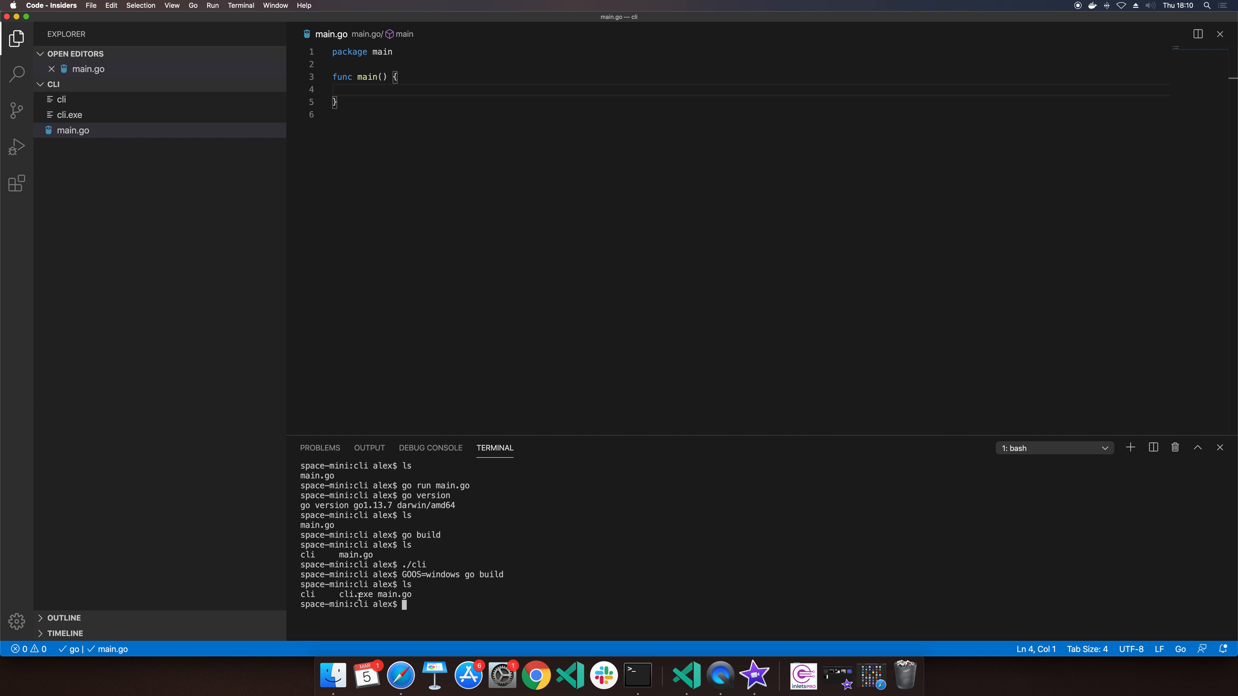
double_click(355, 594)
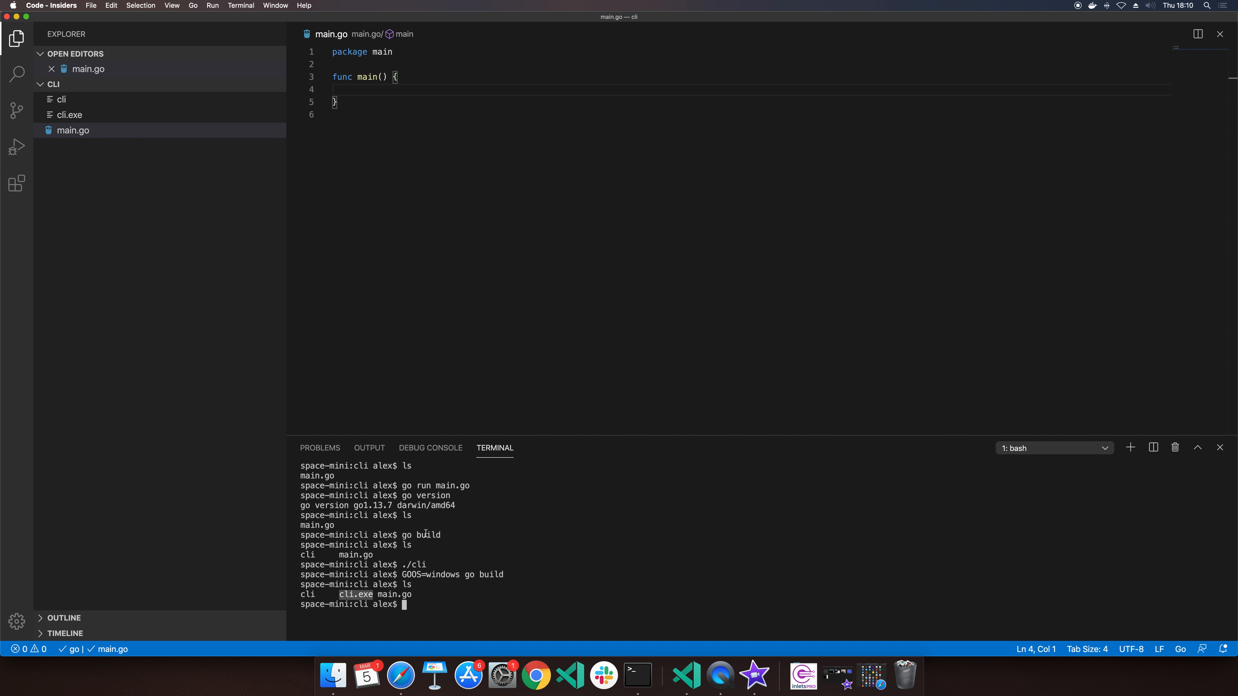
Step: Try GOOS=linux go build, then remove the binaries leaving only main.go
type("GOOS=windows go build")
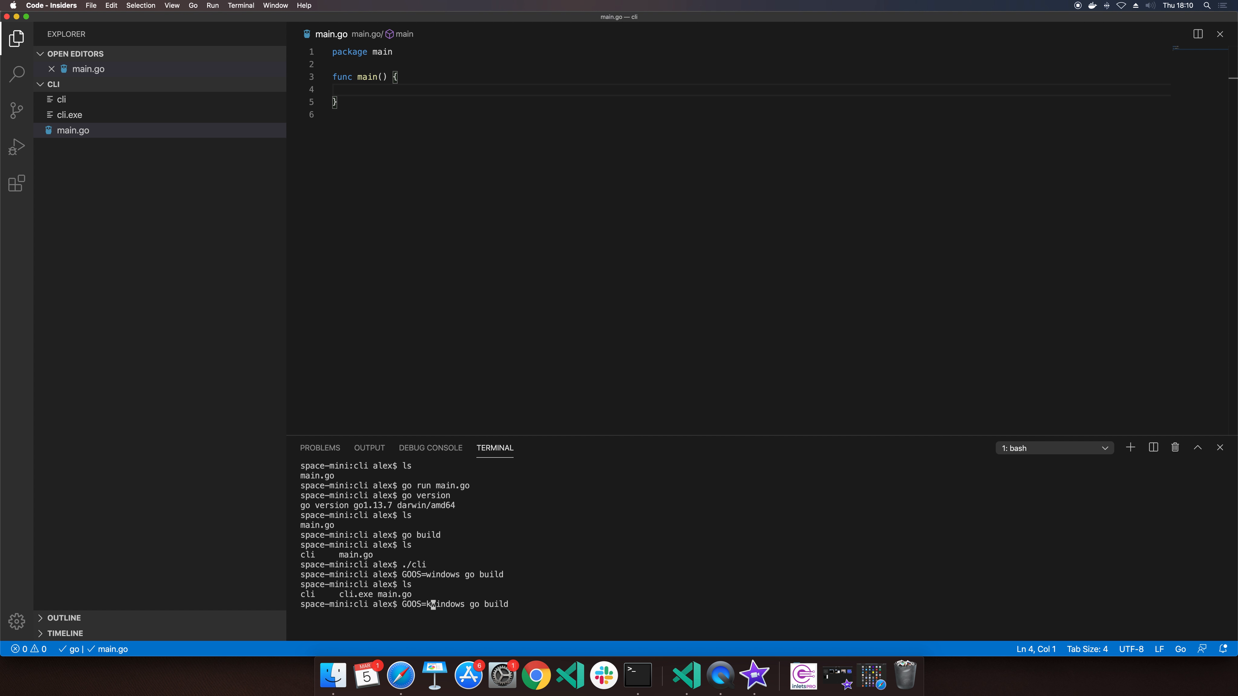
type("linux")
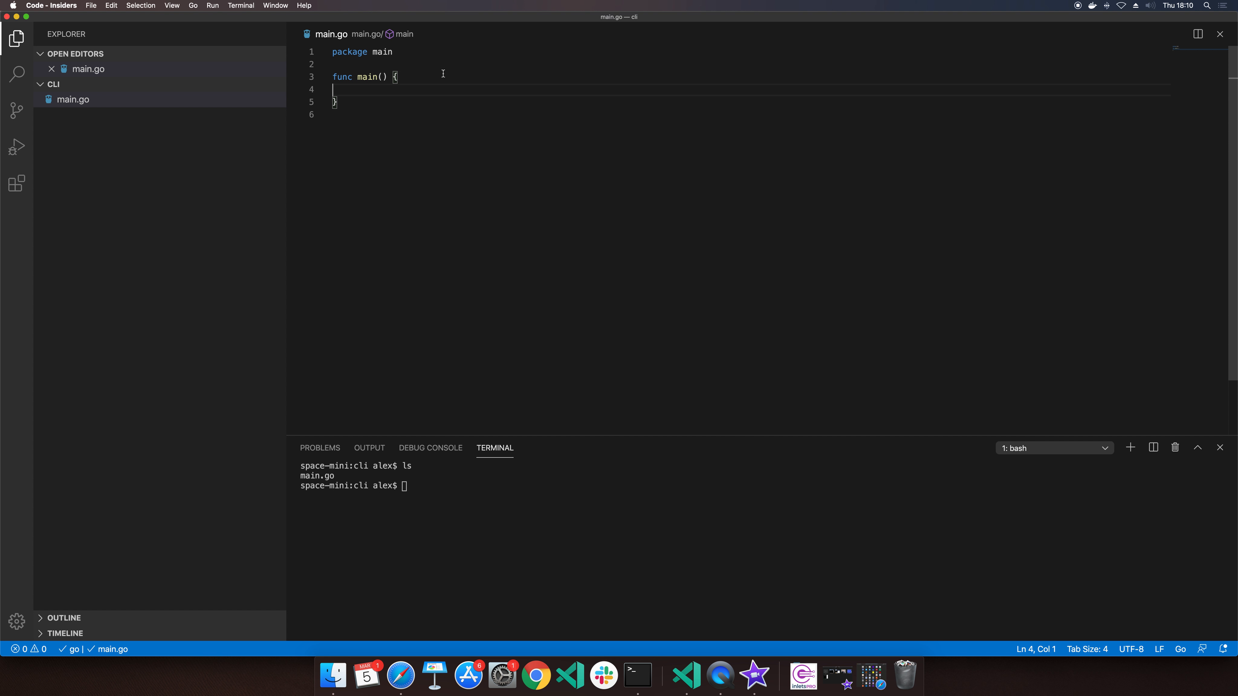
Step: Add fmt.Println("Hello world") to main and run go run main.go to print it
type("fmt.Println(\"")
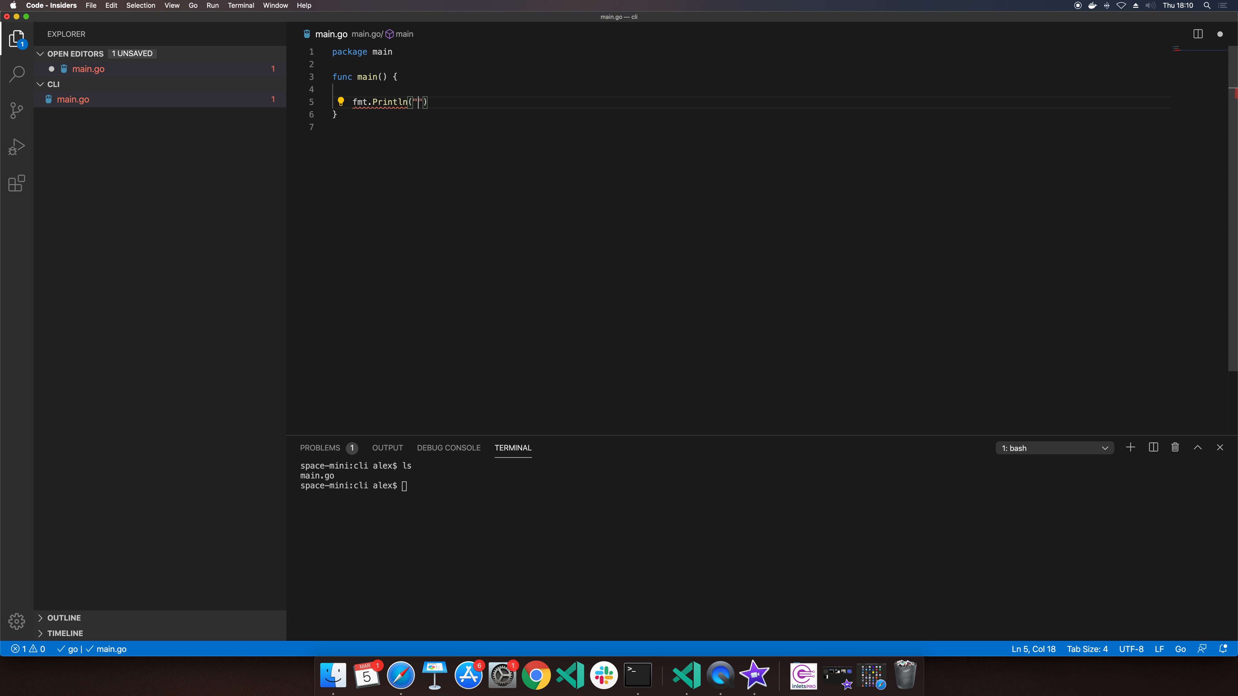
type("Hello world")
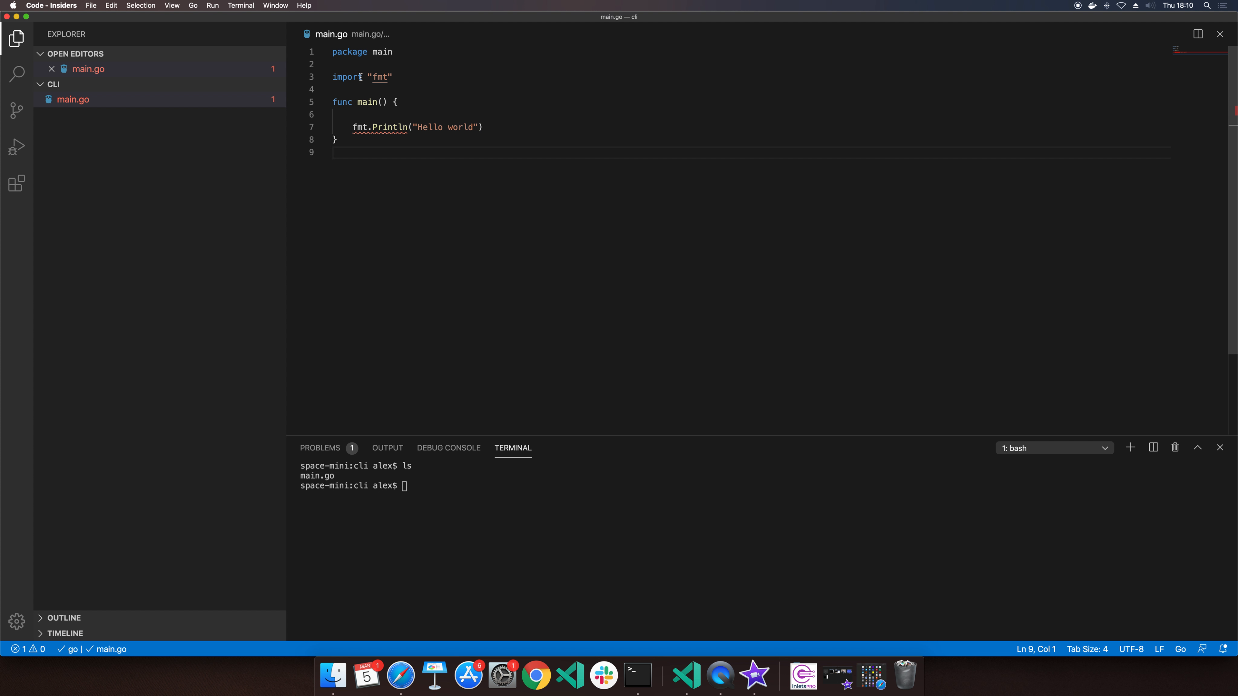
mouse_move(376, 181)
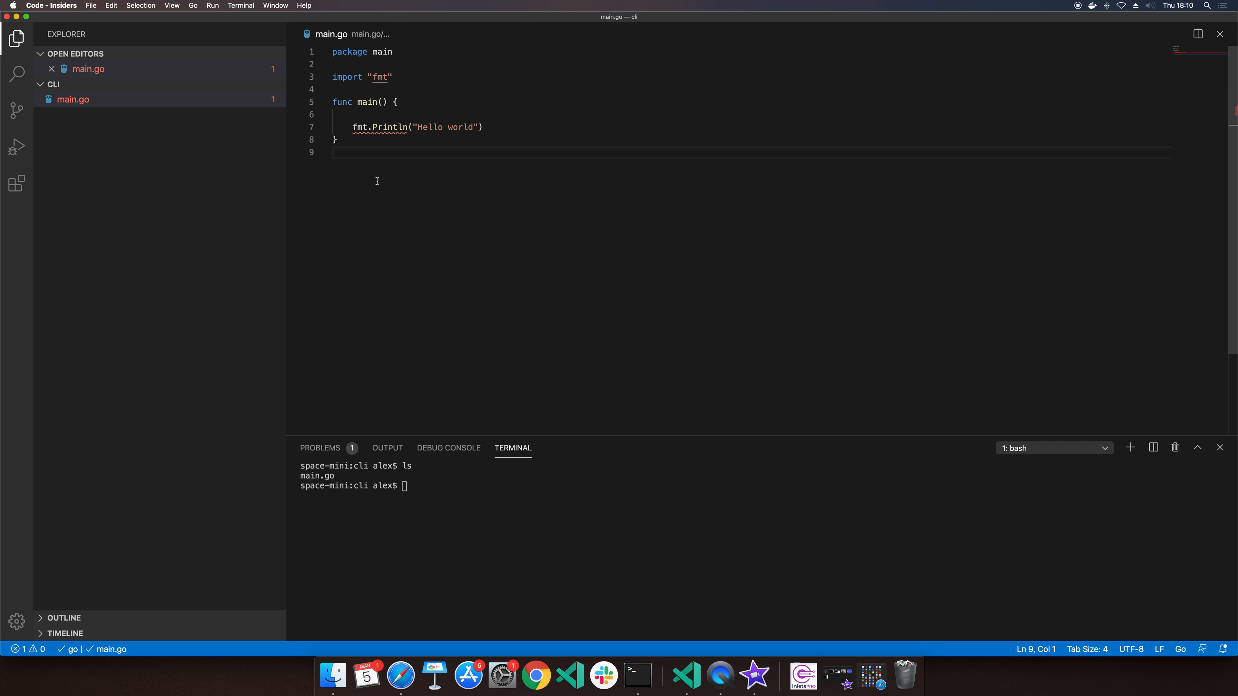
mouse_move(472, 596)
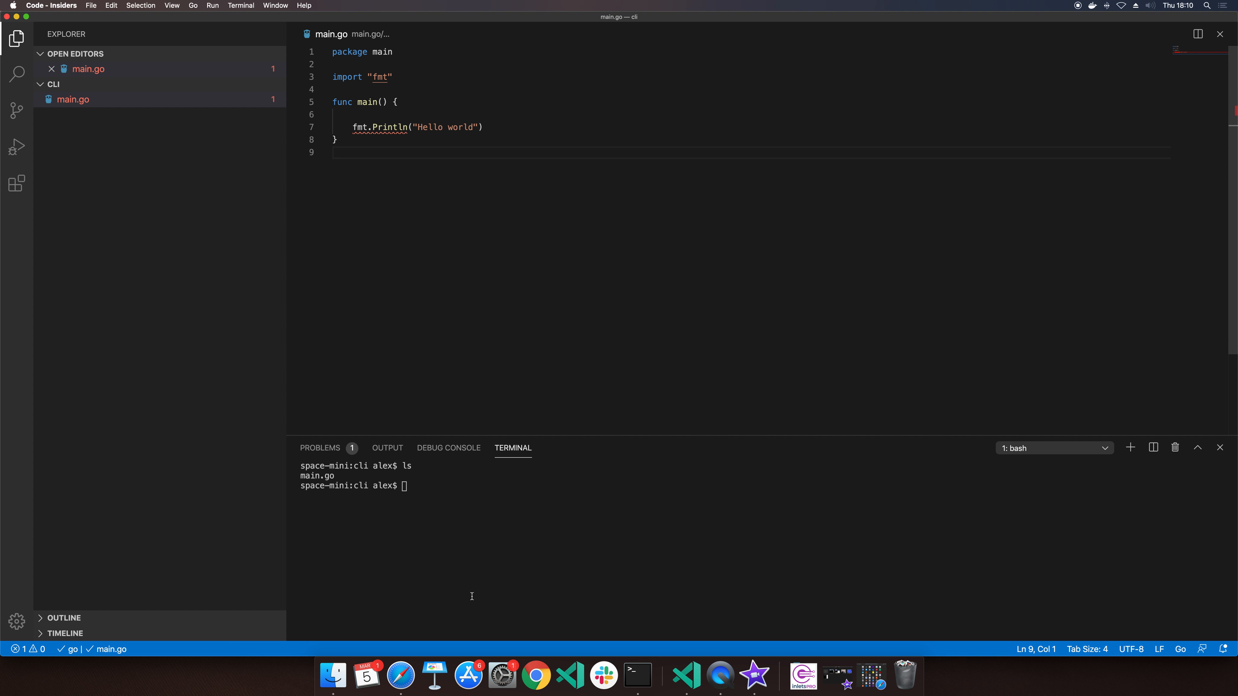
type("go run")
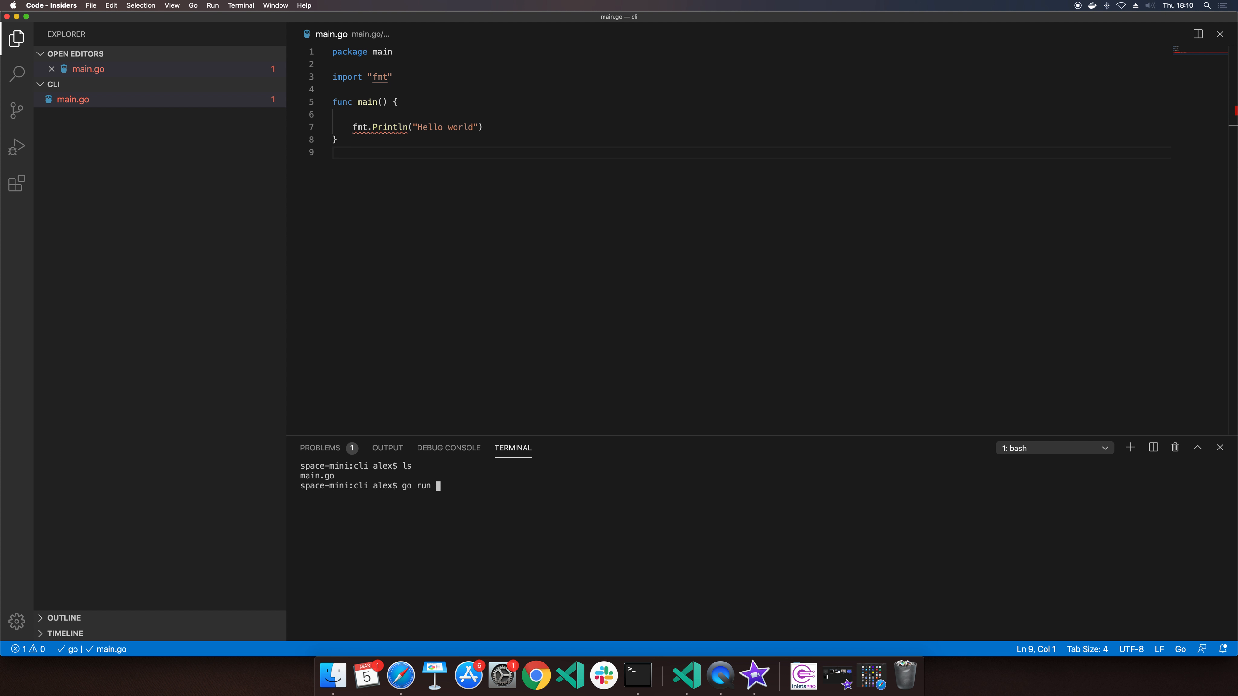
type("main.go")
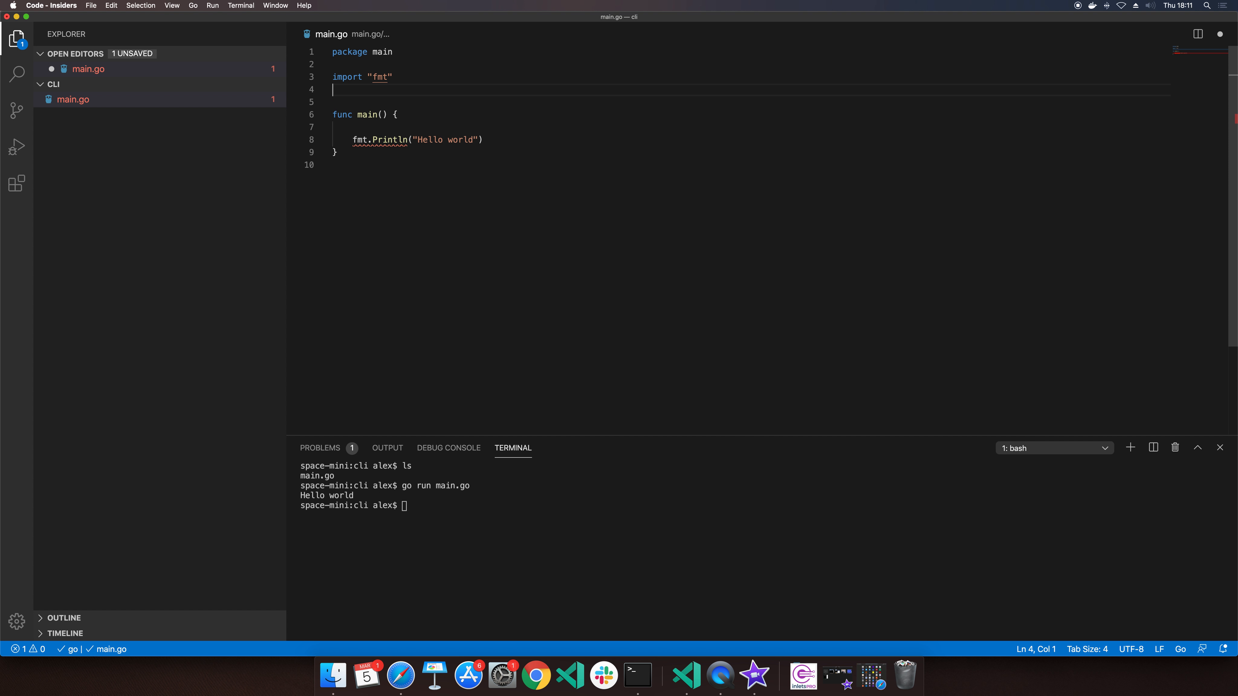
Step: Rewrite the imports as a grouped block with "fmt" and "os", opening blank lines in main
type("import \"os\"")
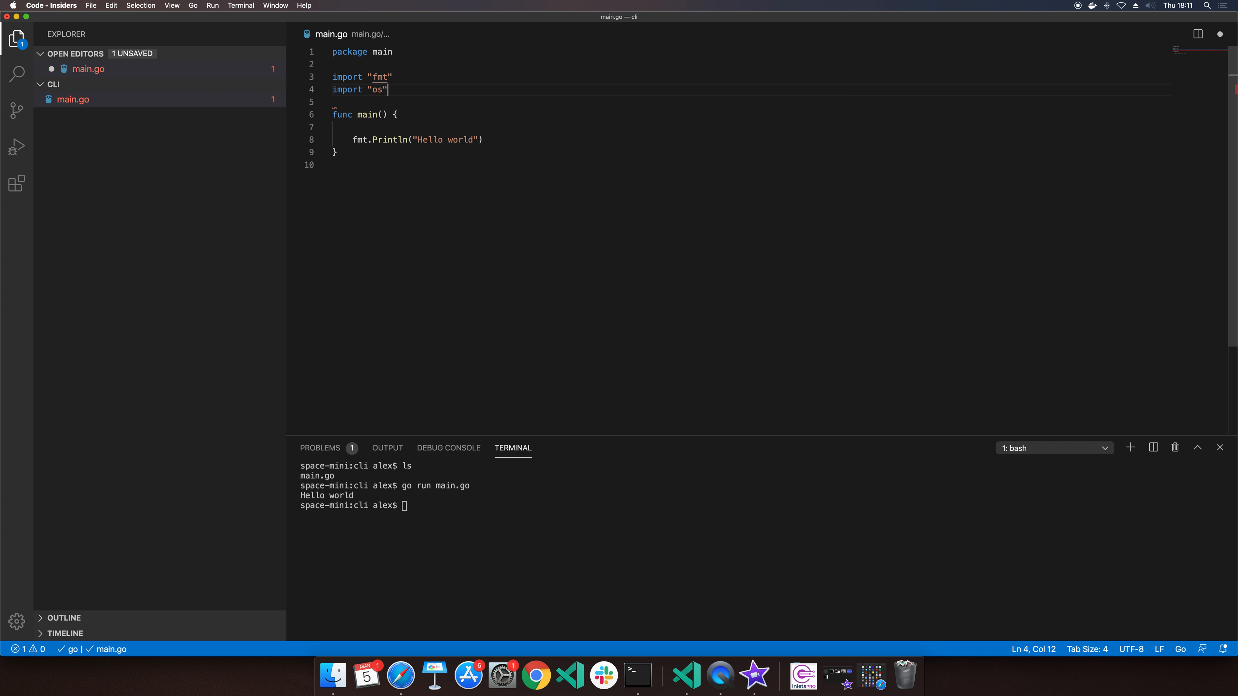
triple_click(360, 89)
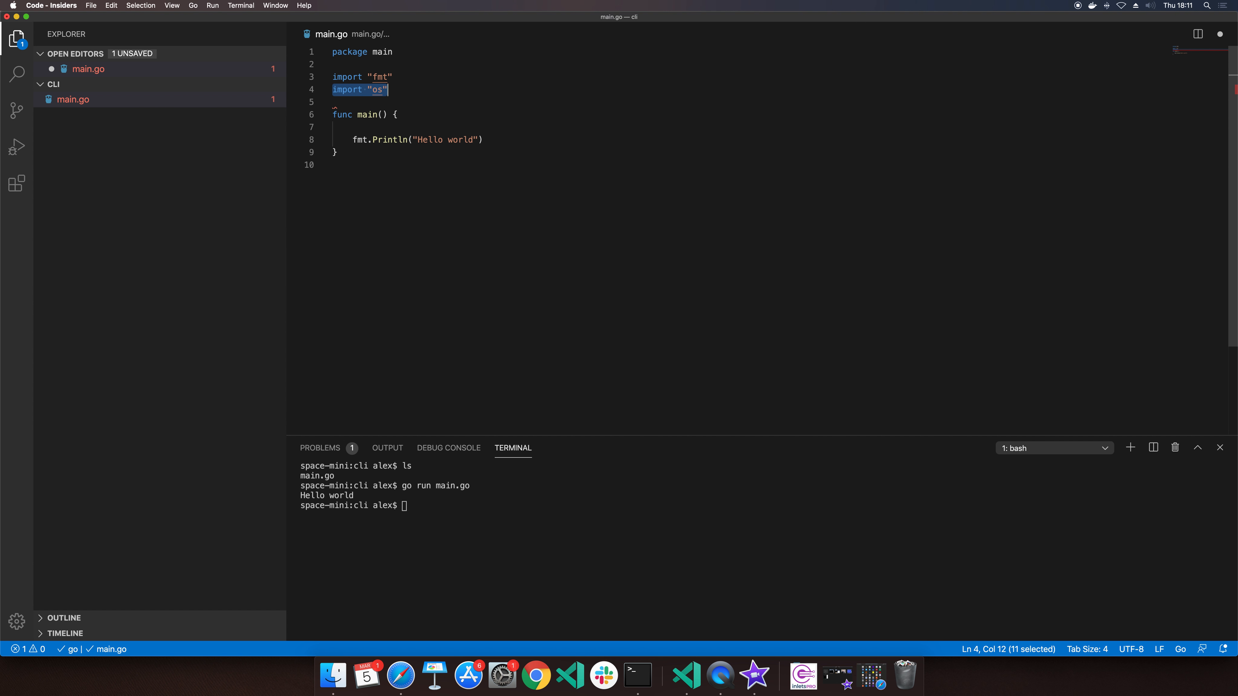
key("Delete")
type("(")
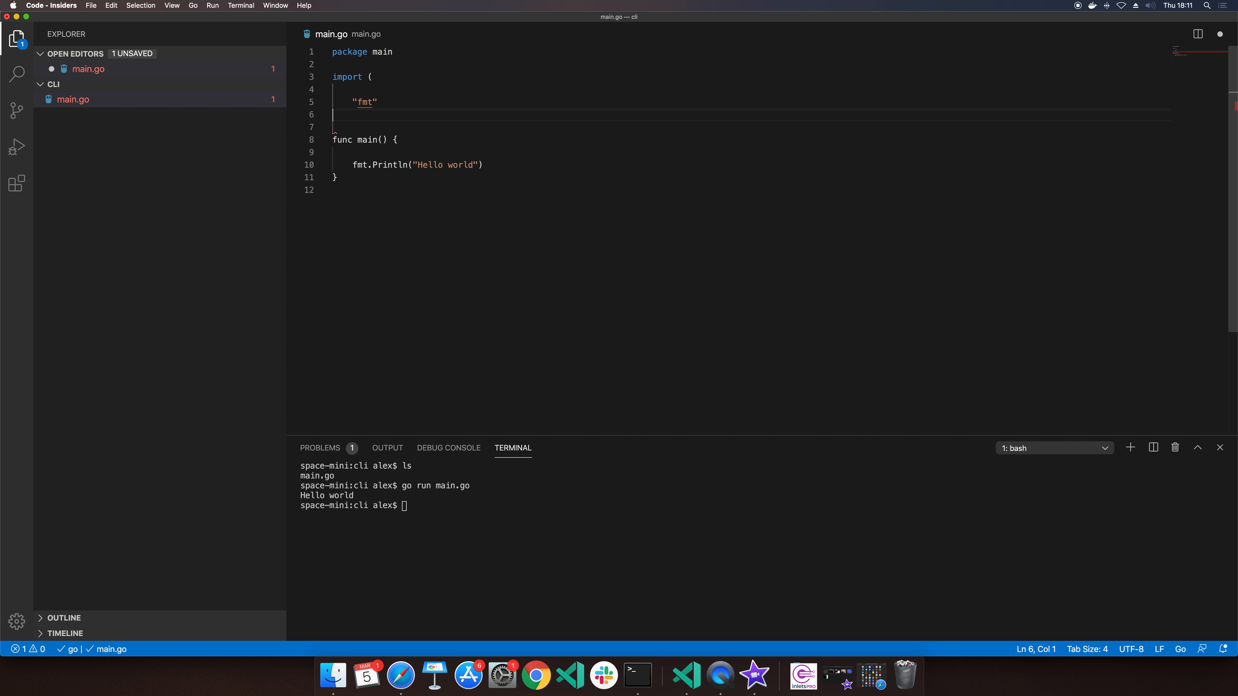
key("Backspace")
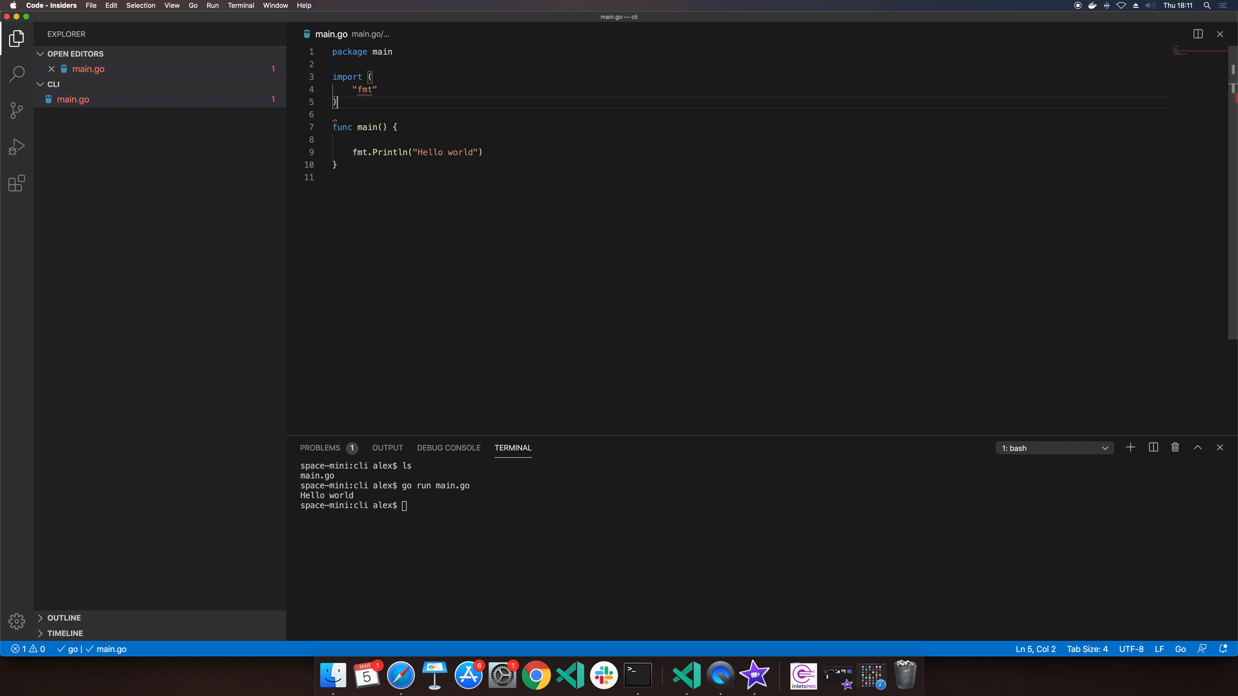
type("\"os\"")
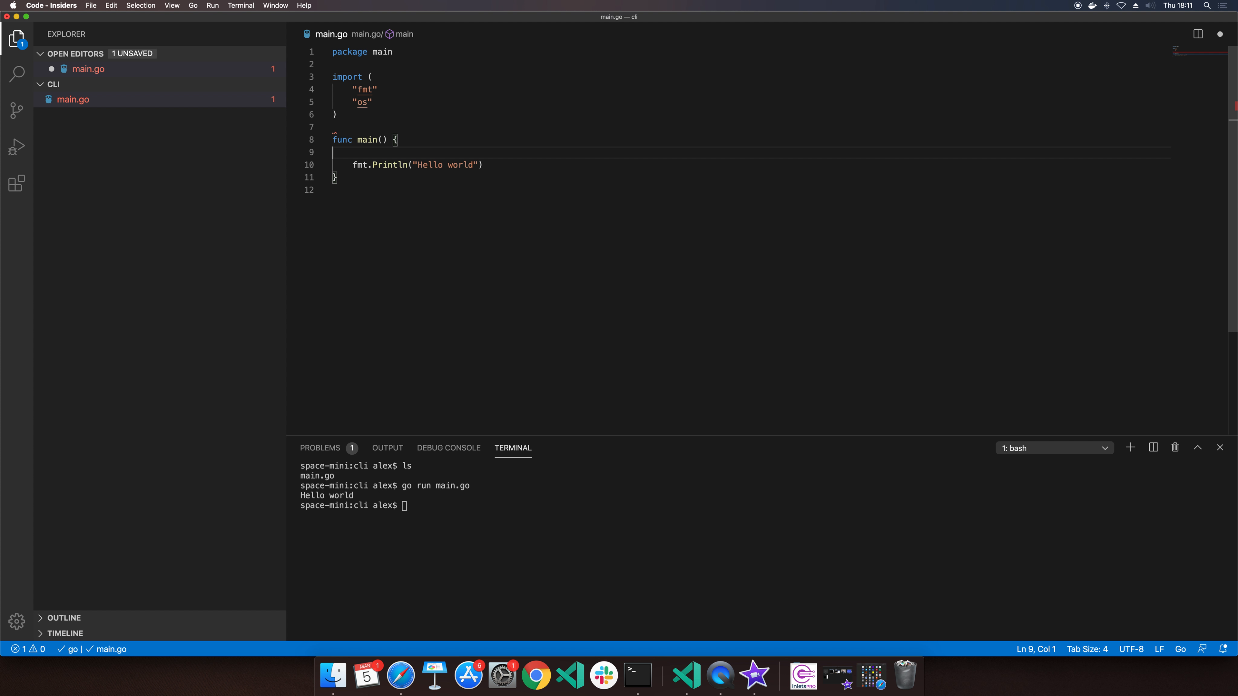
key("enter")
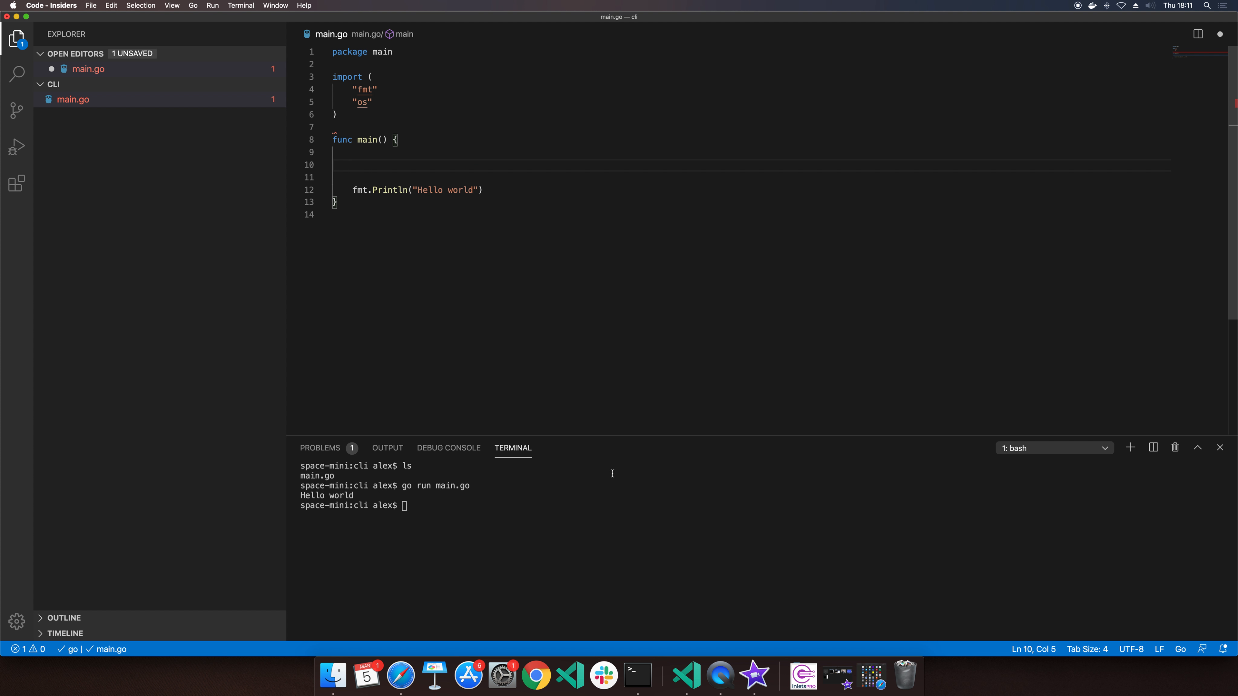
Step: Assign user := os.Getenv("USER") at the top of main
type("ls")
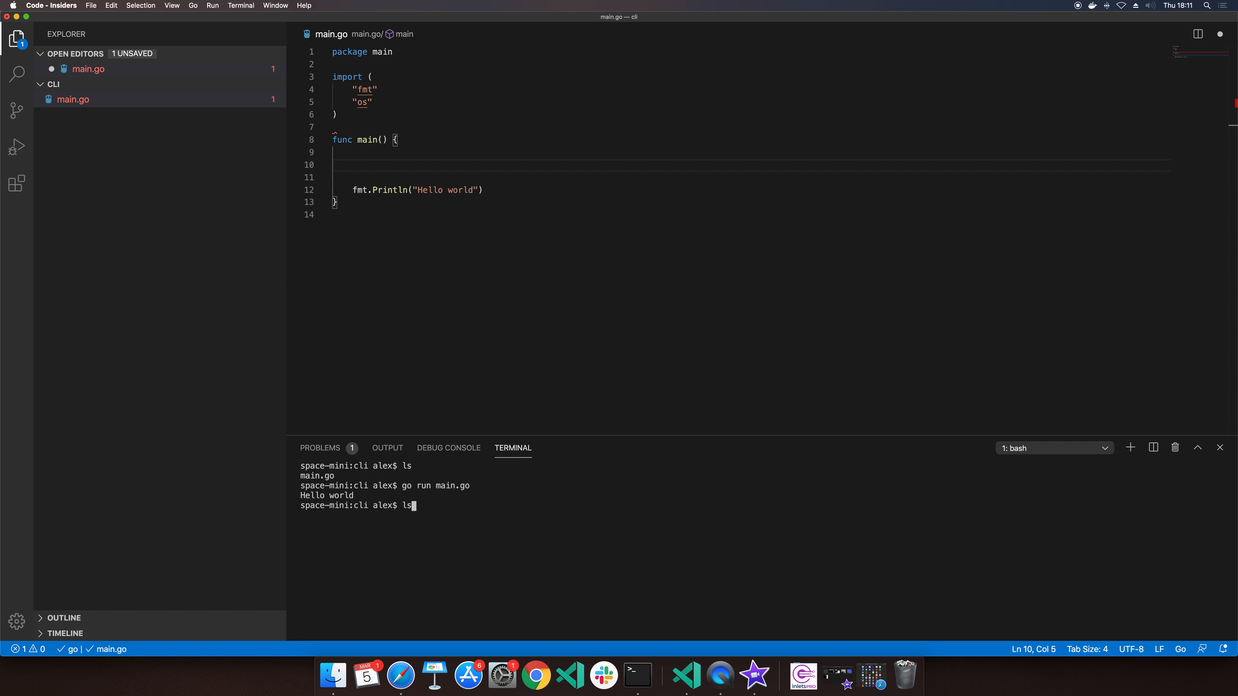
type("GOOS=linux go build")
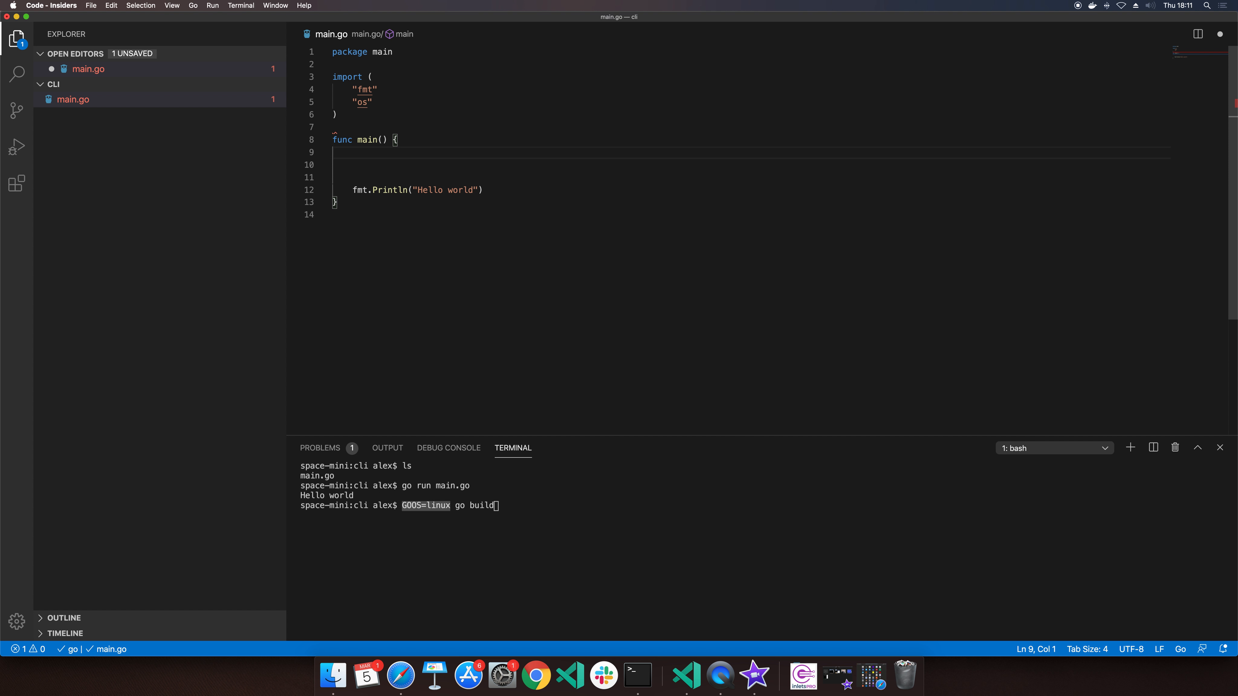
type("os.")
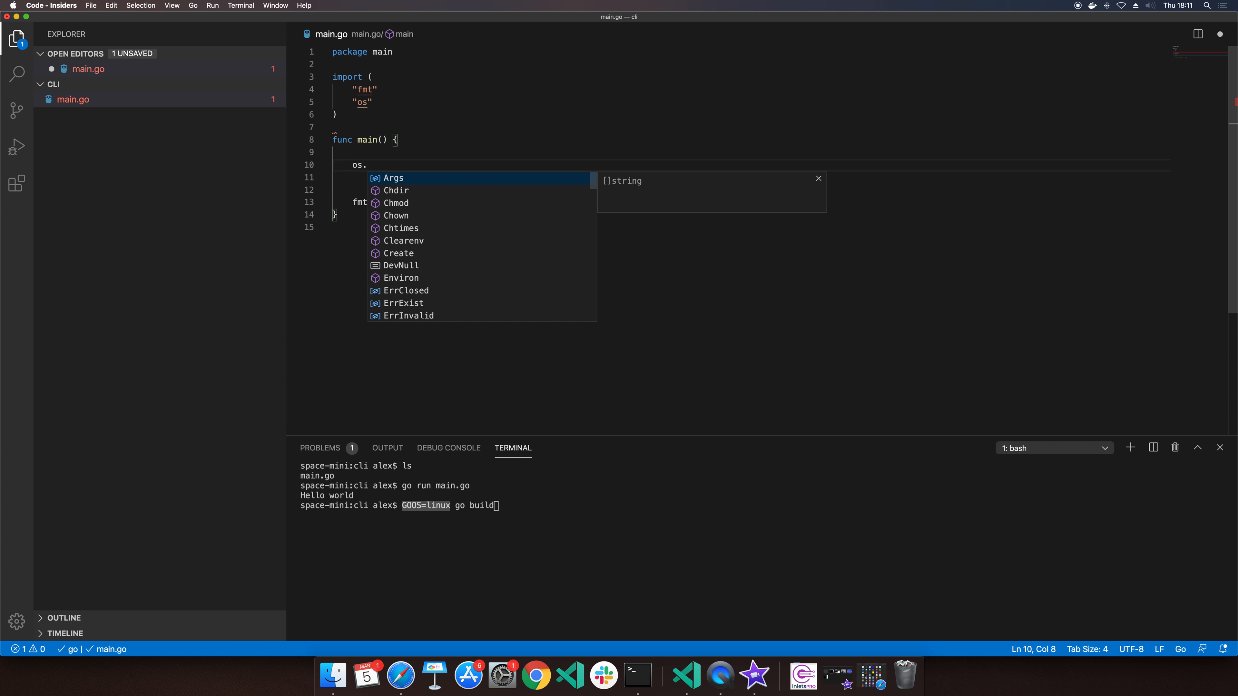
type("Getenv(\"")
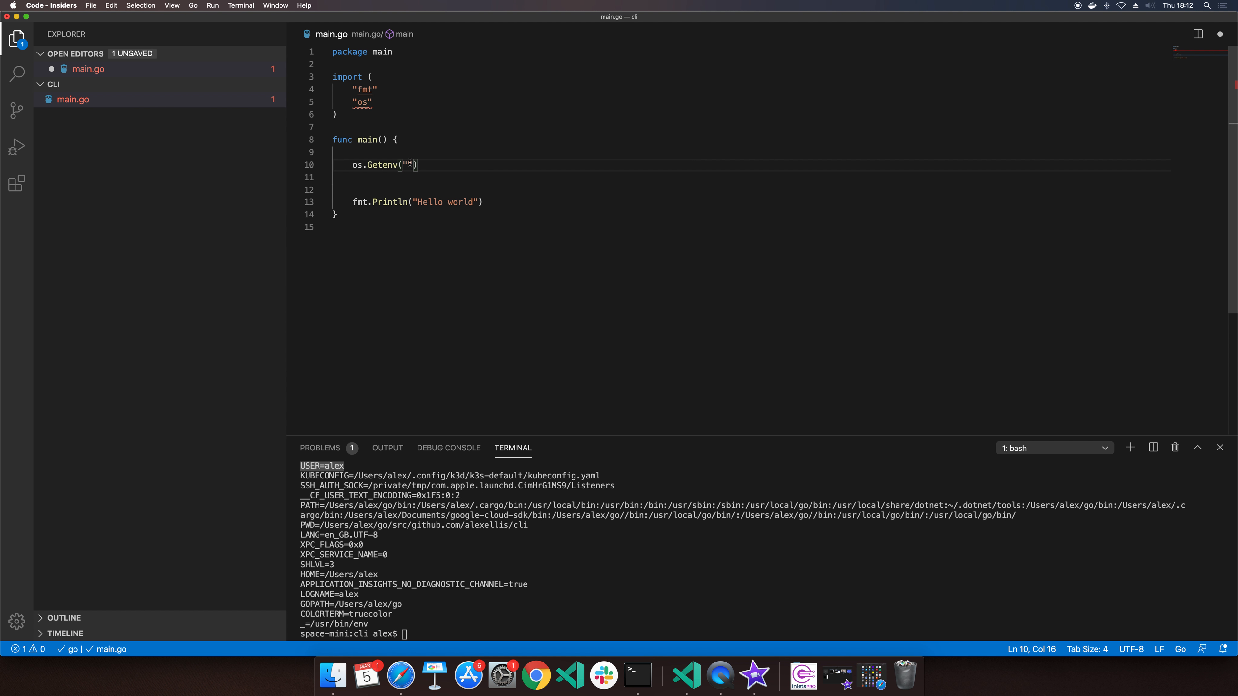
type("USER")
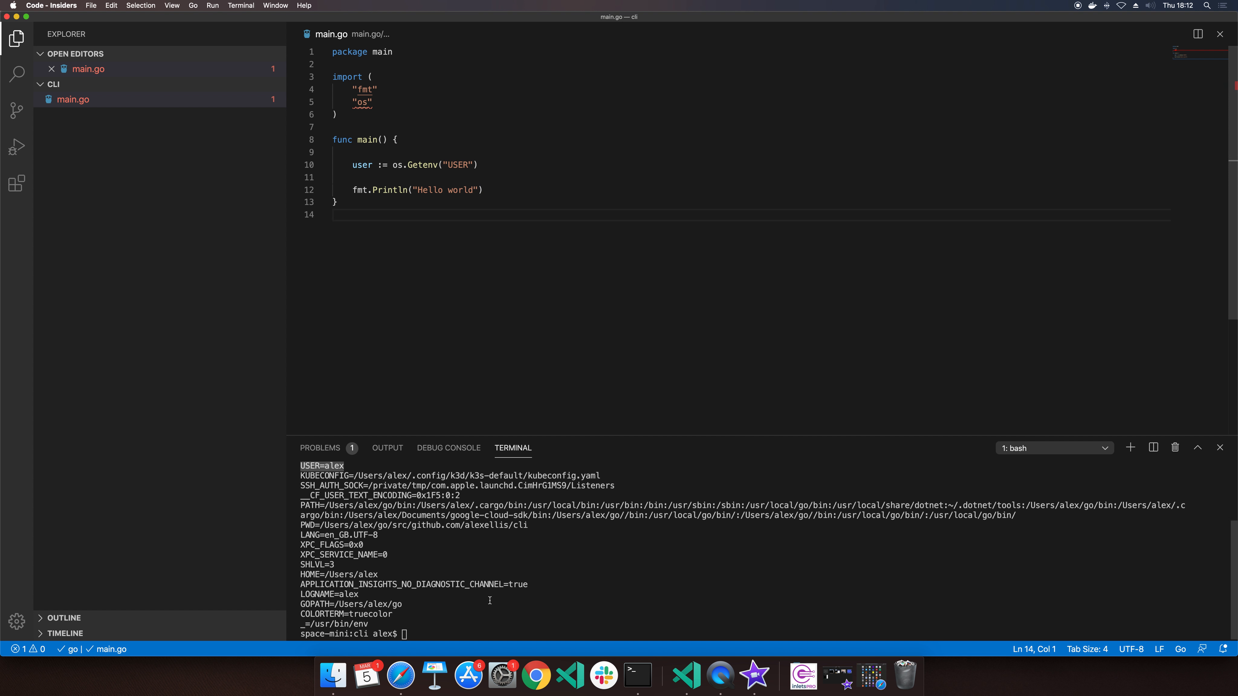
Step: Run go run main.go and hit the 'user declared and not used' compile error
type("go run main.go")
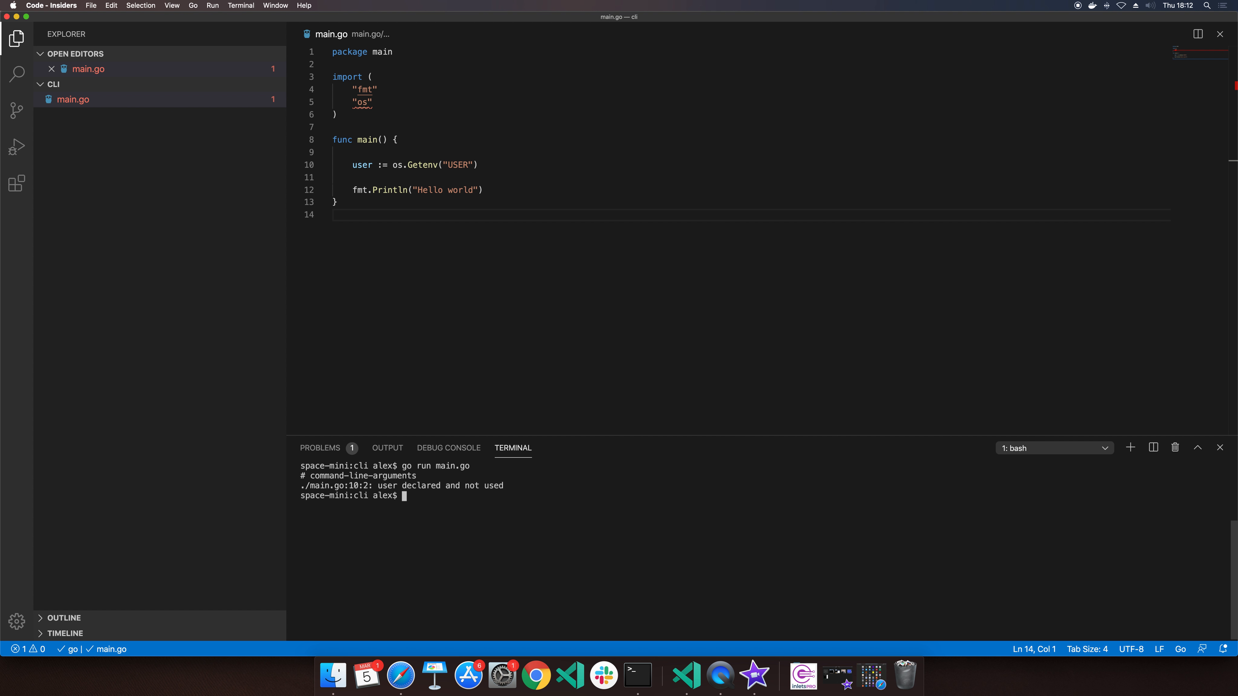
mouse_move(332, 492)
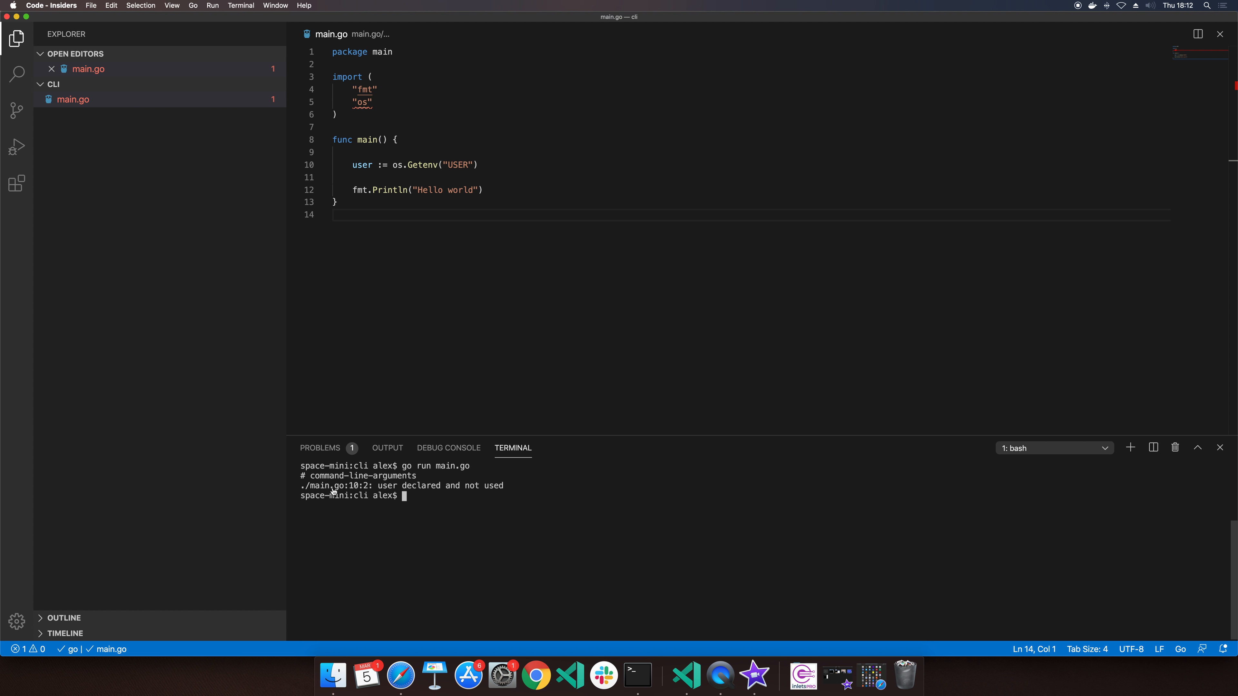
mouse_move(331, 486)
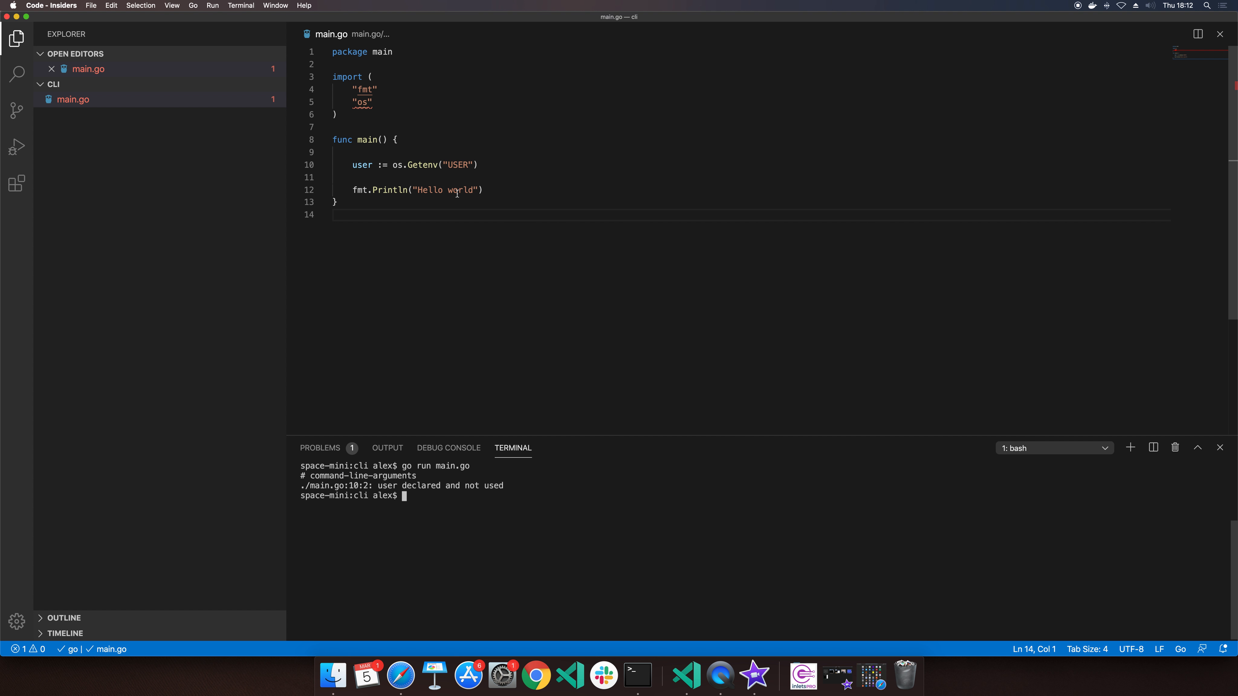
Step: Change the greeting to print "Hello " + user
key("Backspace")
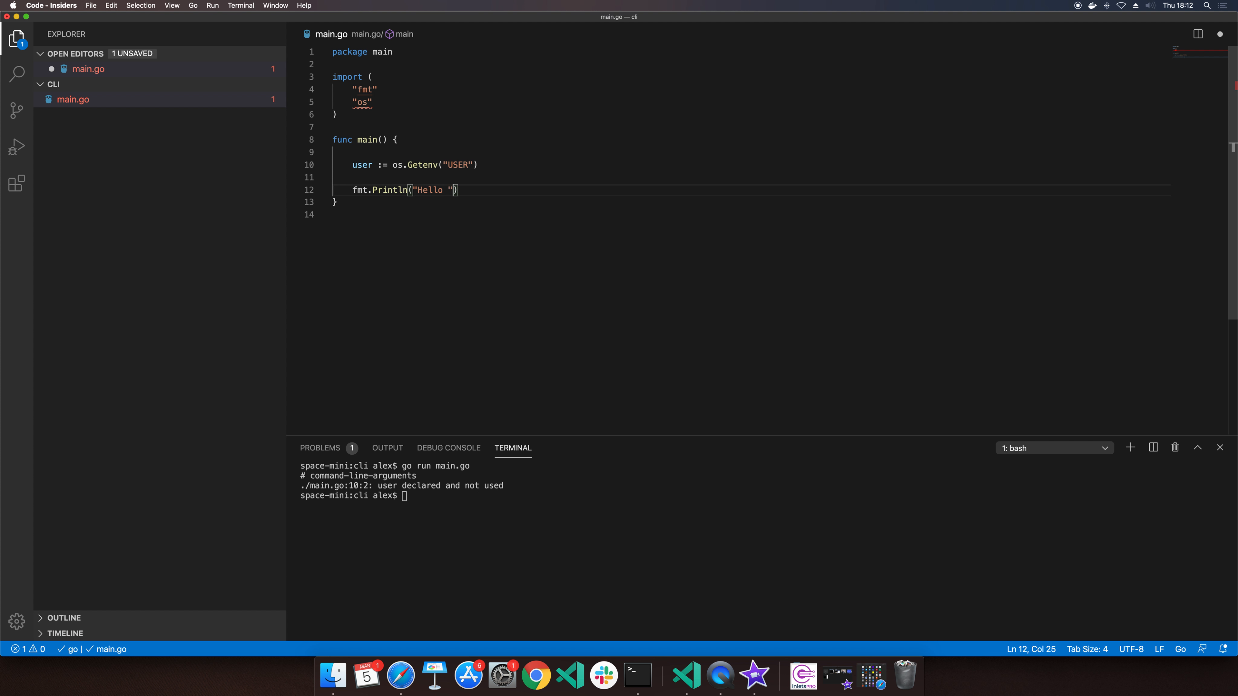
type("+ user")
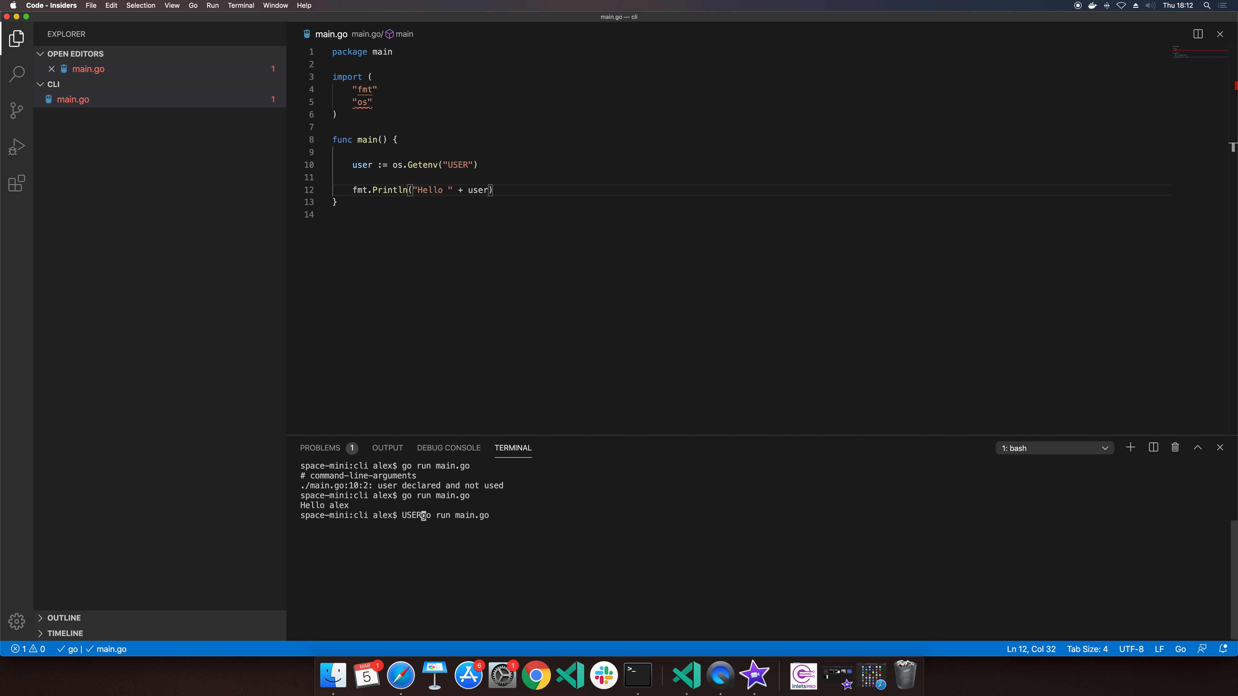
Step: Run with USER=john go run main.go and confirm it prints Hello john
type("john")
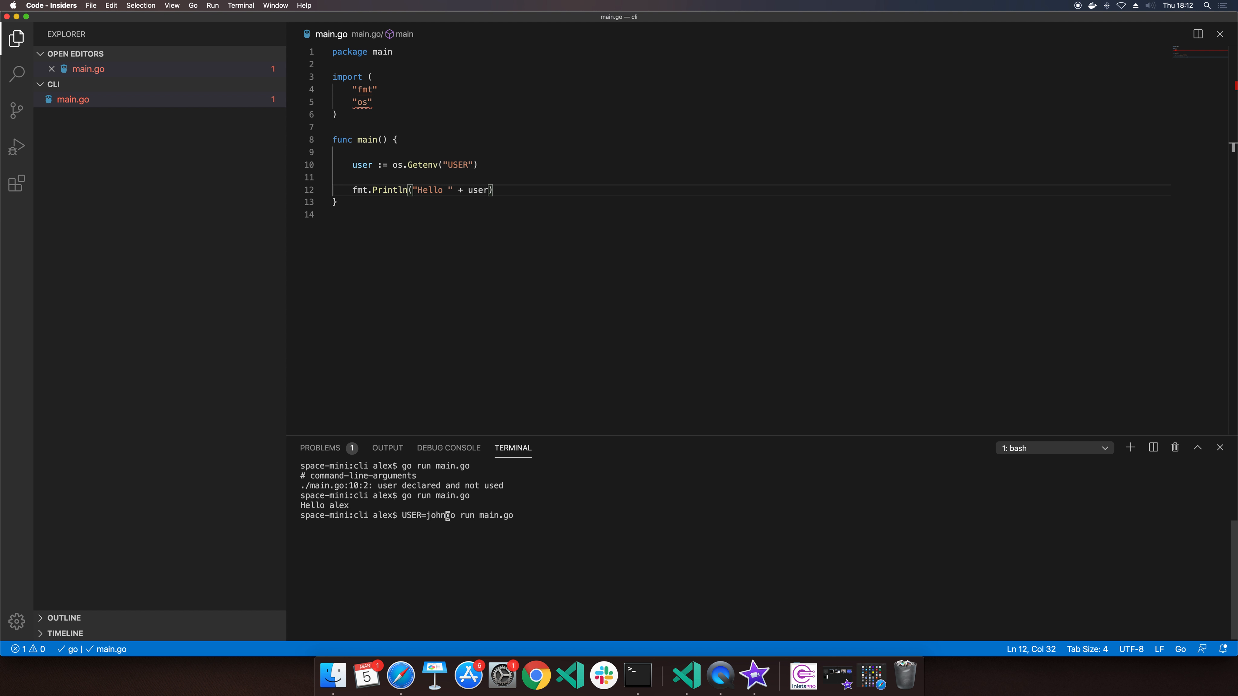
key("Return")
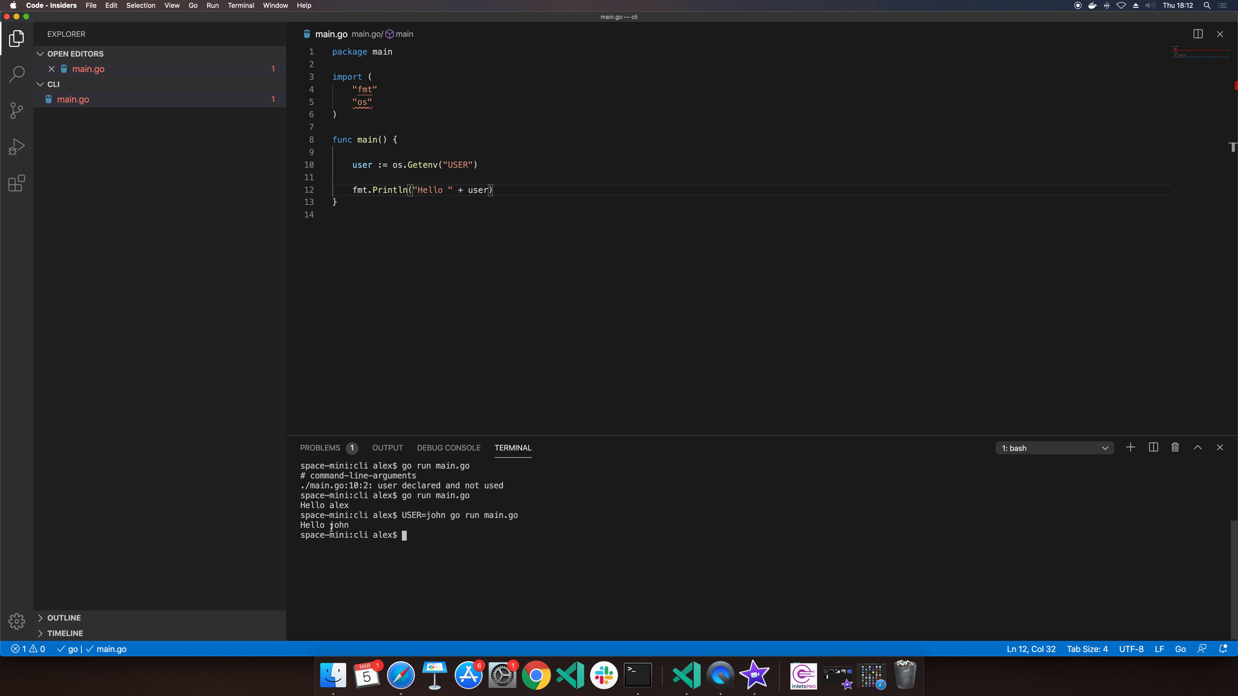
double_click(337, 525)
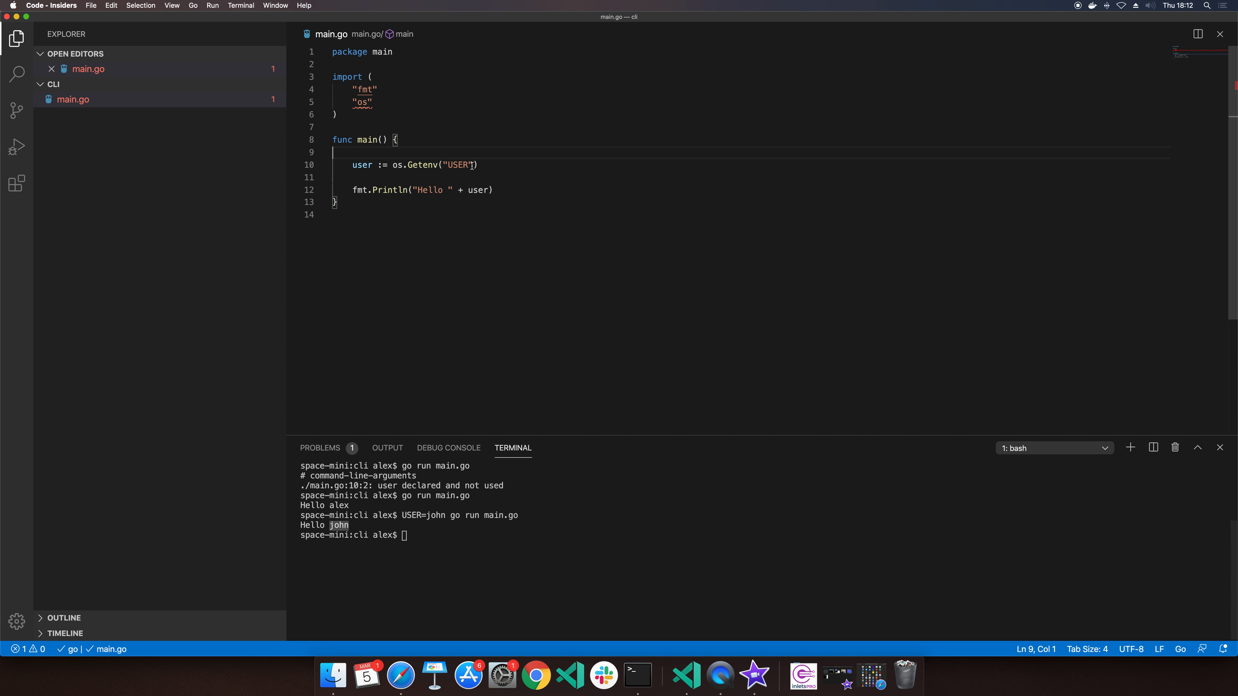
double_click(457, 165)
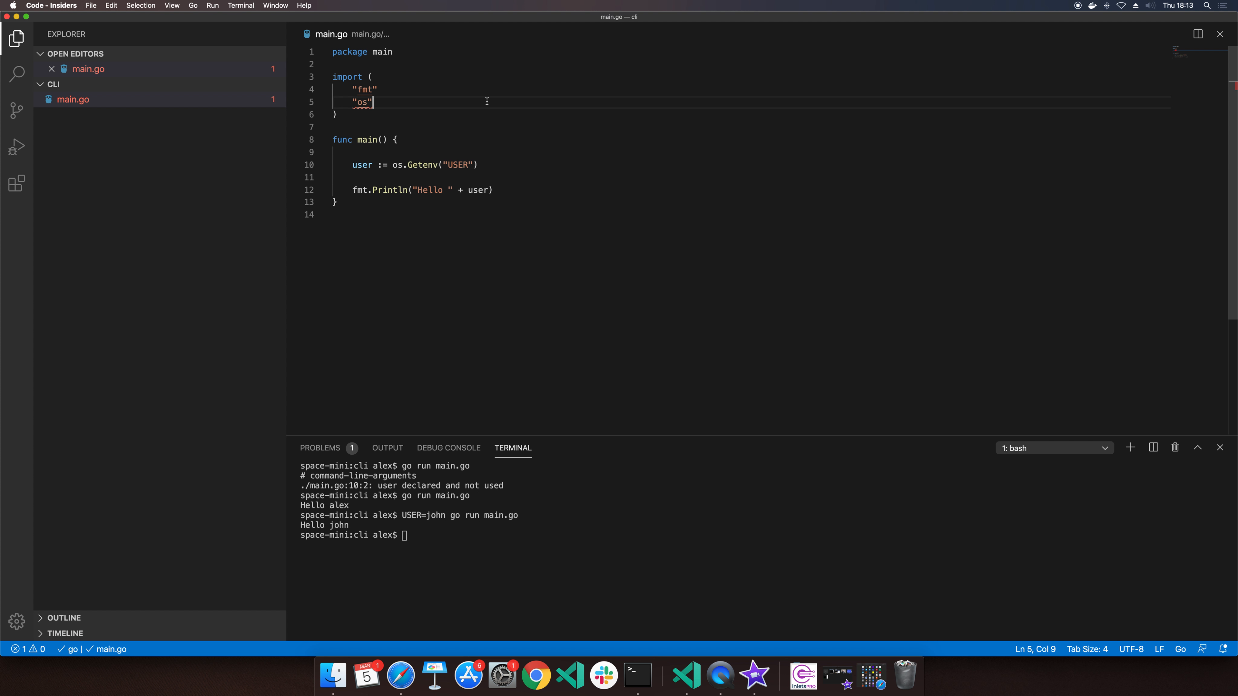
Step: Add "flag" to the import block alongside fmt and os
type("\"fa\"")
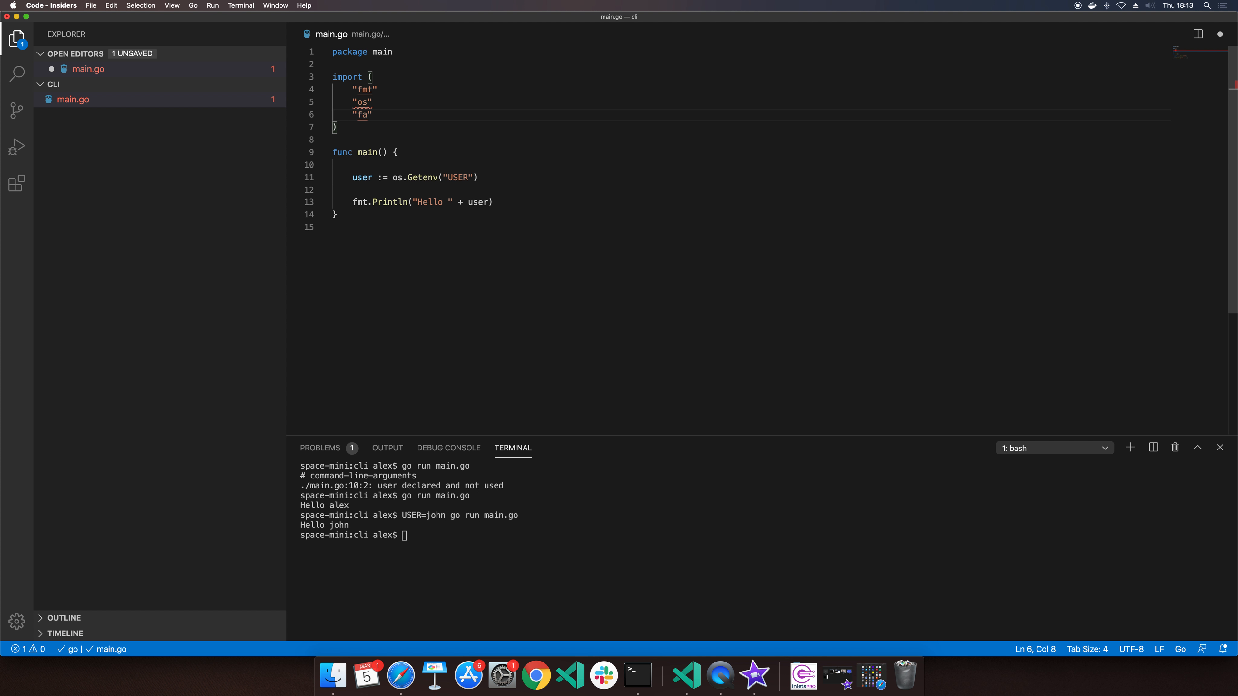
type("lags")
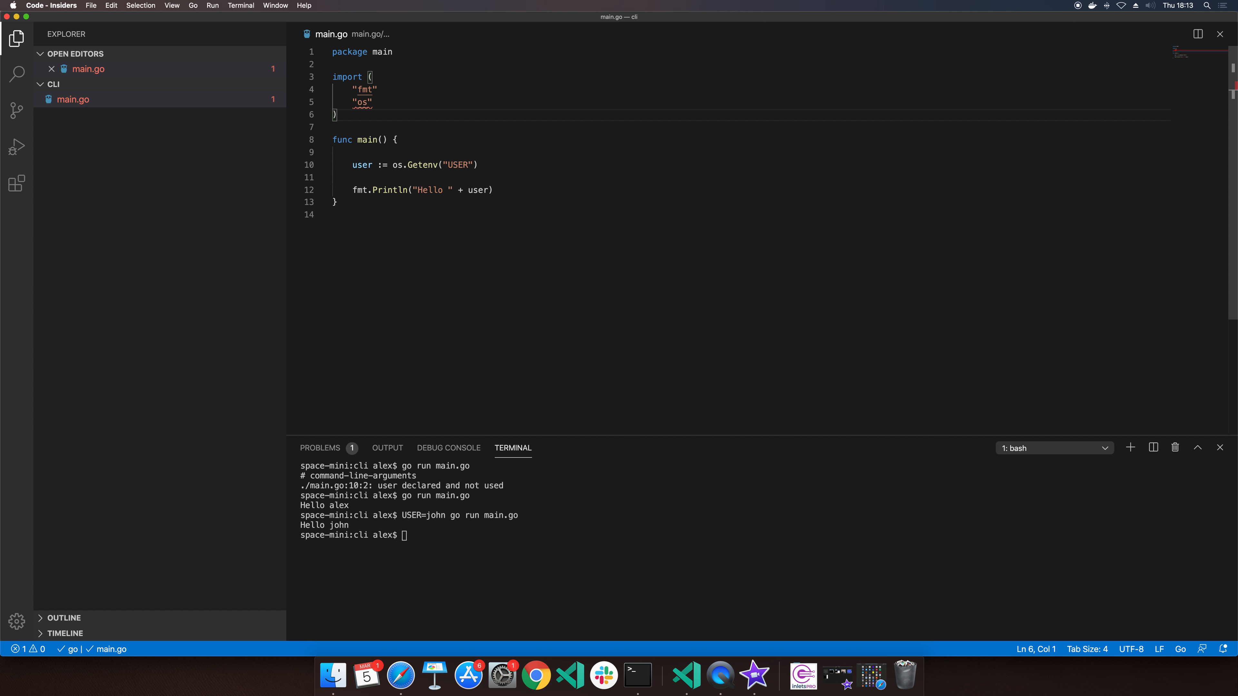
type("\"flags\"")
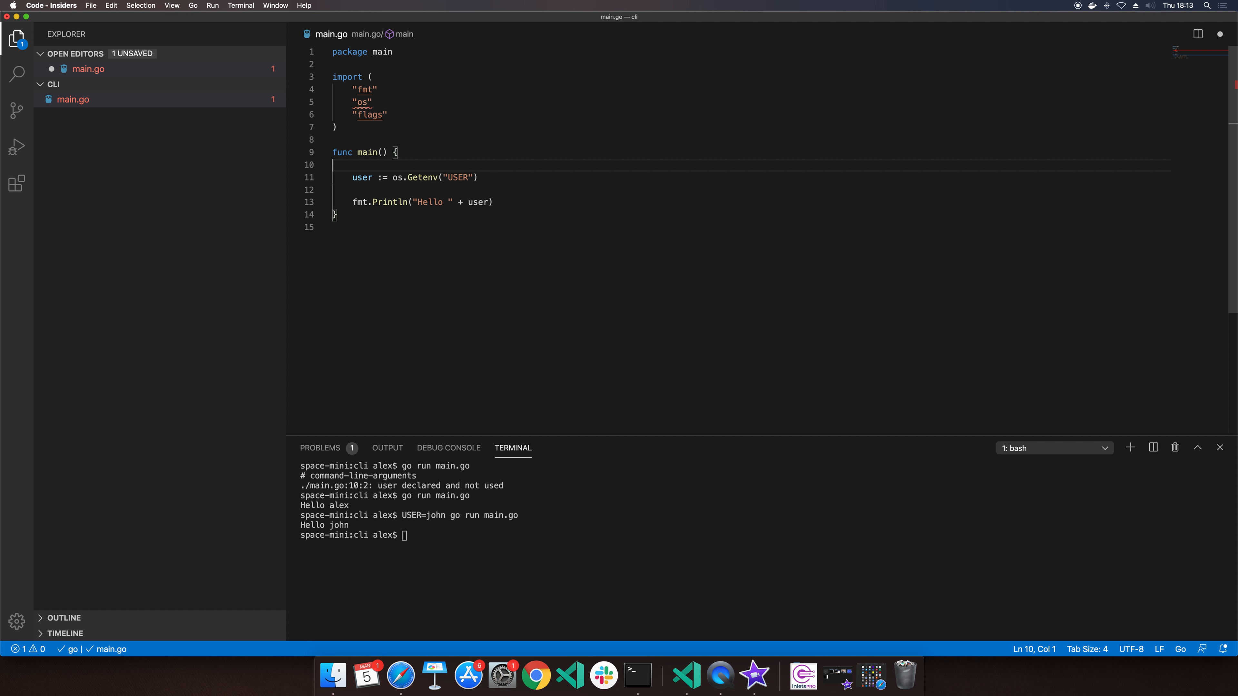
Step: Call flag.Parse() as the first line of main and save
type("flags.")
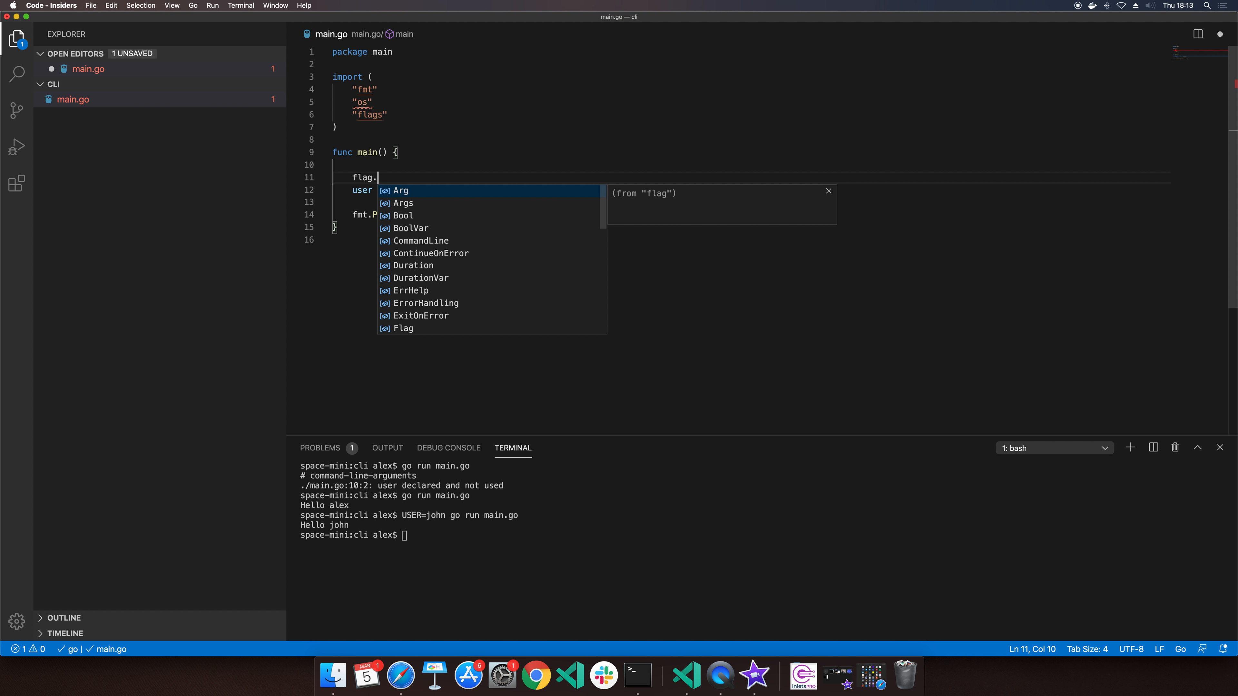
type("par")
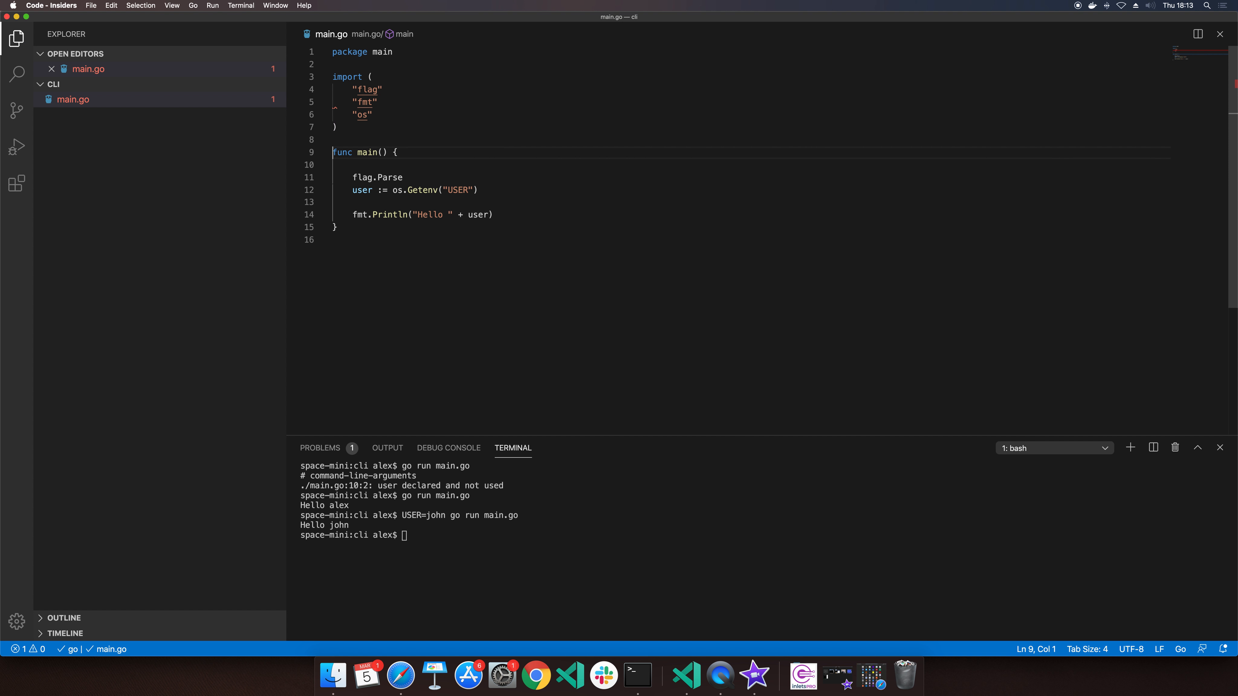
type("()")
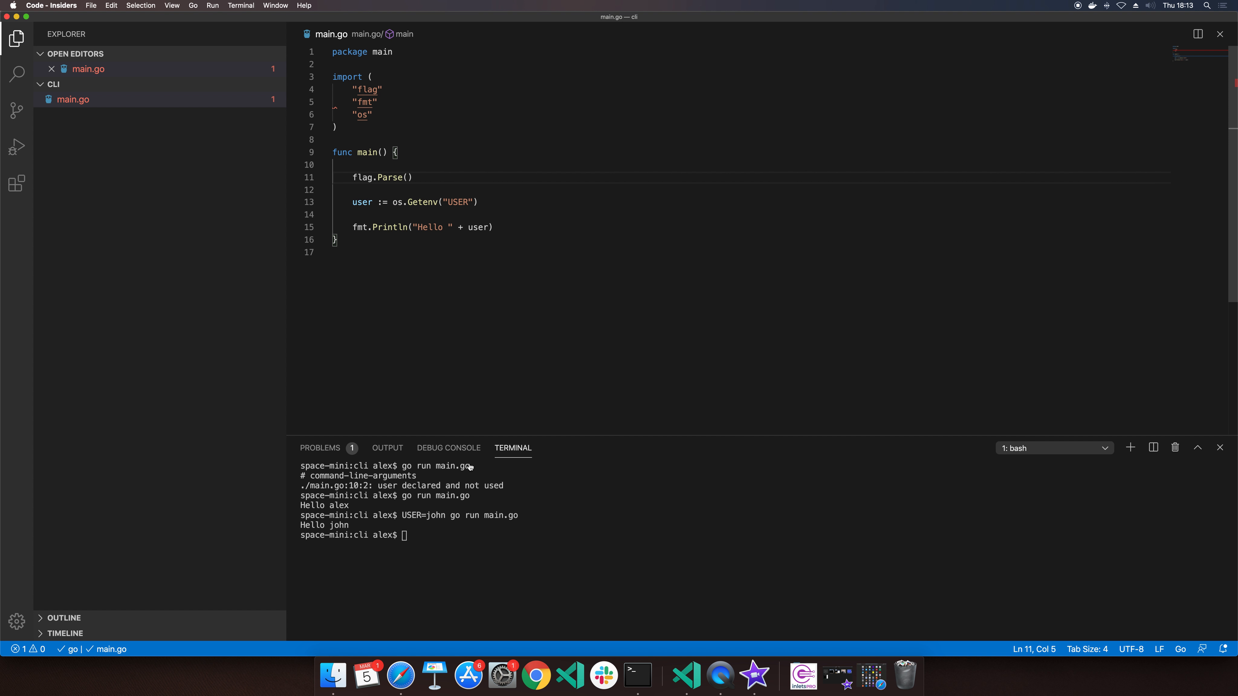
Step: Declare flag.Bool("print-user", true, "Print a name if set to true"), changing it to flag.BoolVar
key("Enter")
type("flag.")
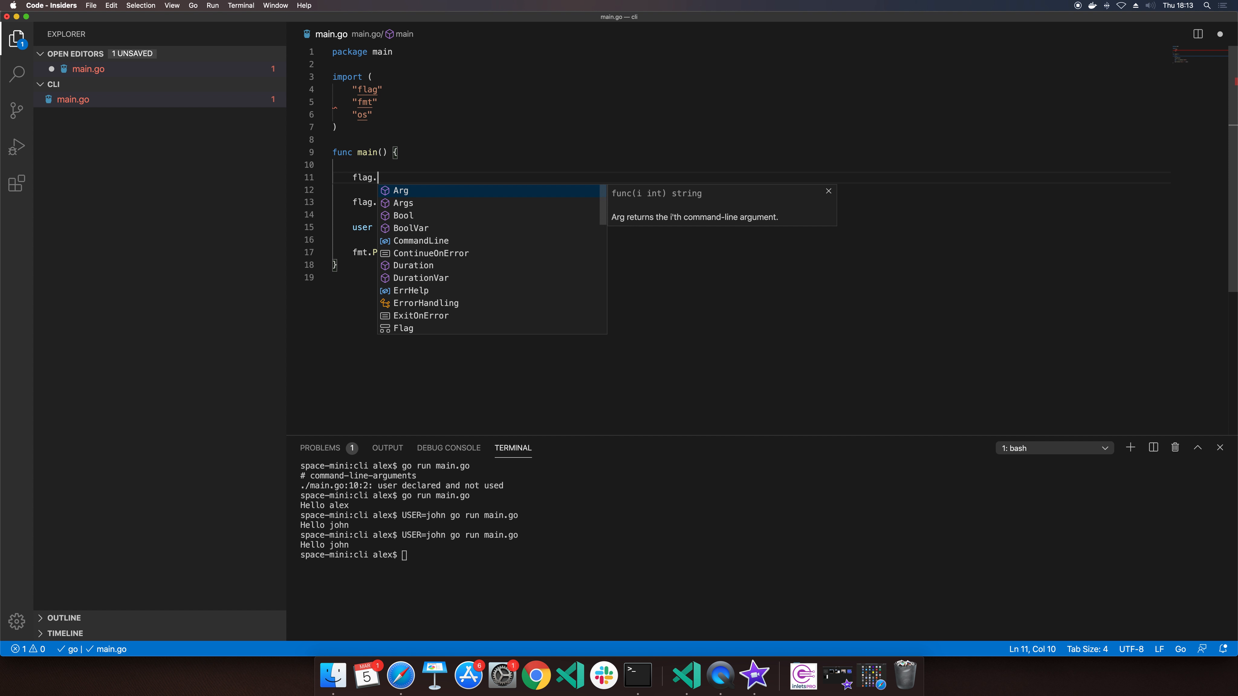
type("b")
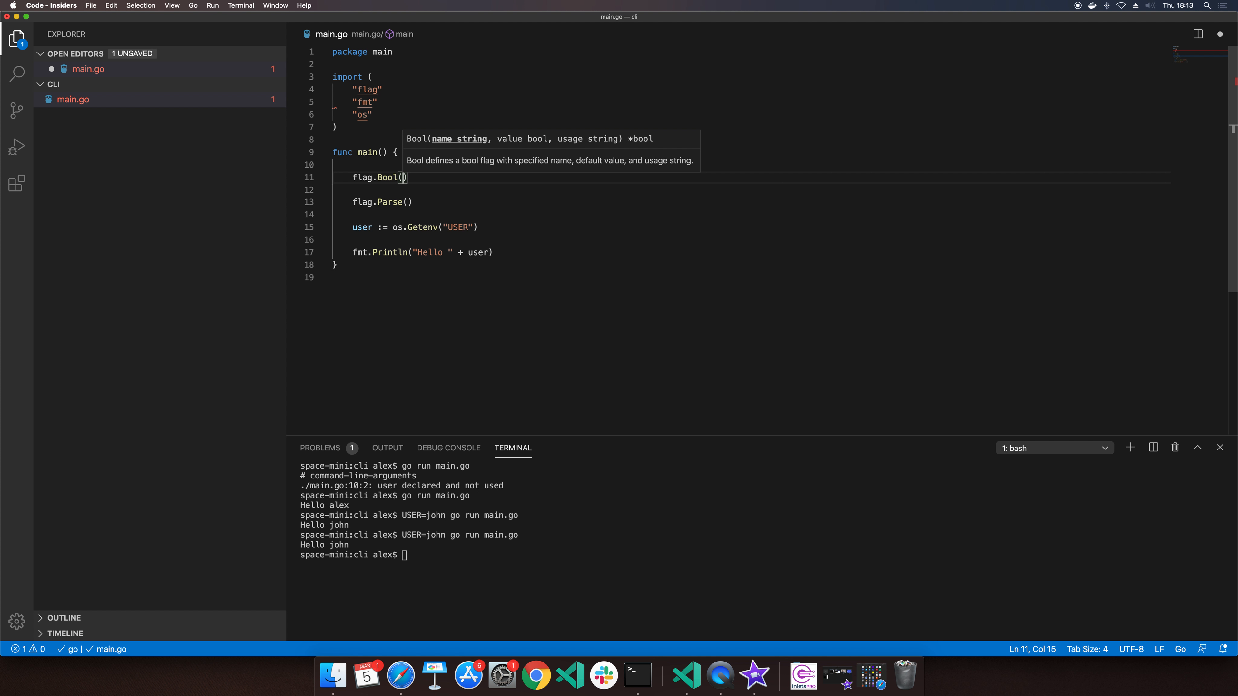
type("\"")
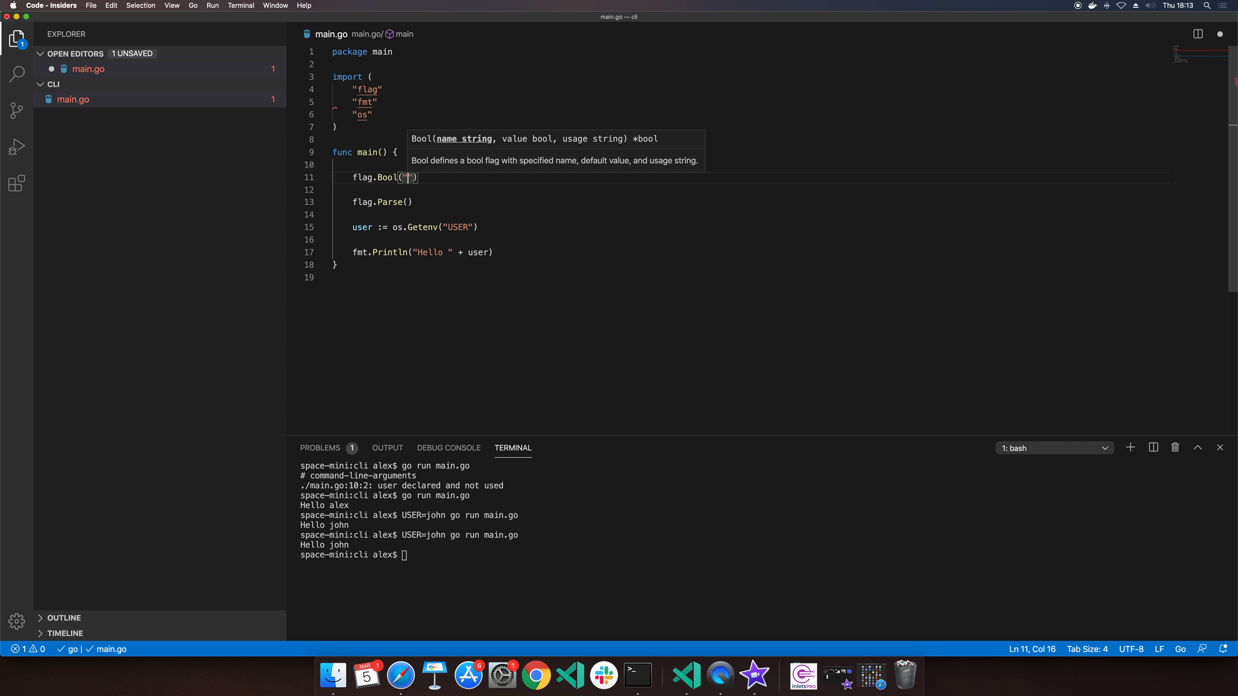
type("print-")
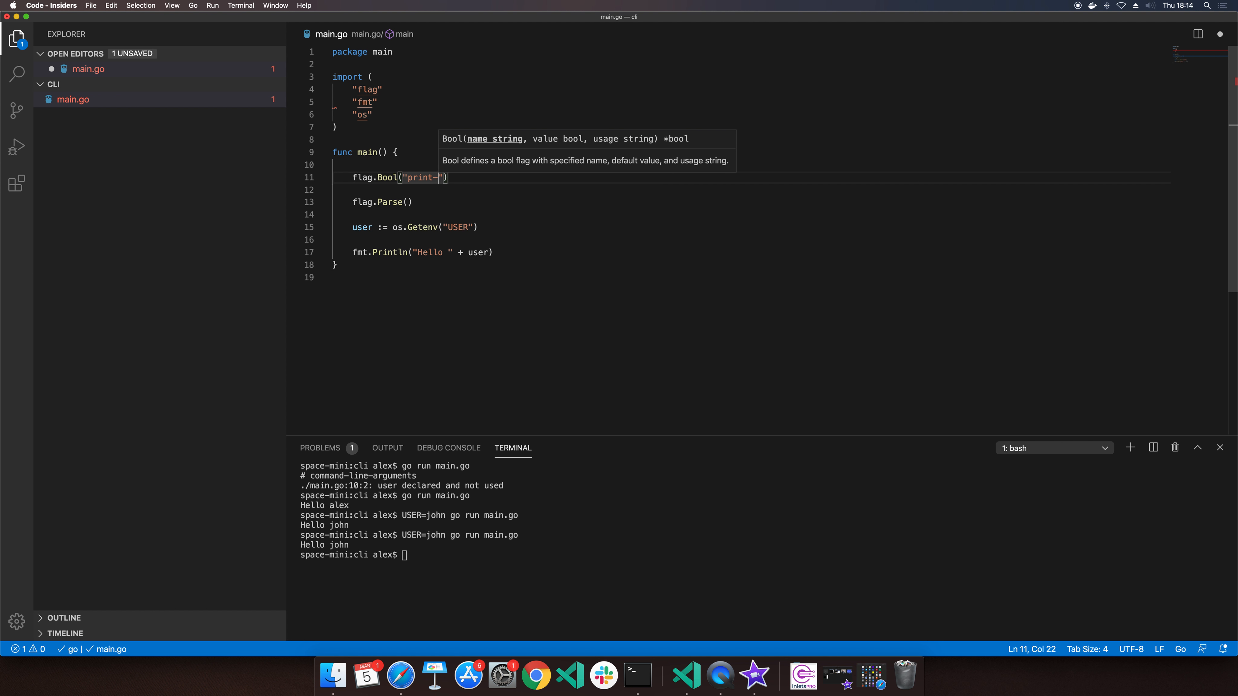
type("user")
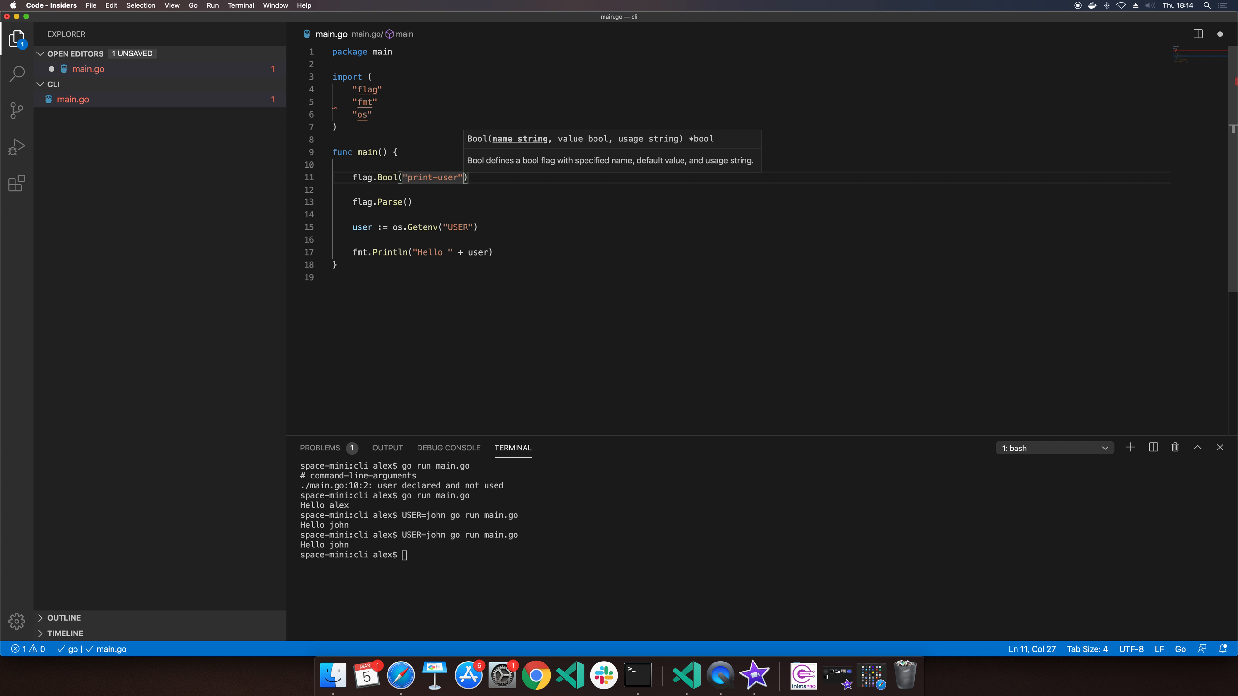
type(",")
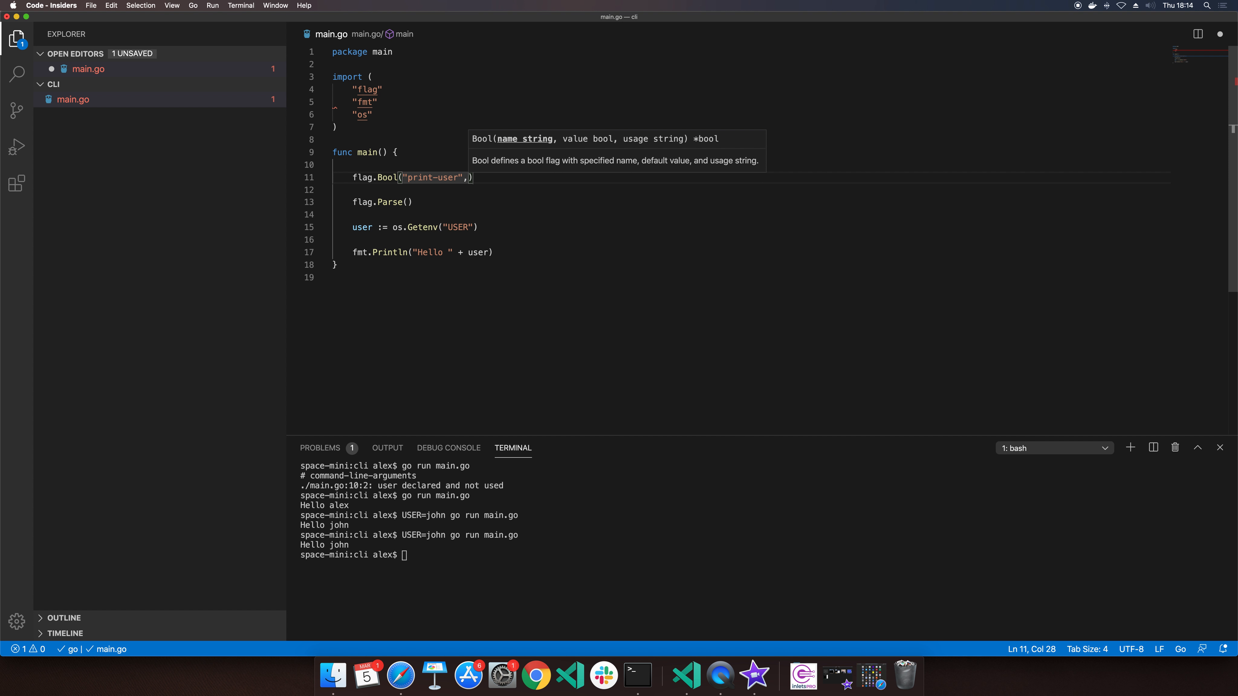
type("tru")
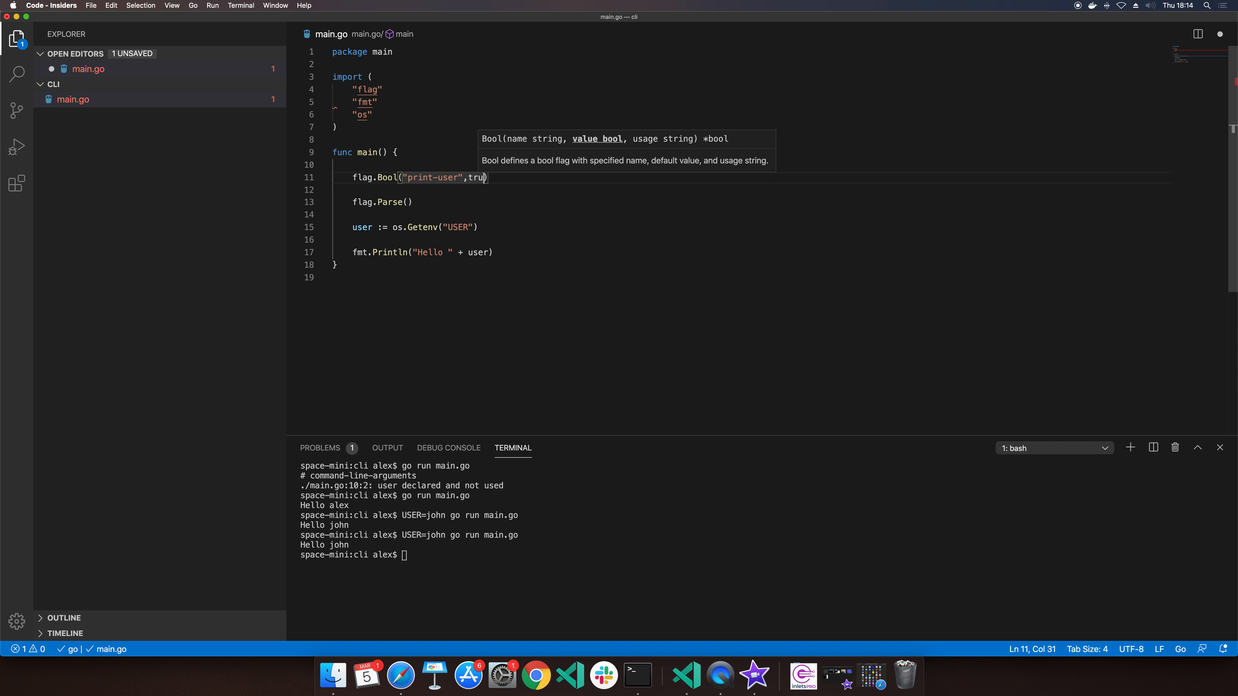
type("e, \"\"")
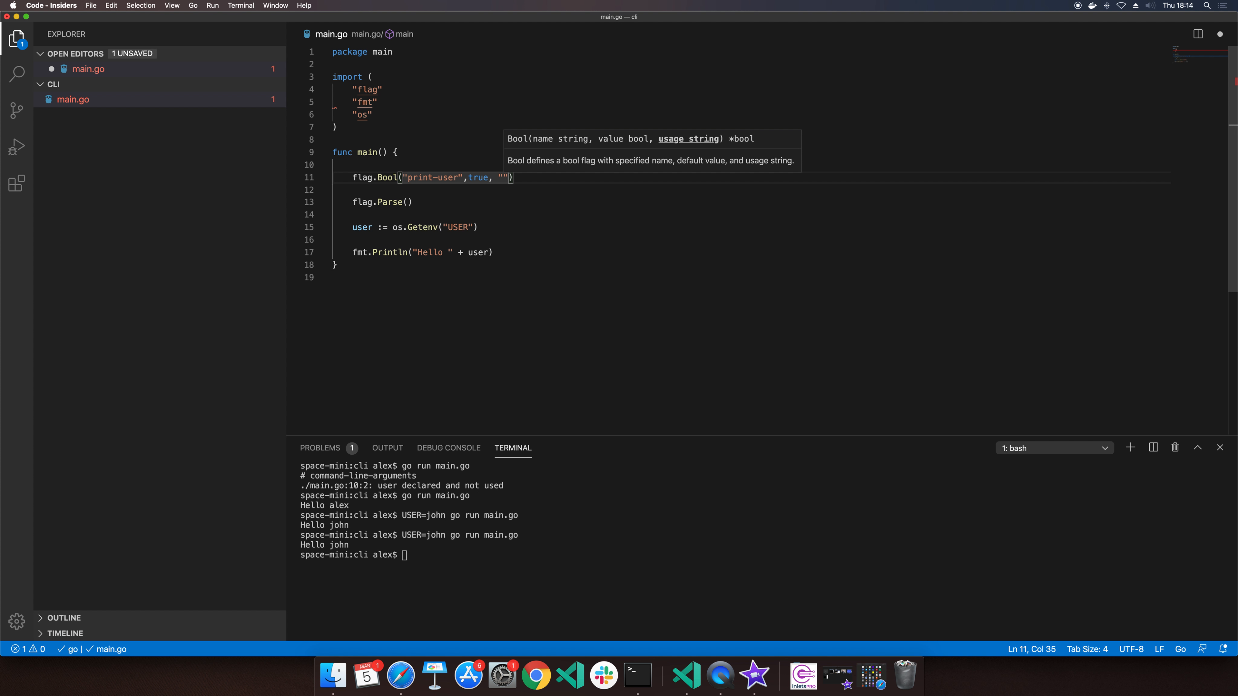
type("Print")
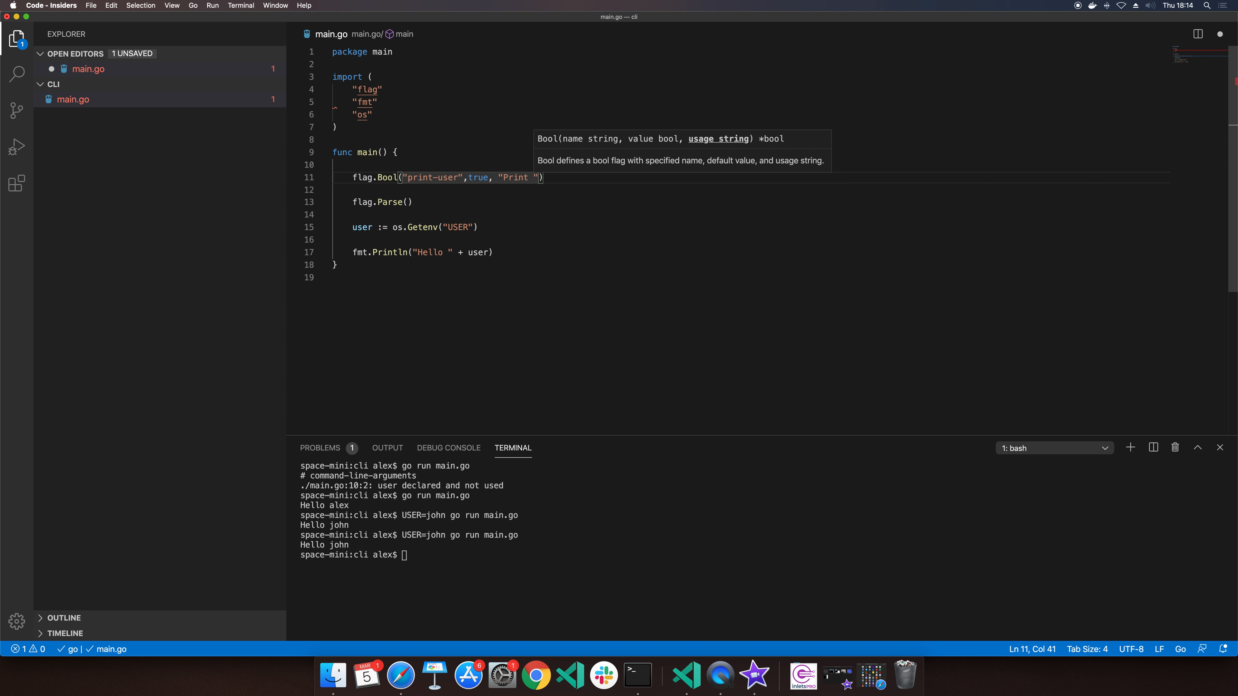
type("a name if set to true")
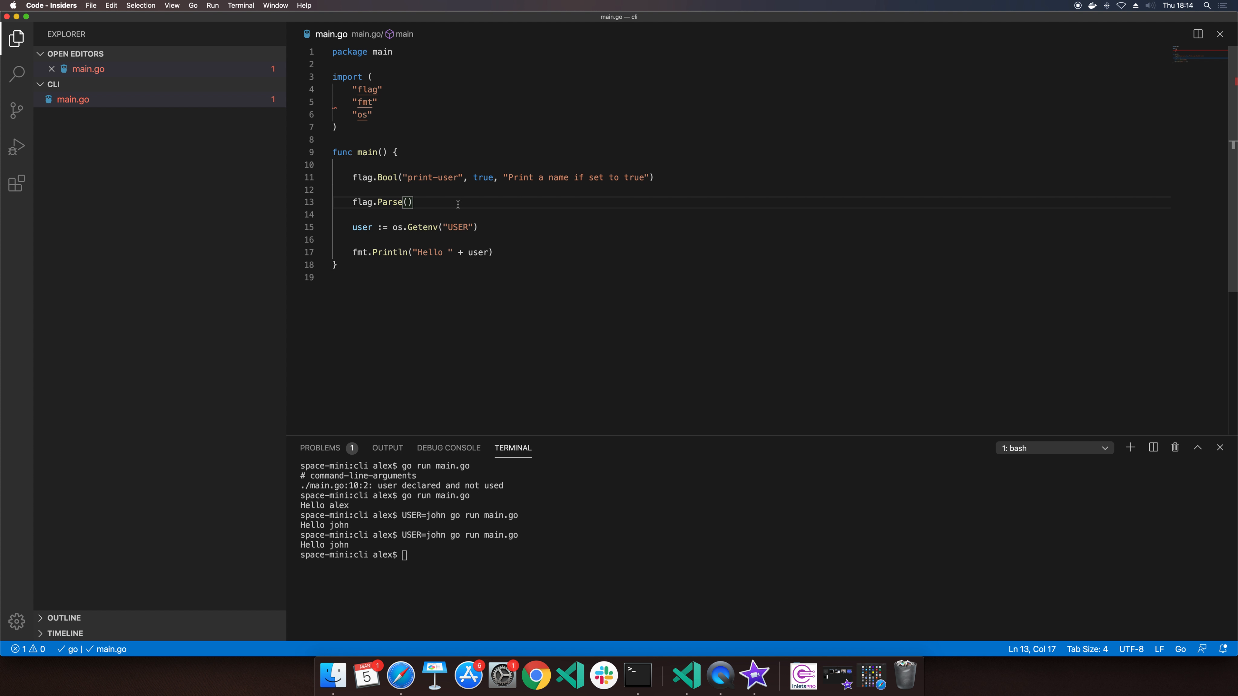
type("flag.")
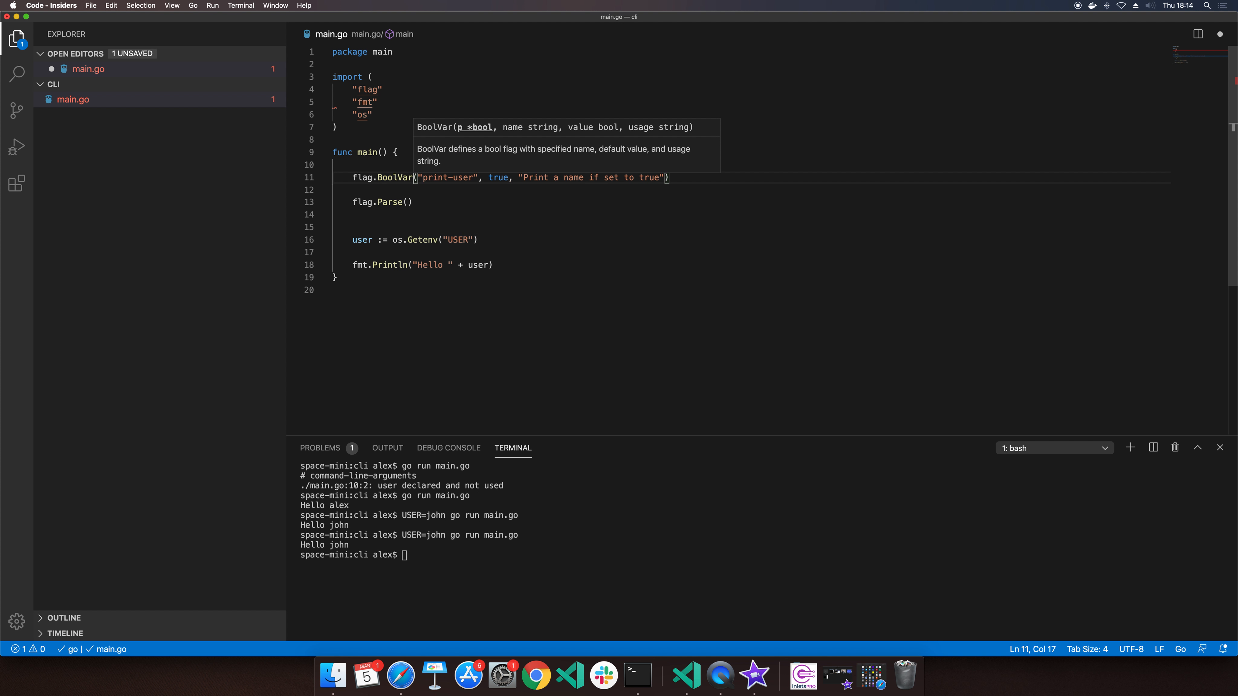
Step: Declare a printUser bool variable and bind it as BoolVar's target for the print-user flag
type("p")
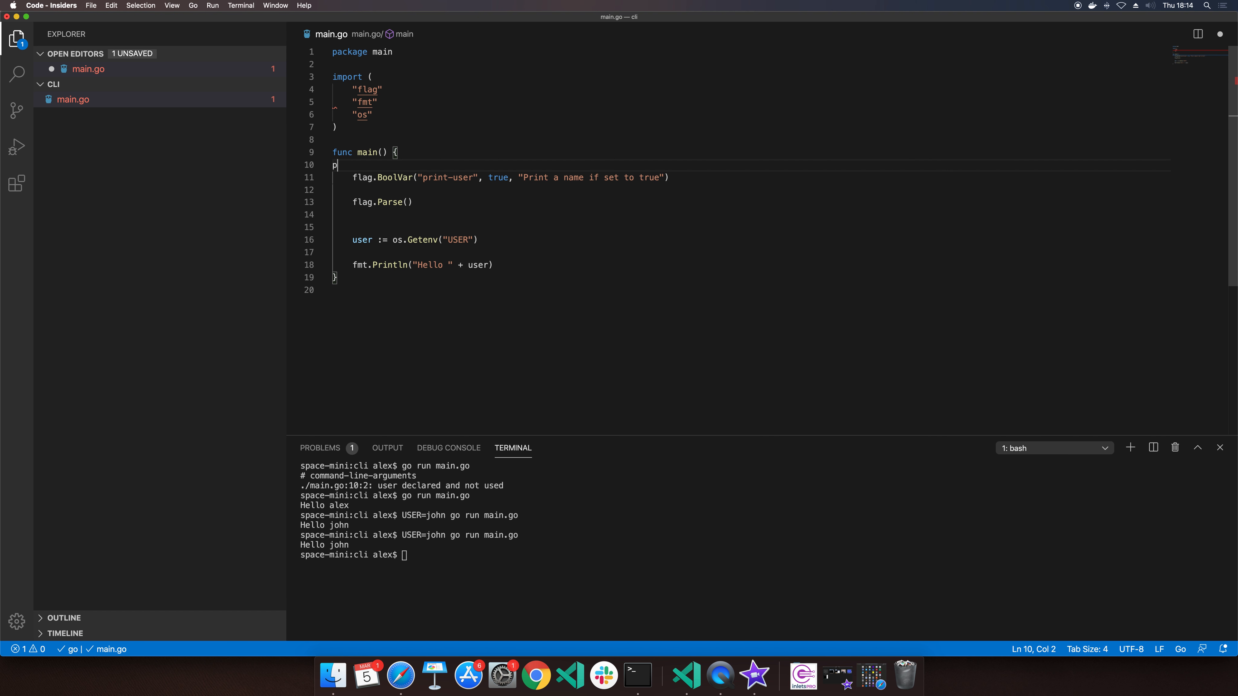
type("rintUser bool")
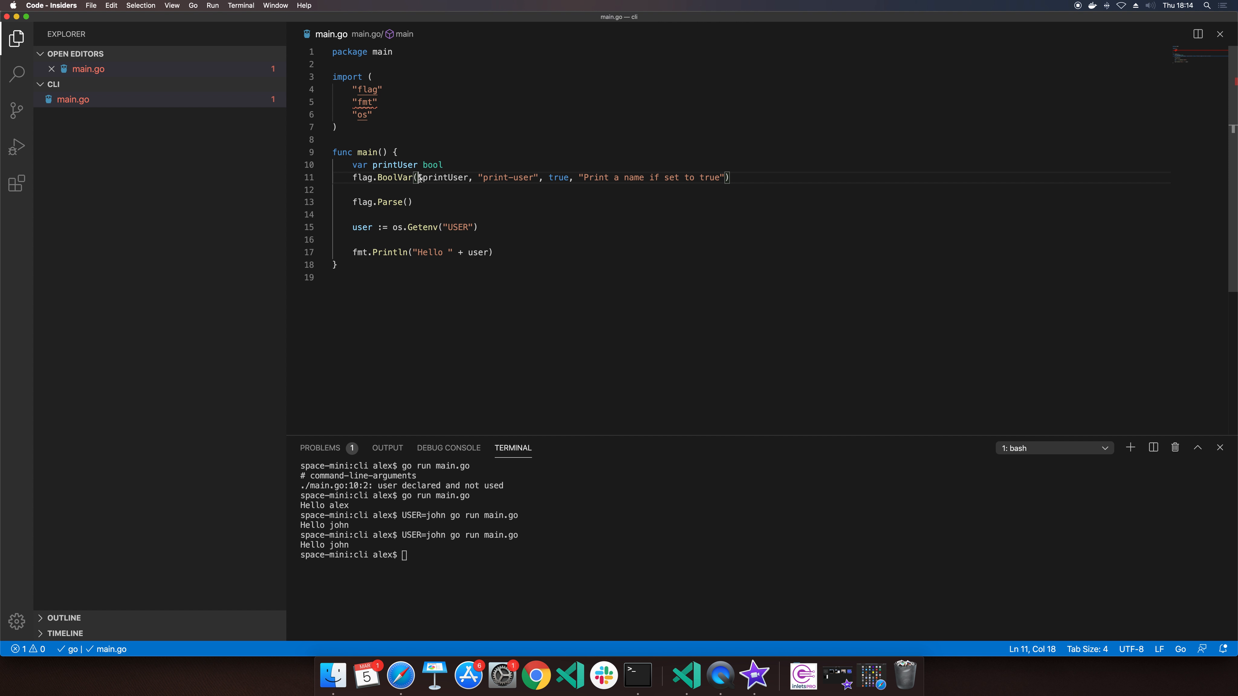
double_click(444, 177)
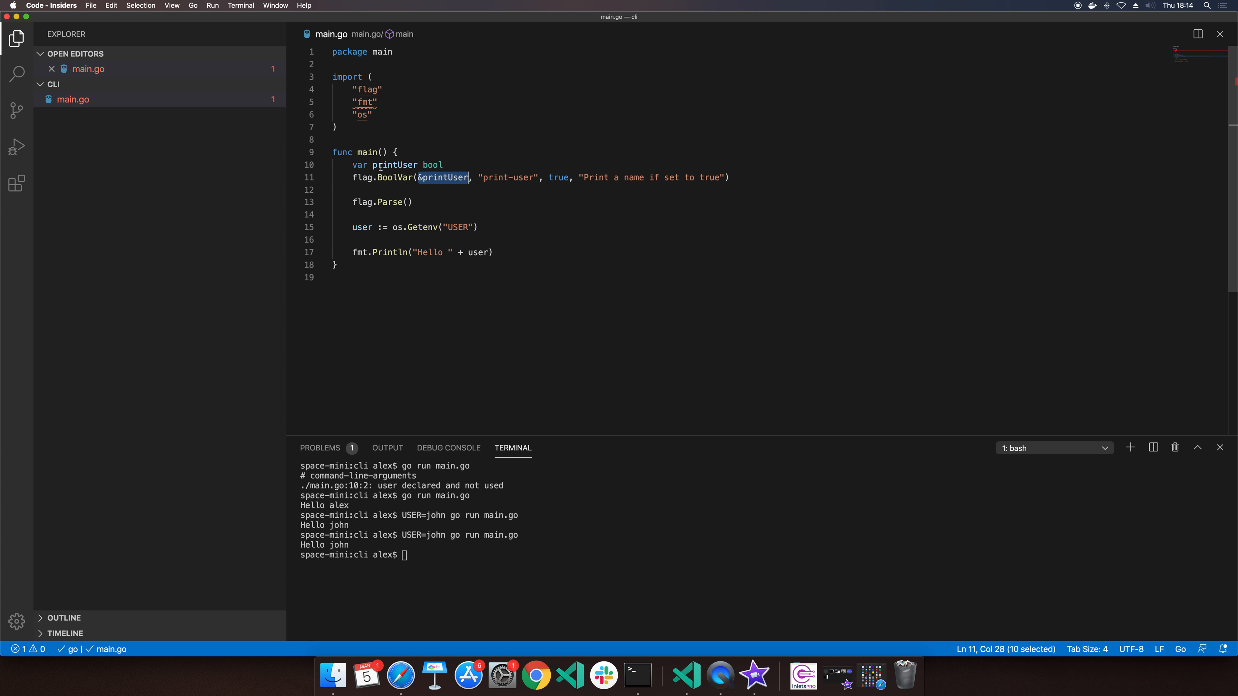
mouse_move(395, 165)
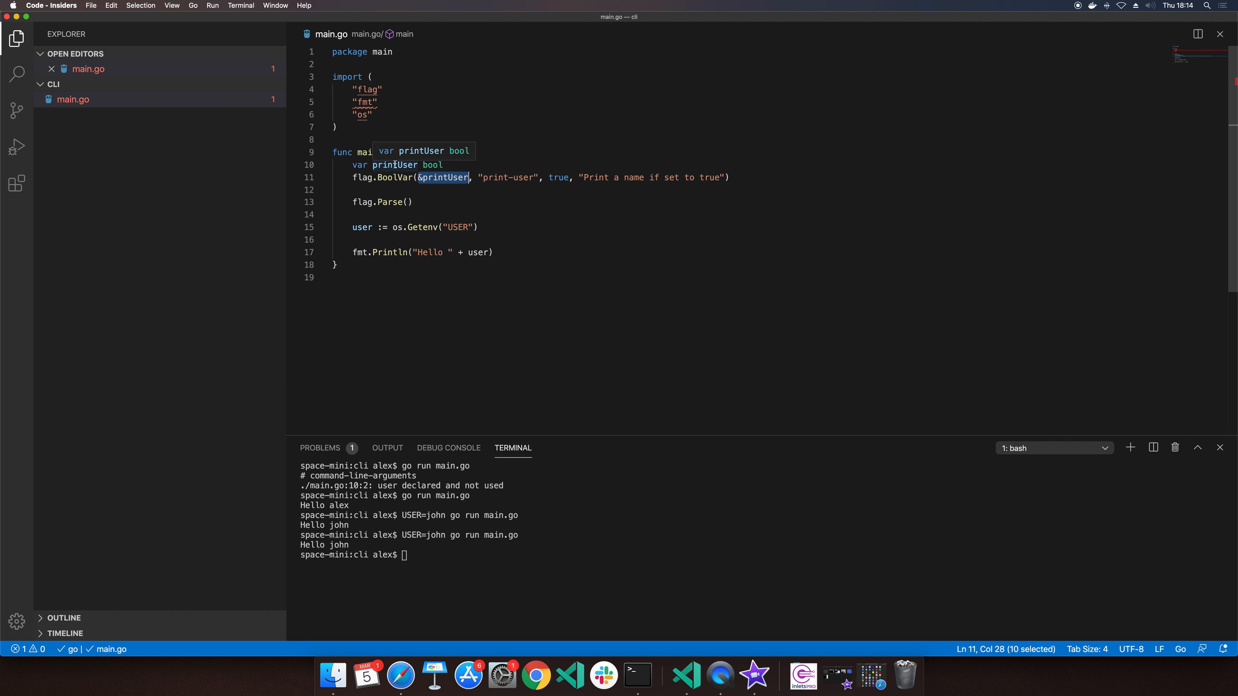
double_click(395, 164)
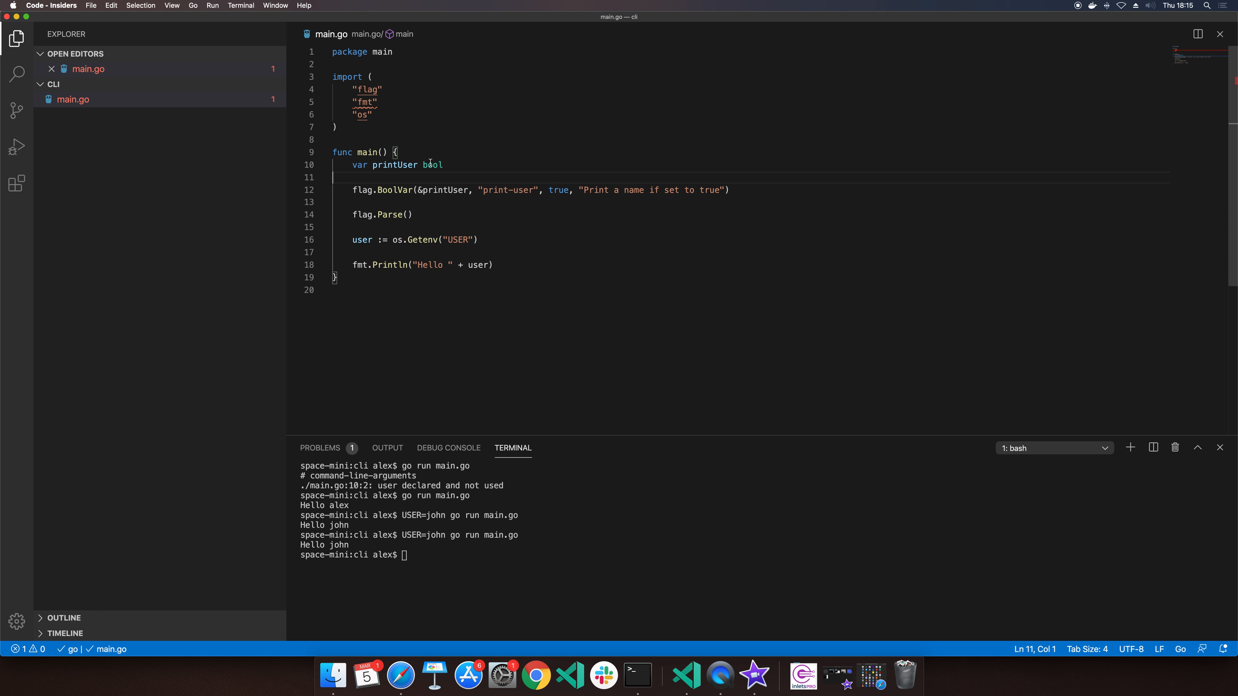
double_click(433, 165)
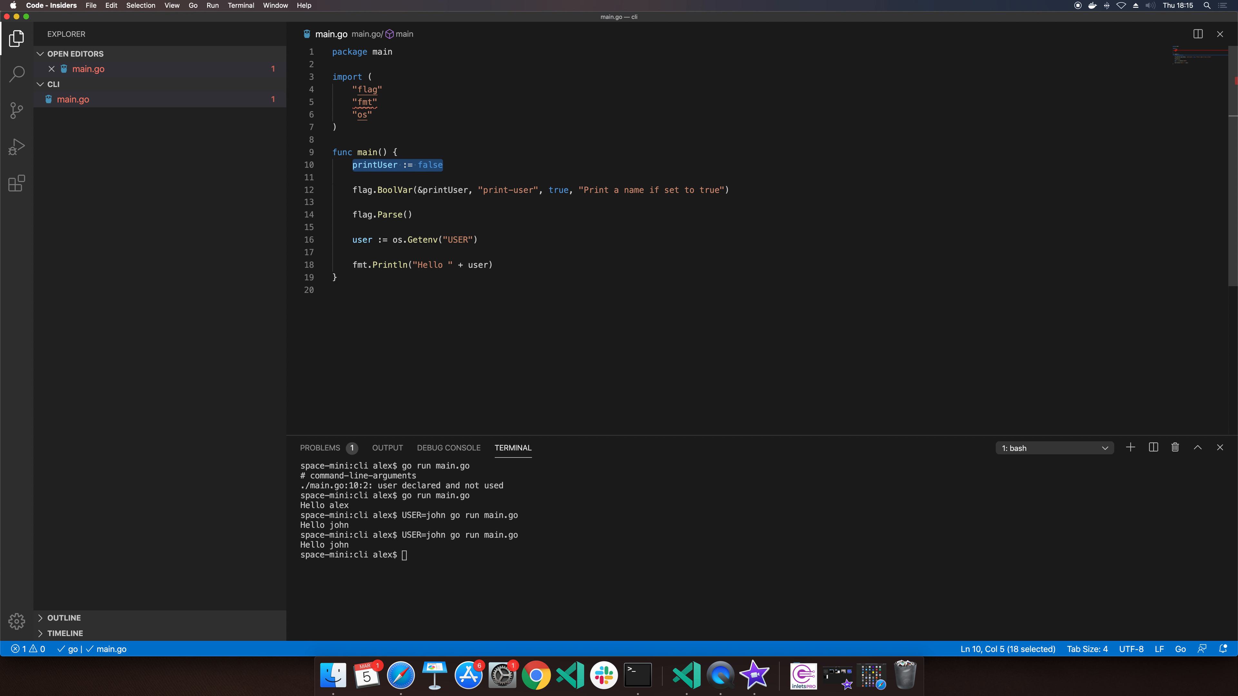
type("printUser:= bool")
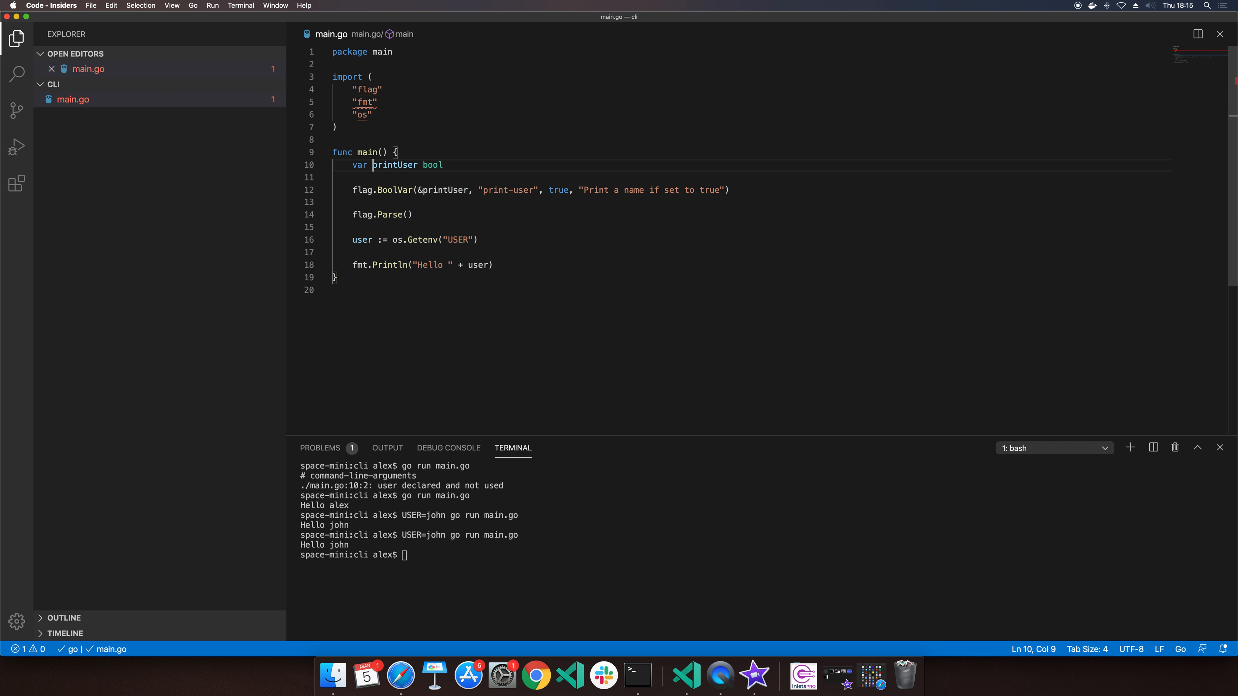
Step: Guard the greeting print with if printUser { } so it only runs when the flag is true
left_click(363, 214)
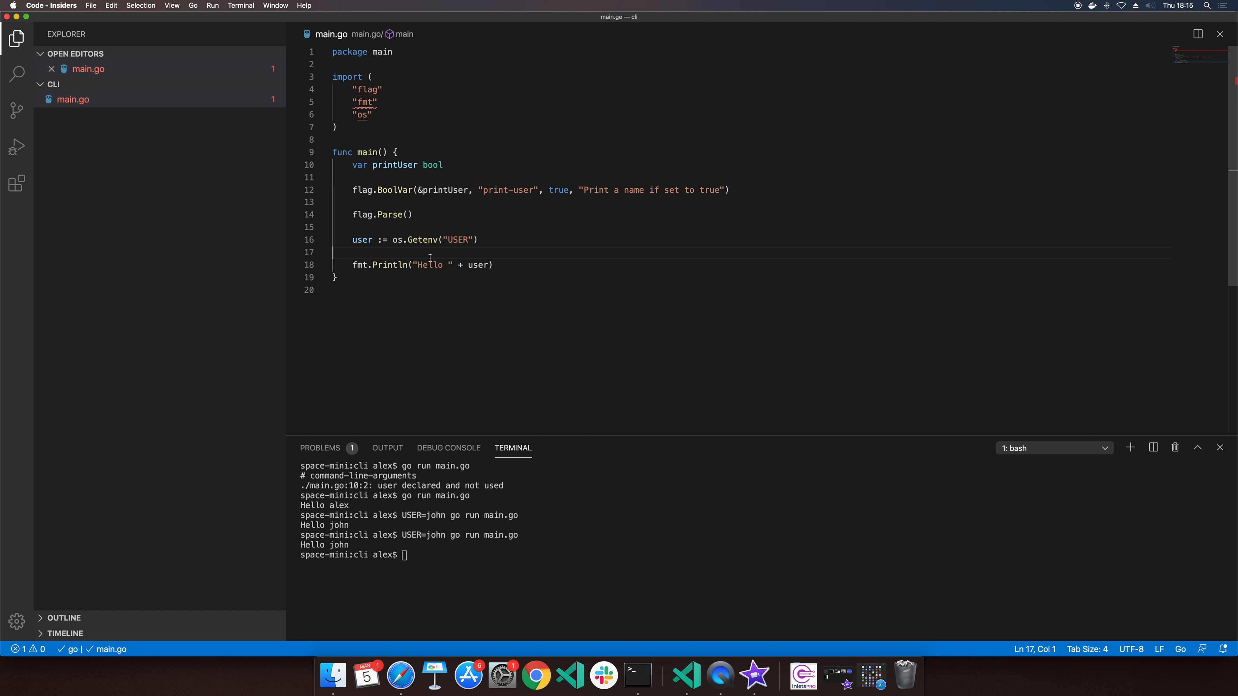
type("if printUser {")
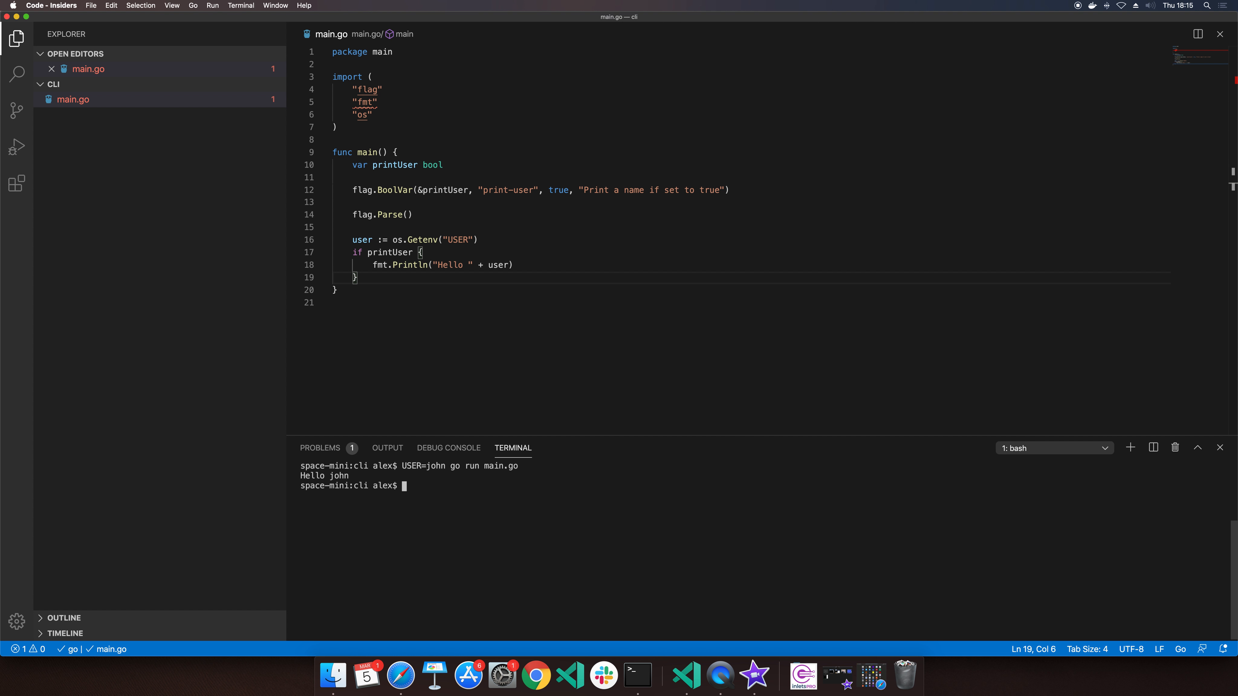
Step: Run go run main.go --help with USER=john, then go build to produce the cli binary
type("USER=john go run main.go --help")
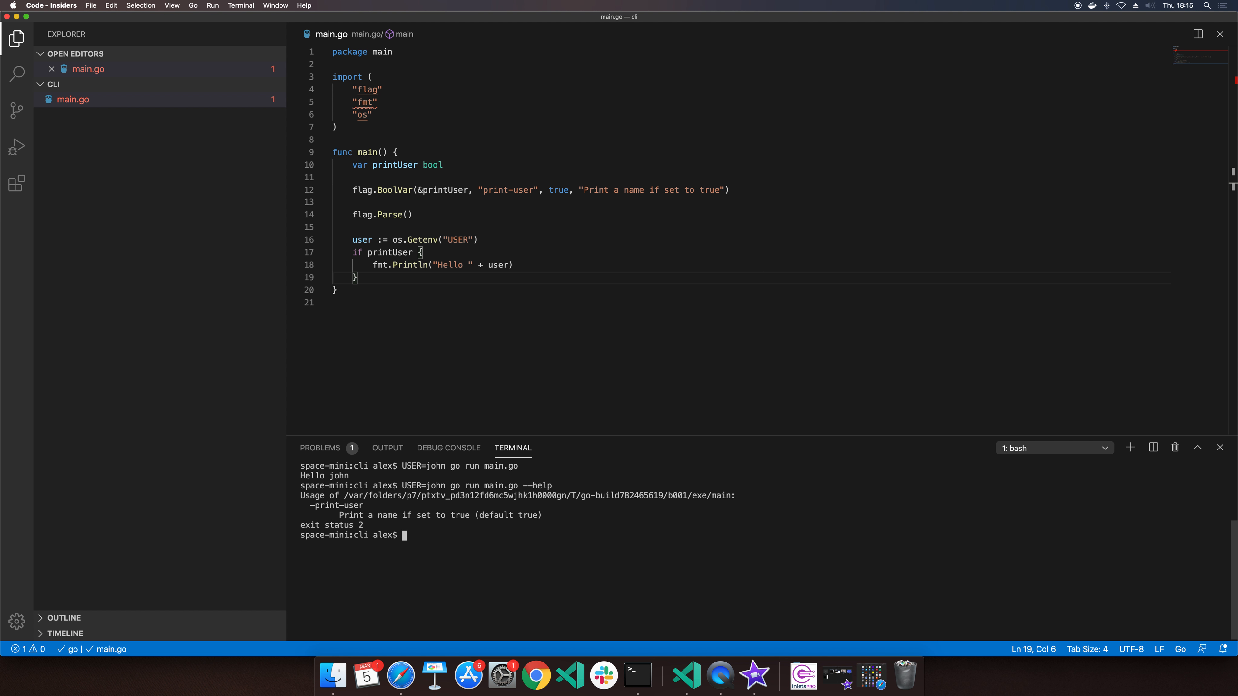
double_click(537, 496)
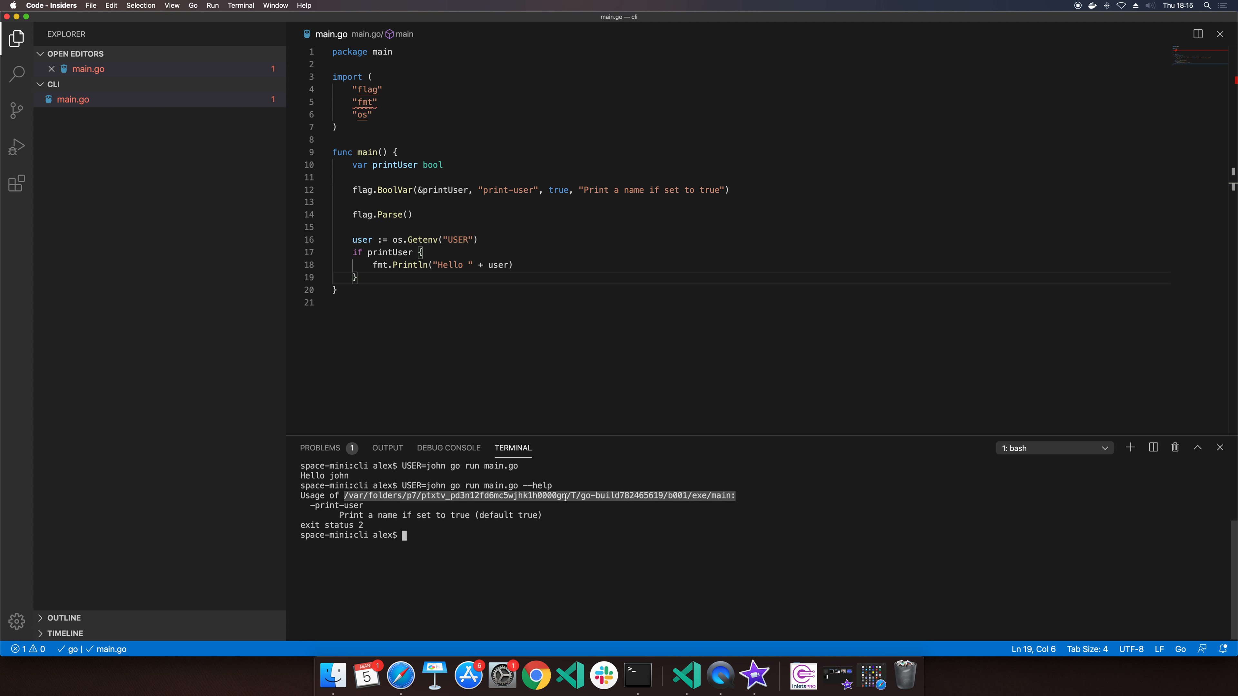
type("go build")
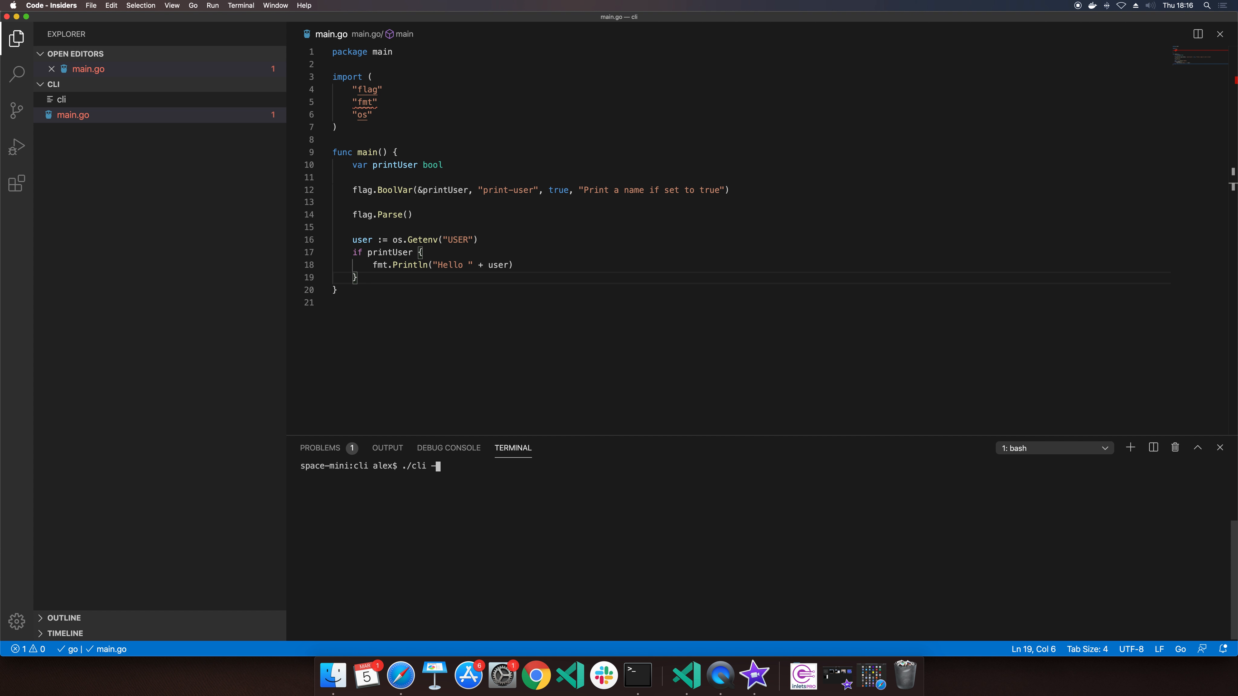
Step: Check ./cli --help lists print-user, then run it with -print-user=false to see no greeting
type("--help")
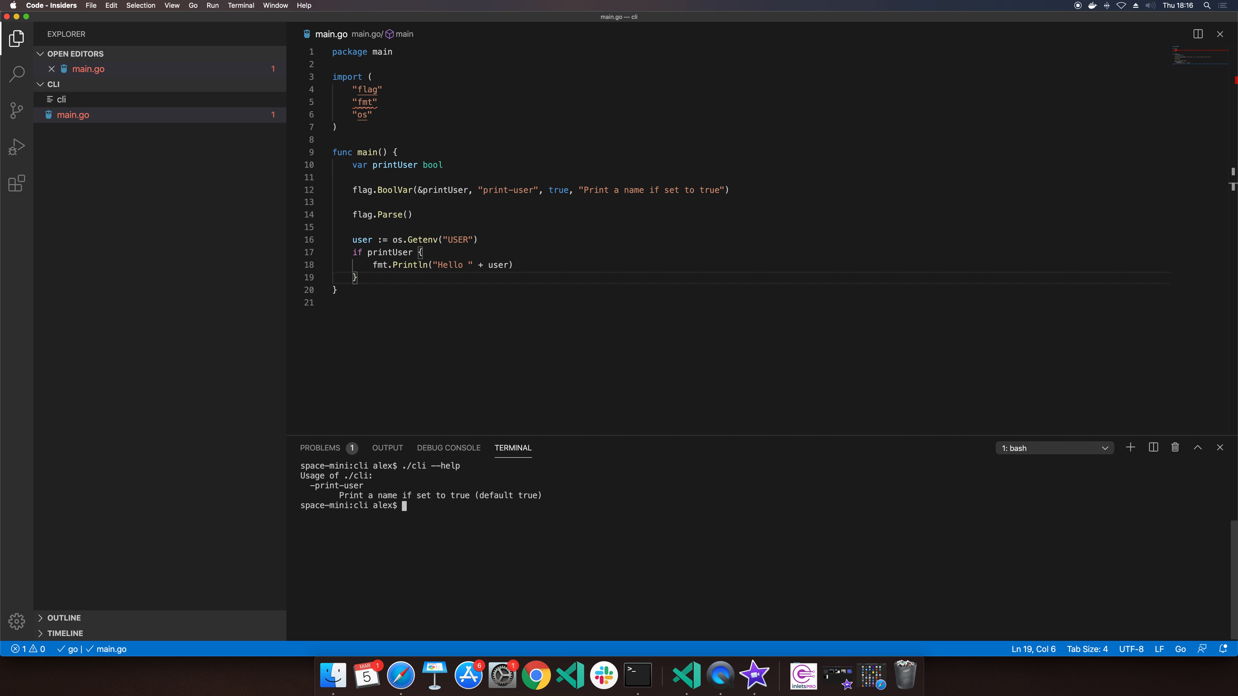
type("./cli --help")
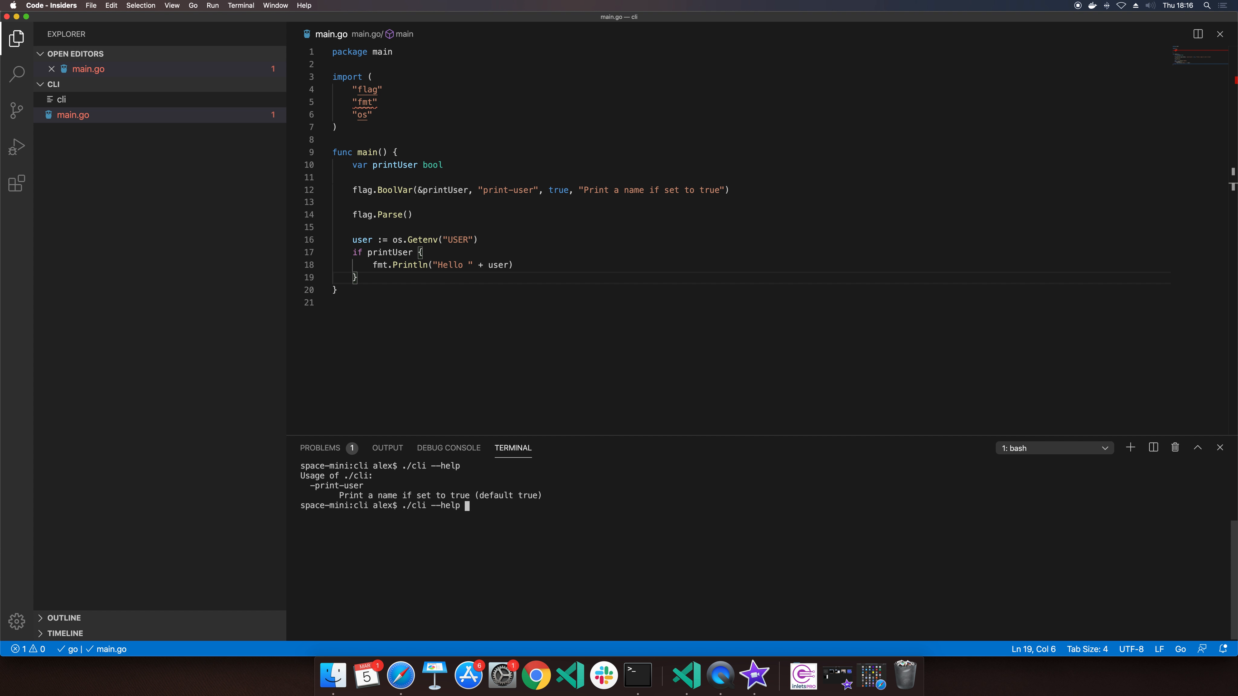
type("-print-")
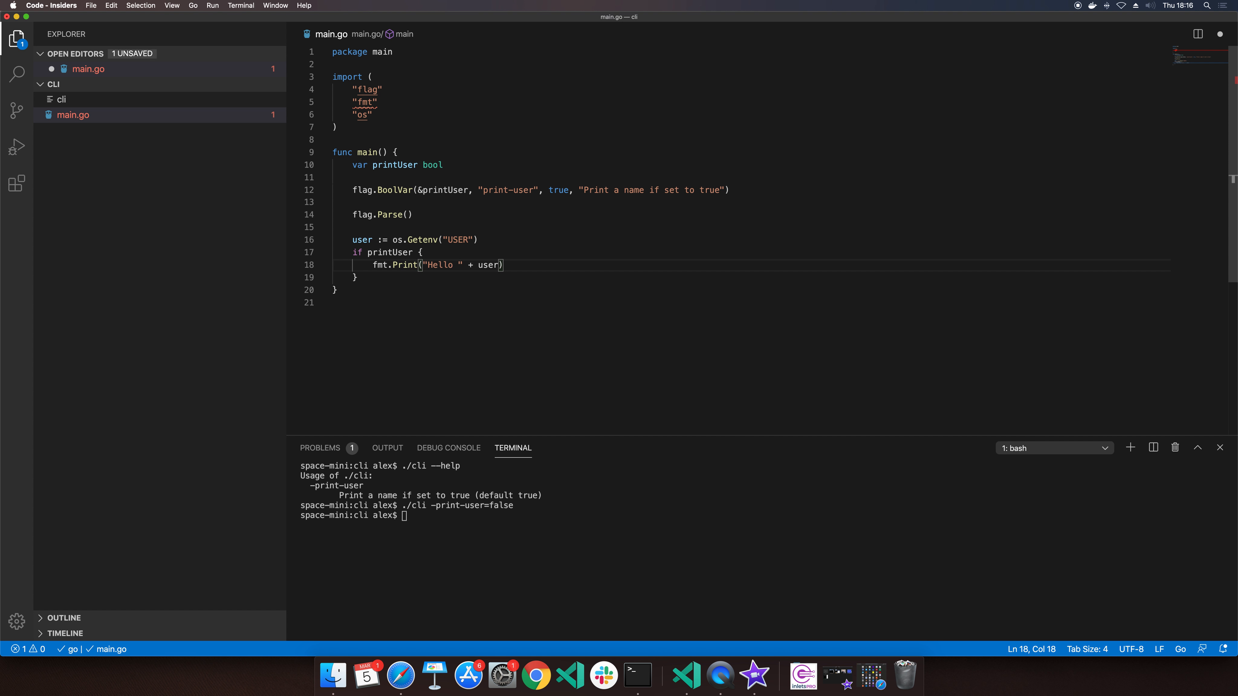
Step: Change the greeting to fmt.Printf("Hello %s\n", user), save, and rebuild the cli
type("f")
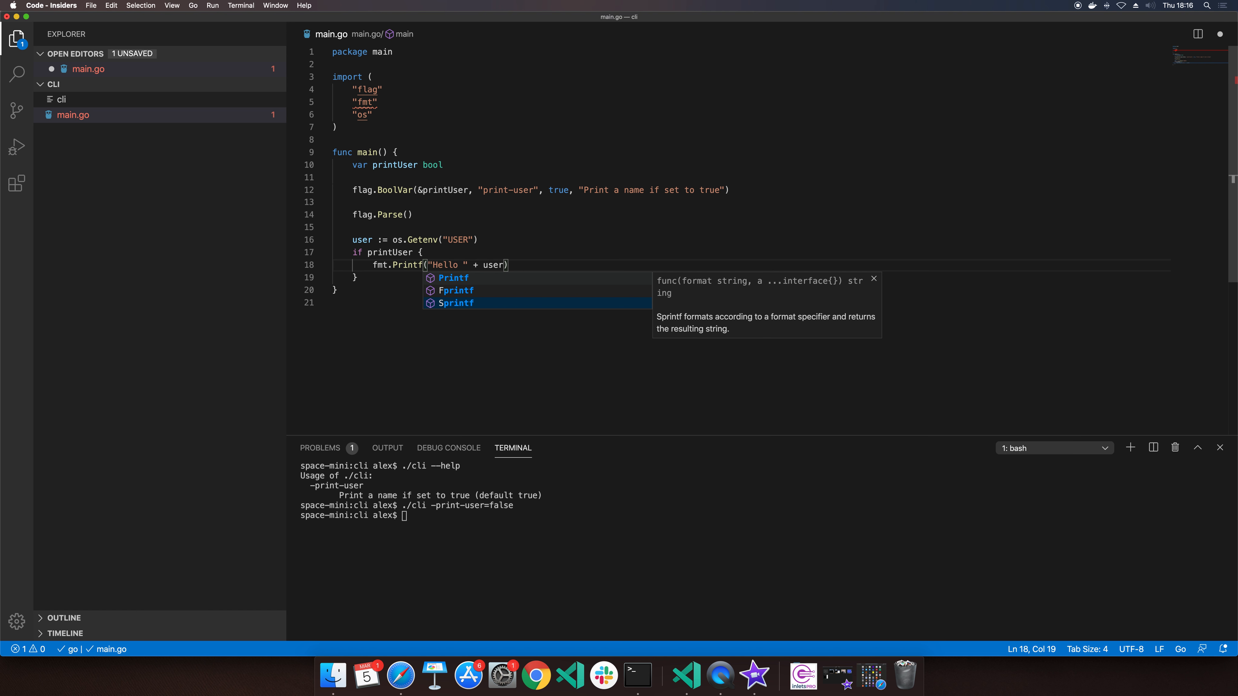
key("Escape")
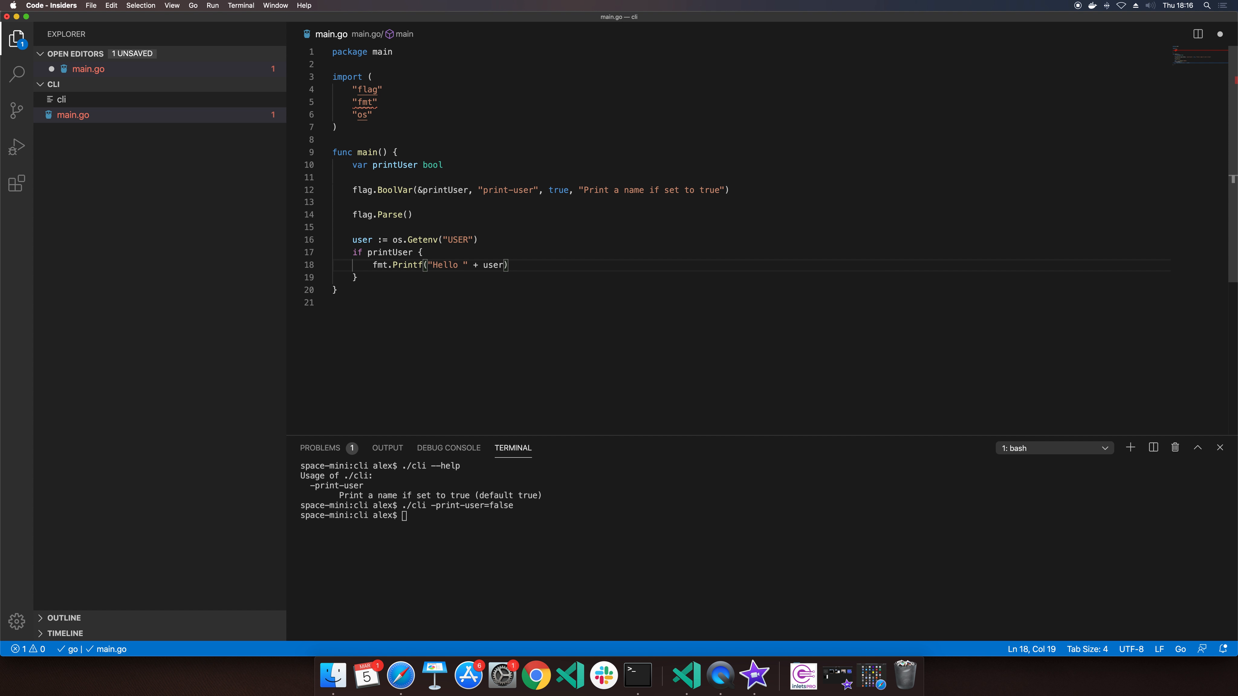
type("%s")
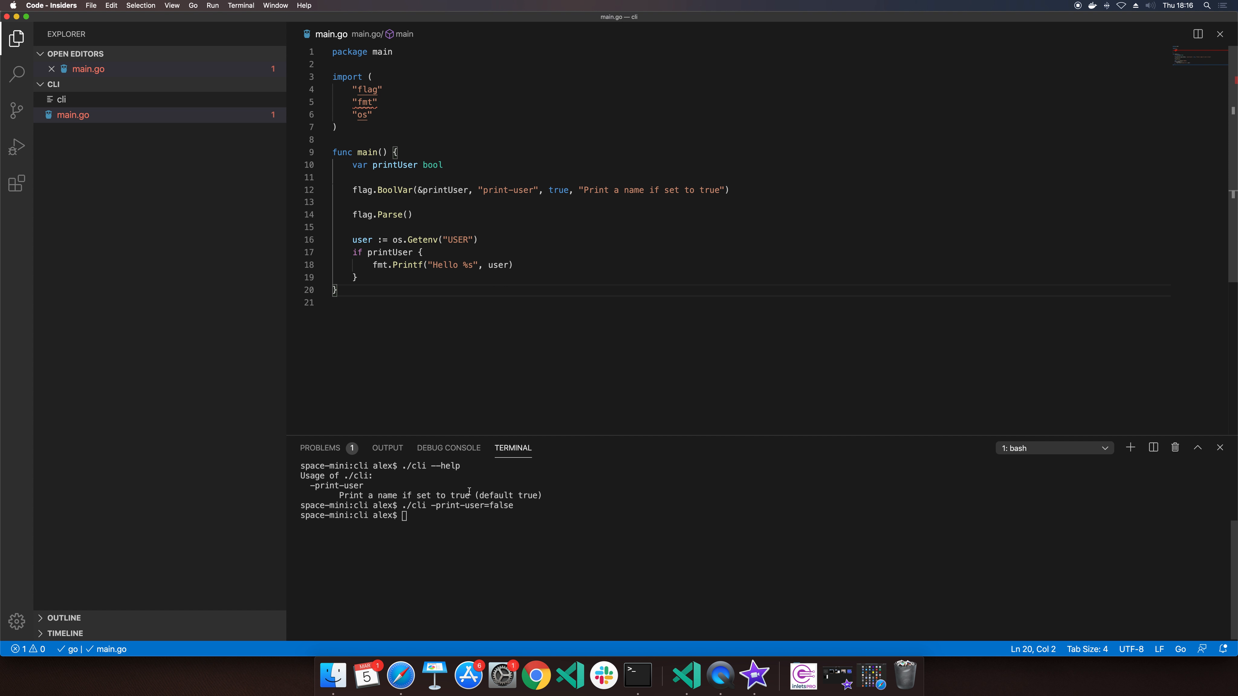
key("cmd+k")
type("go build && ./cli")
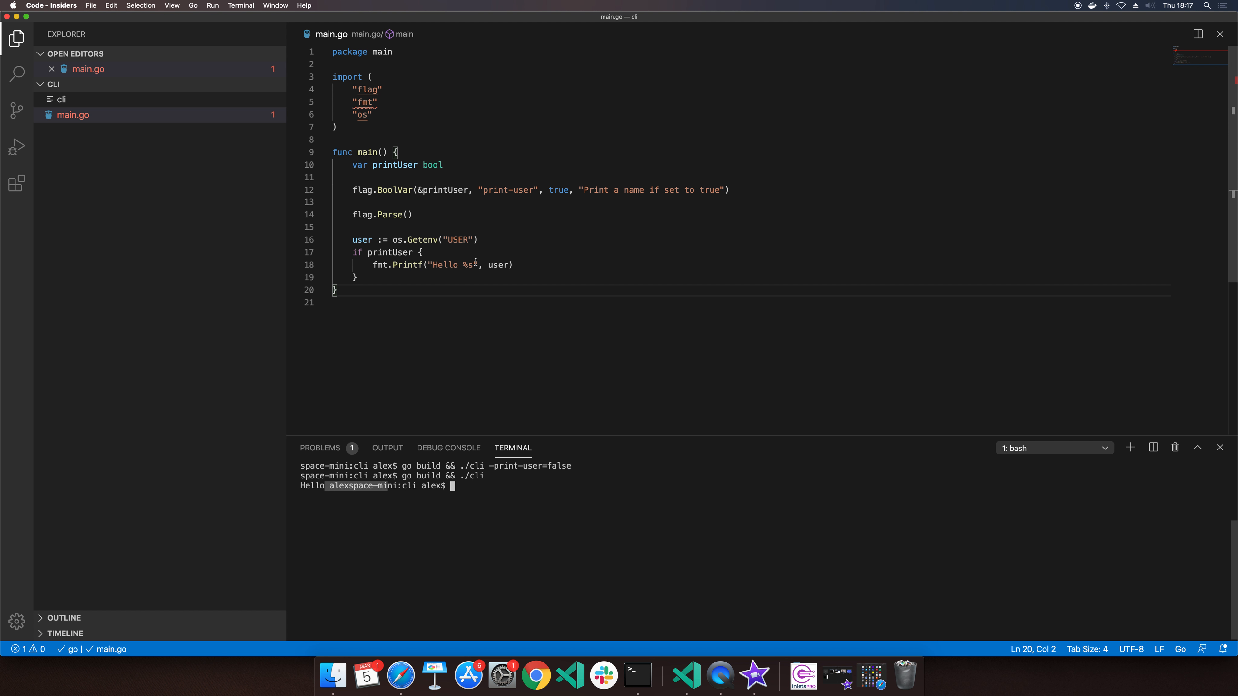
type("\\n")
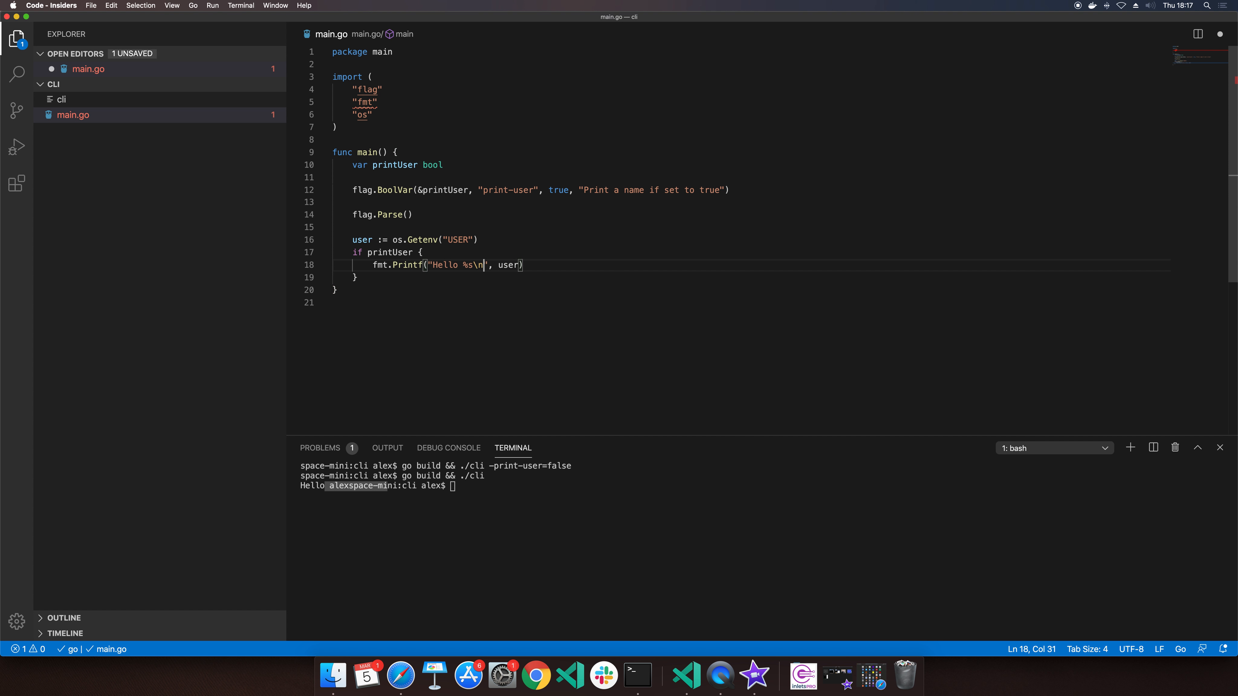